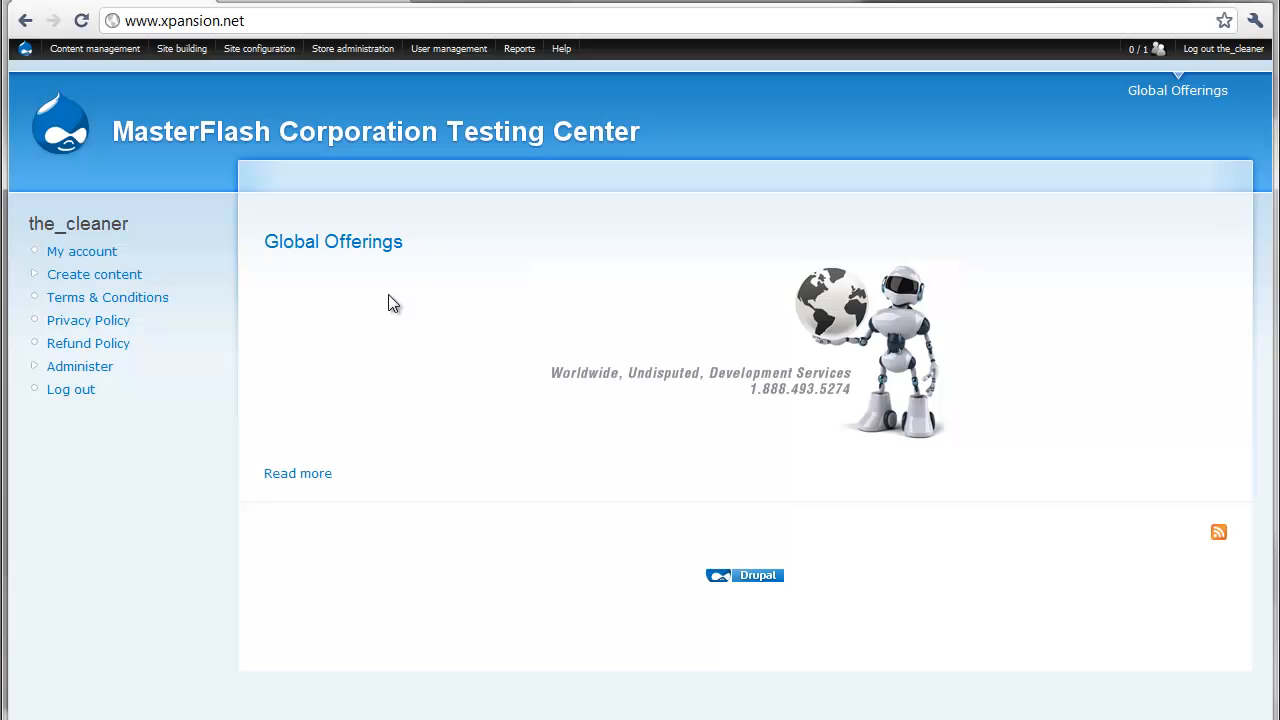
mouse_move(94, 274)
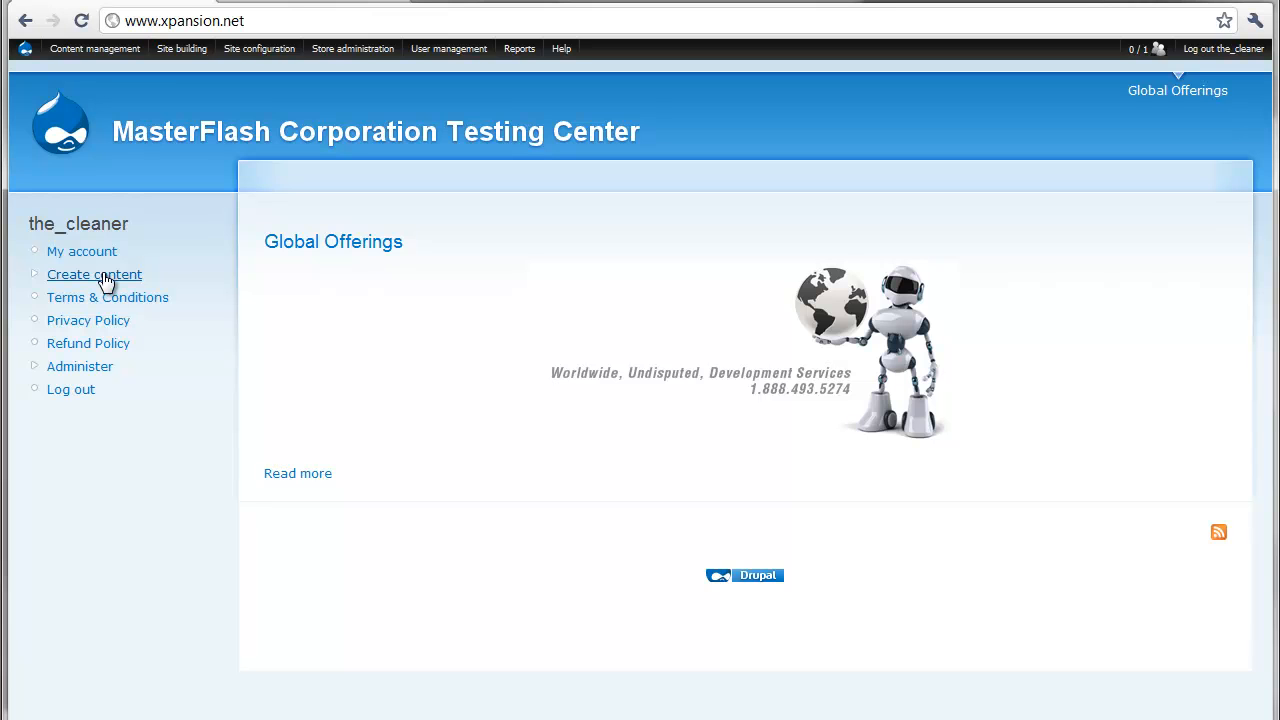
Browse the Store administration menu sections: orders, reports, configuration and help.
left_click(352, 48)
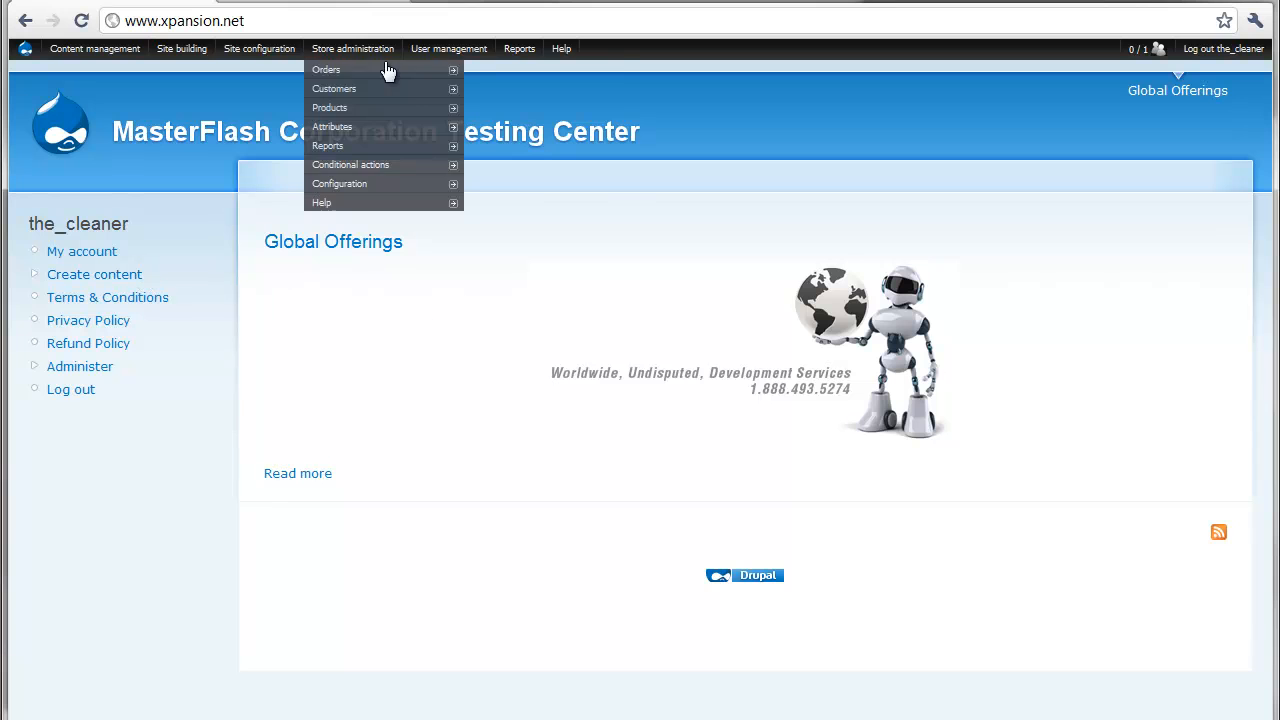
mouse_move(340, 184)
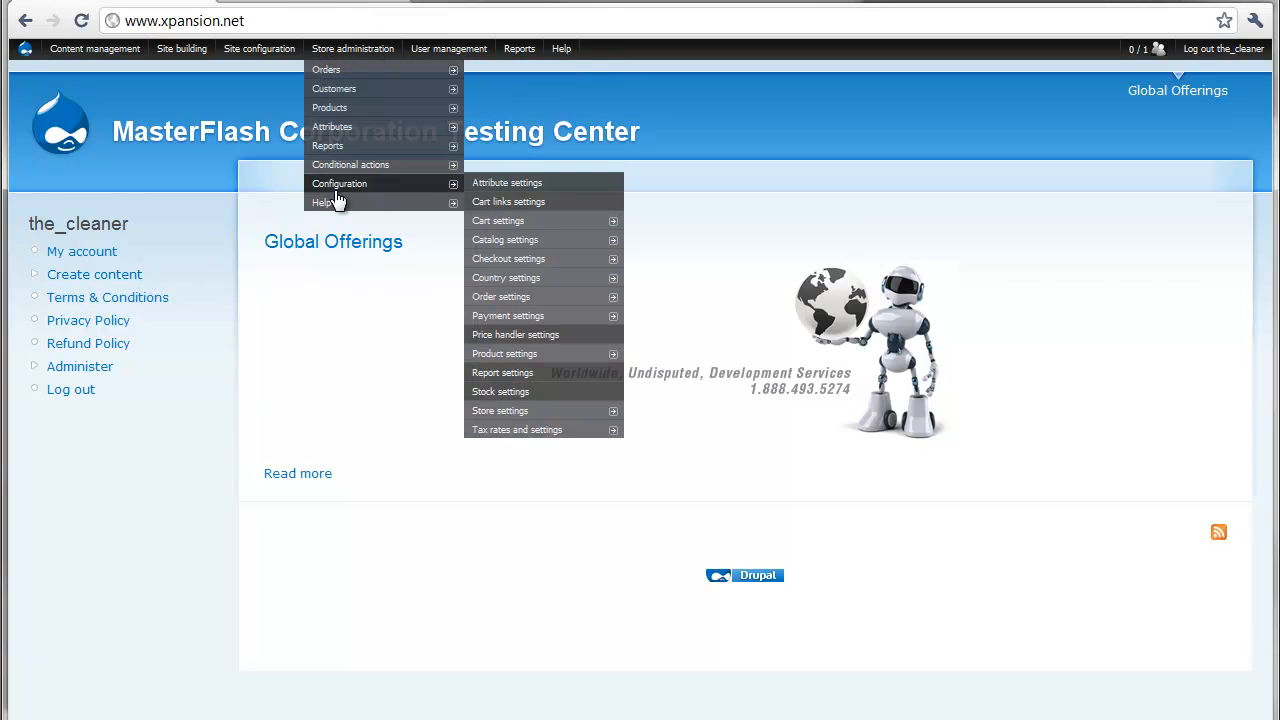
mouse_move(516, 428)
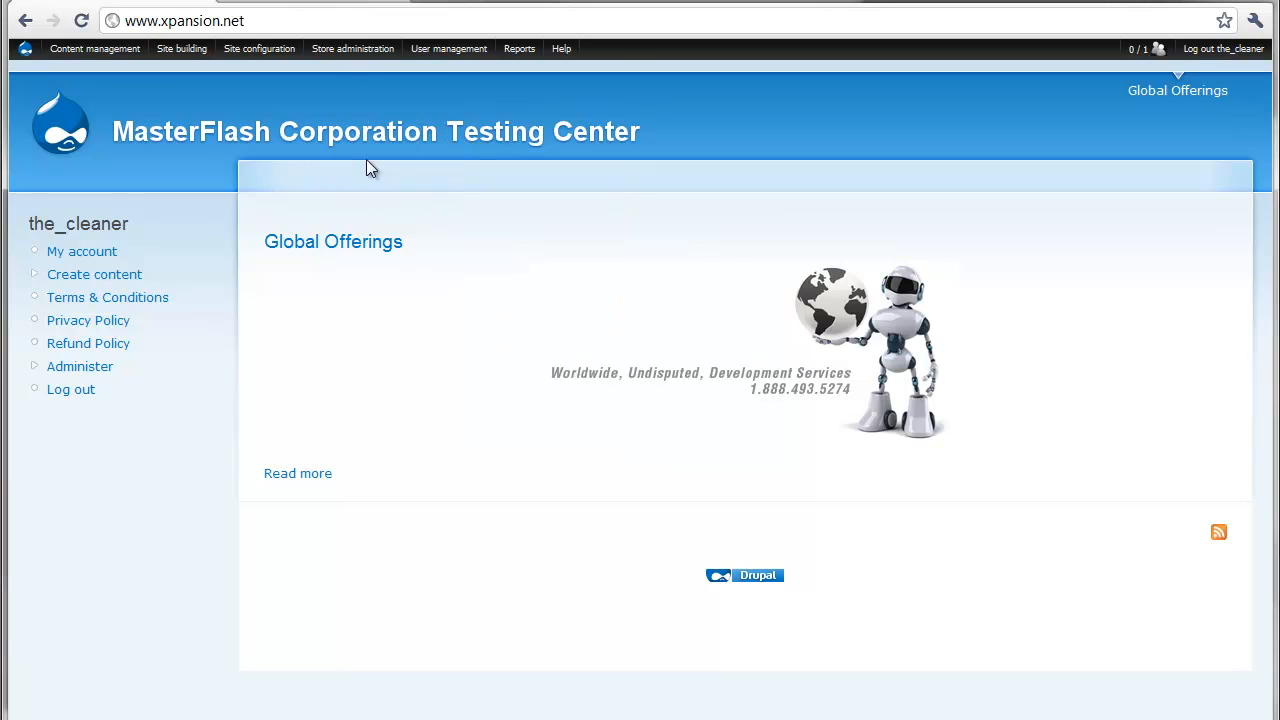
left_click(352, 48)
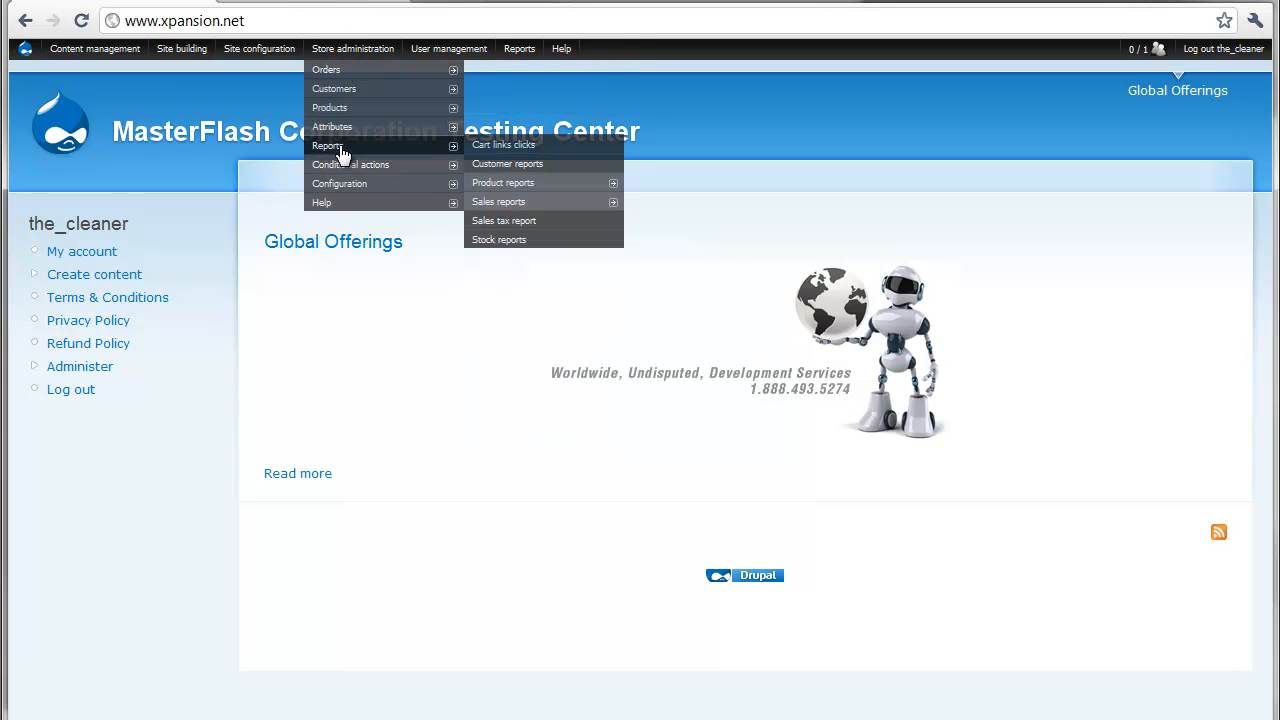
mouse_move(334, 88)
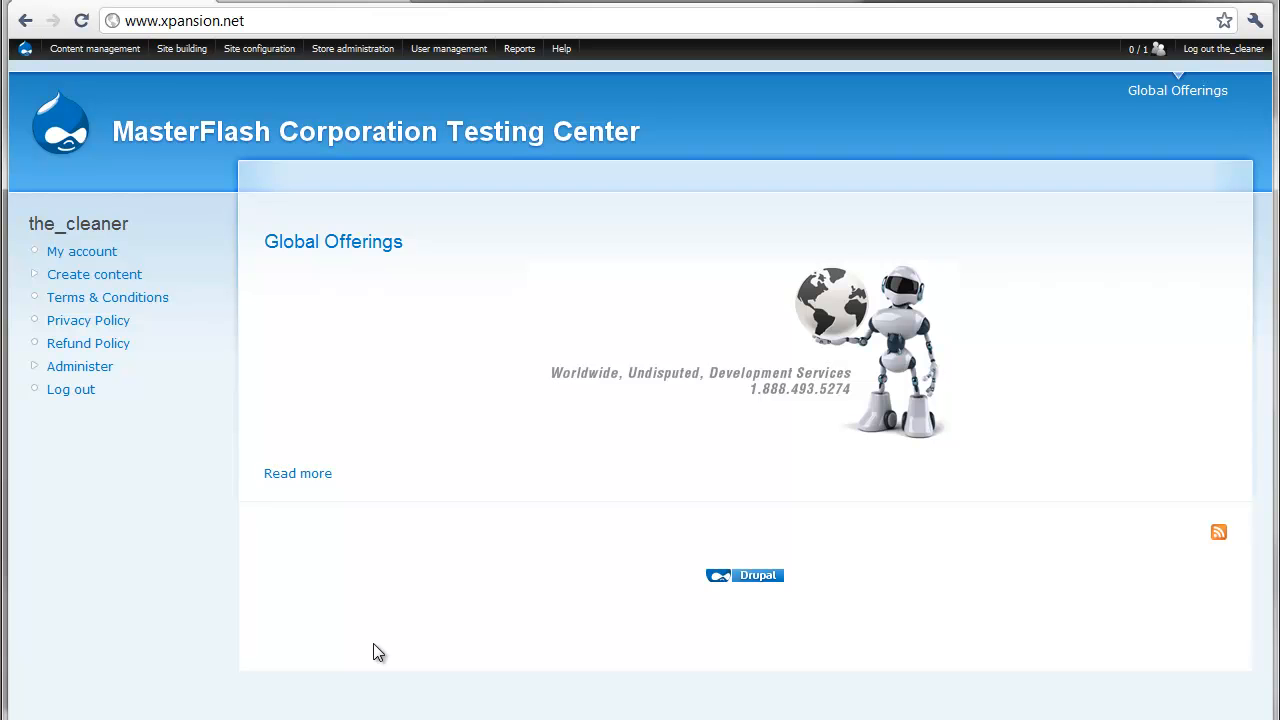
mouse_move(376, 548)
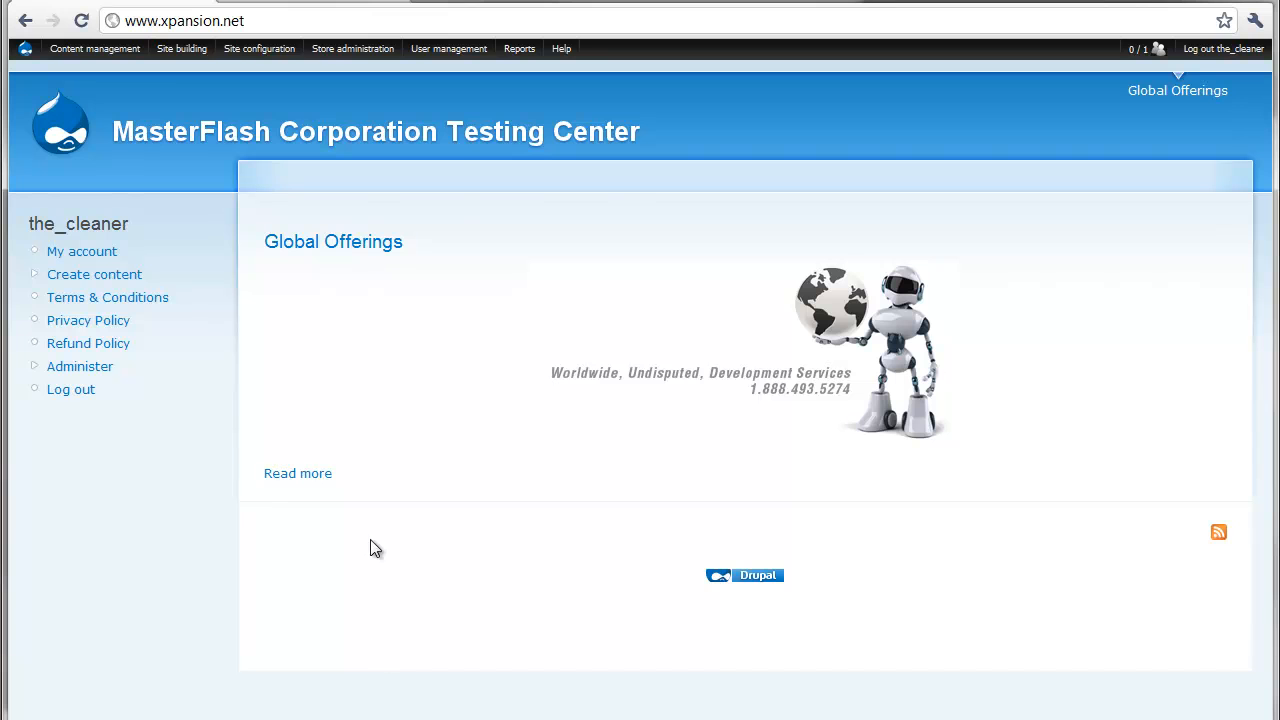
left_click(352, 48)
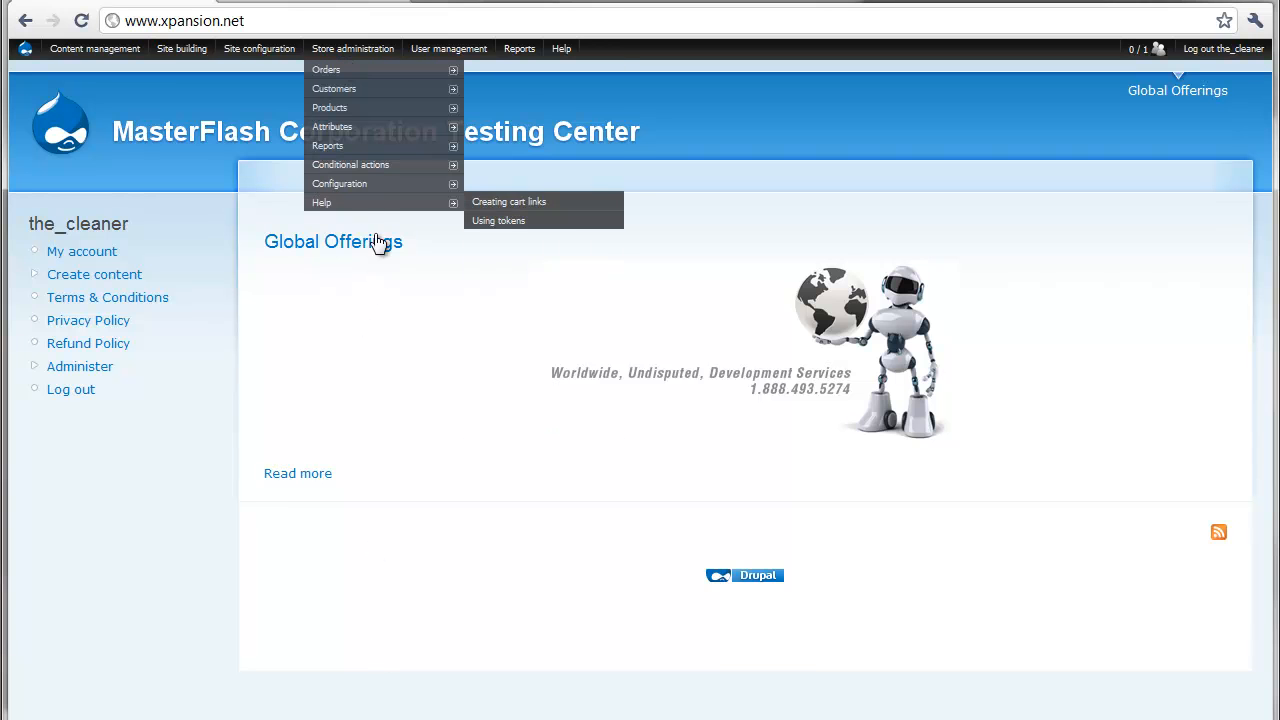
mouse_move(326, 68)
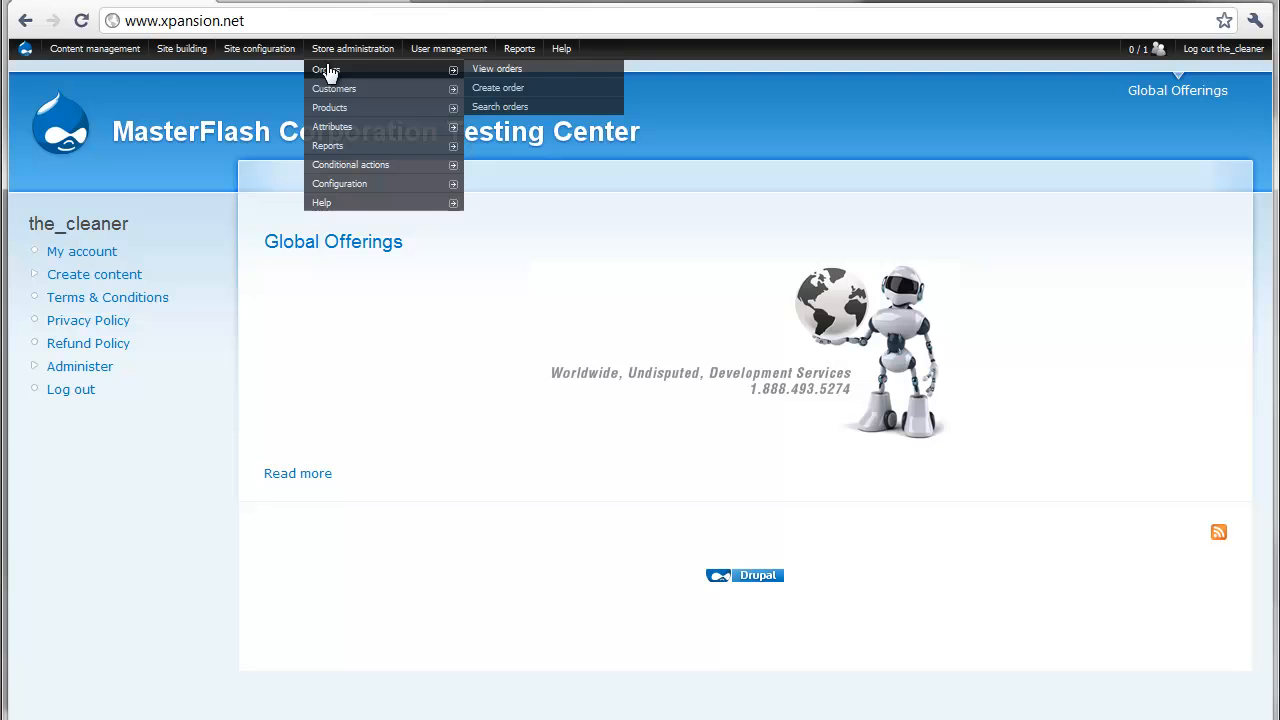
mouse_move(344, 58)
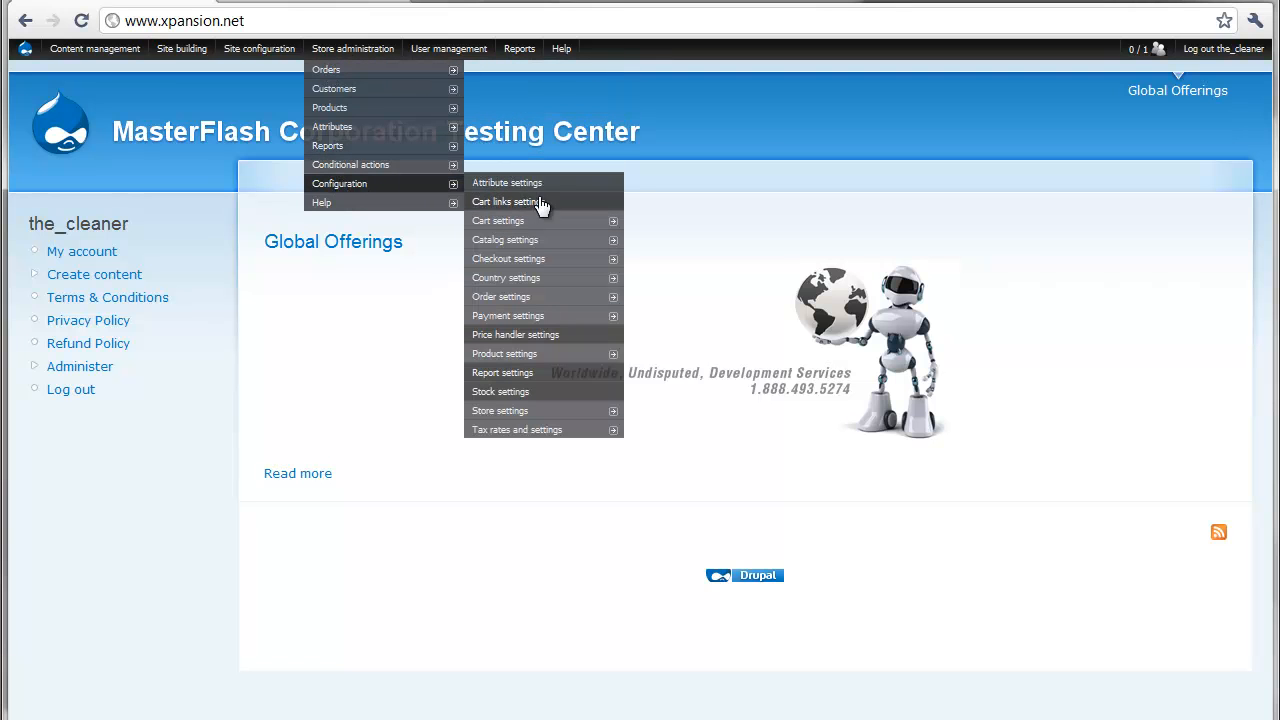
mouse_move(502, 372)
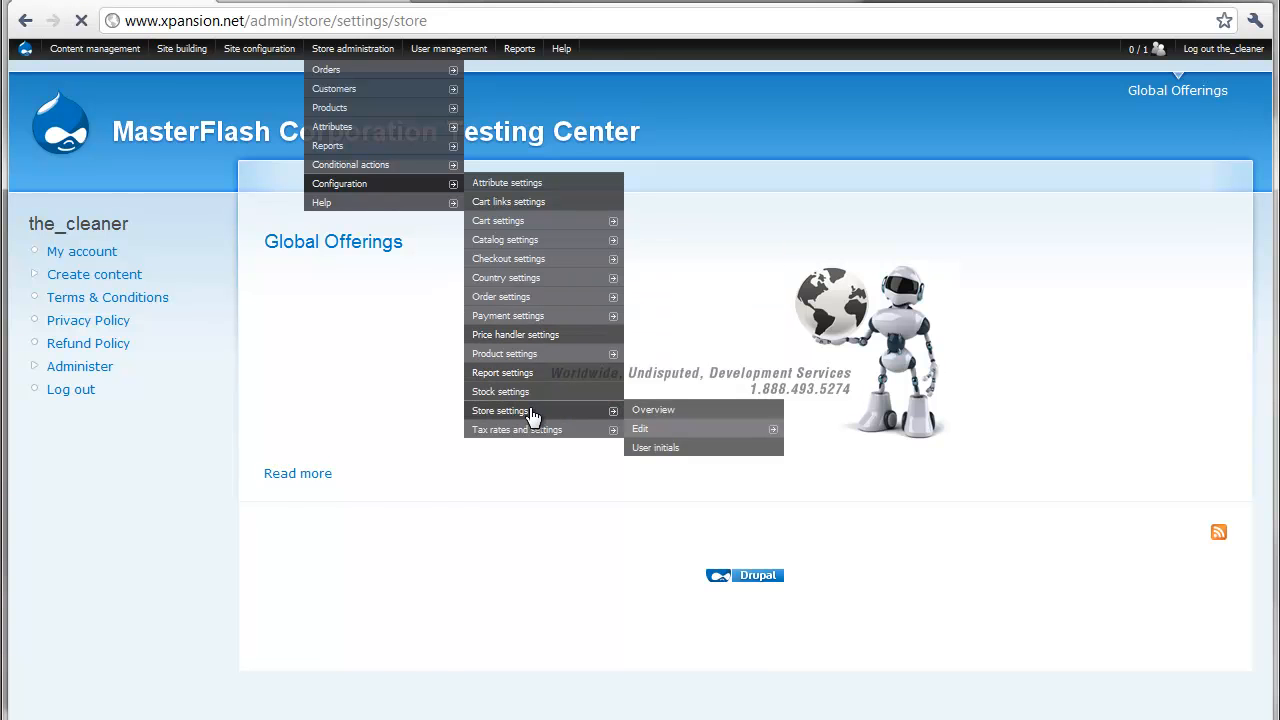
Edit store contact settings with name MasterFlash Corporation, owner MasterFlash Support and a support@ email.
left_click(652, 408)
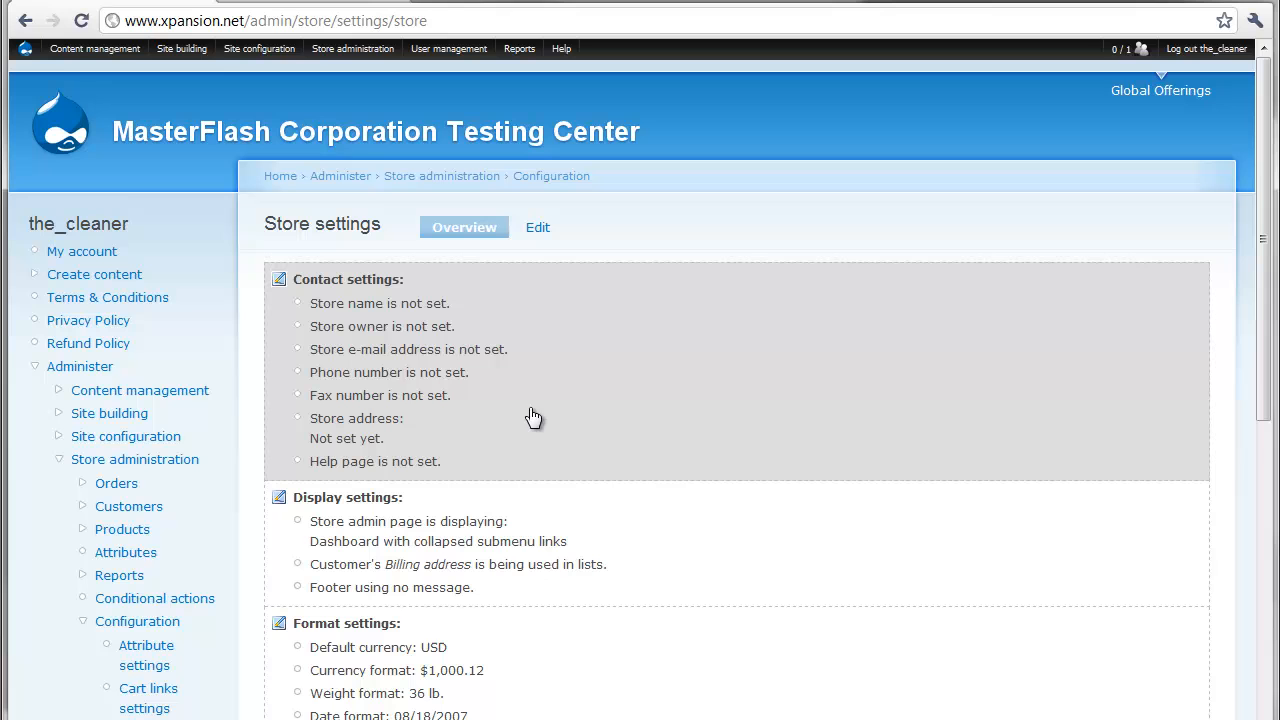
mouse_move(336, 308)
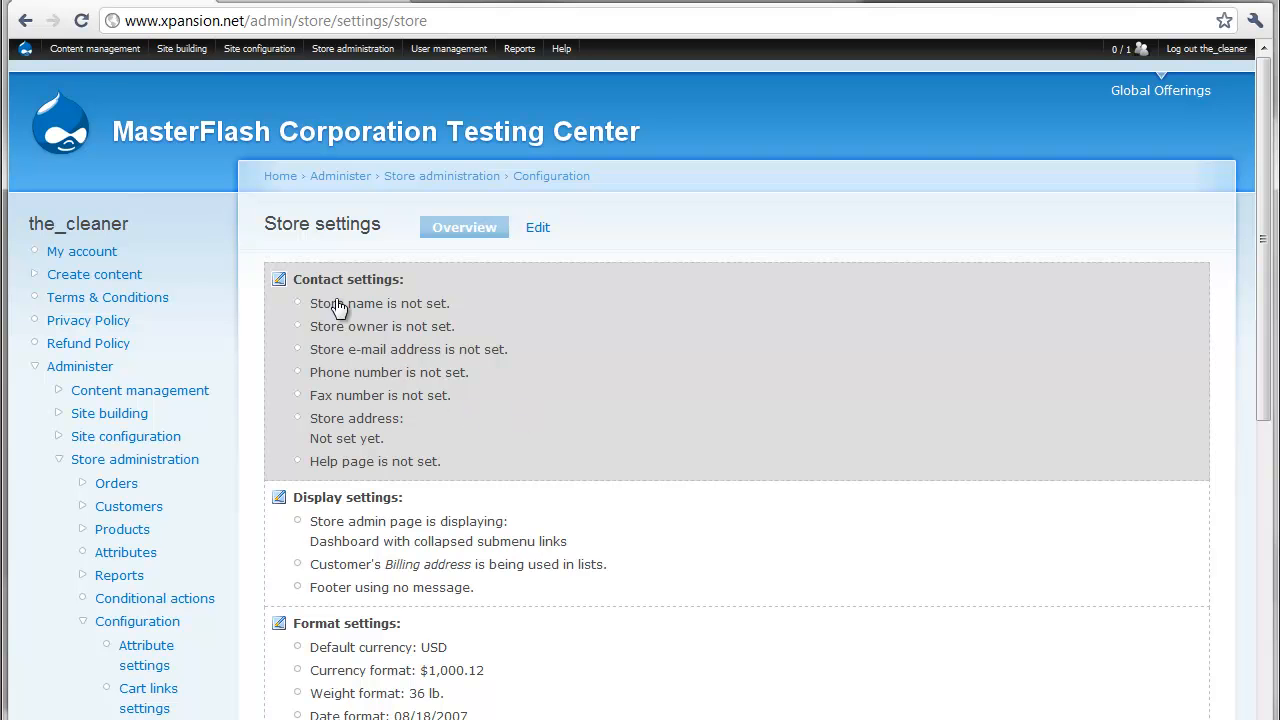
mouse_move(416, 358)
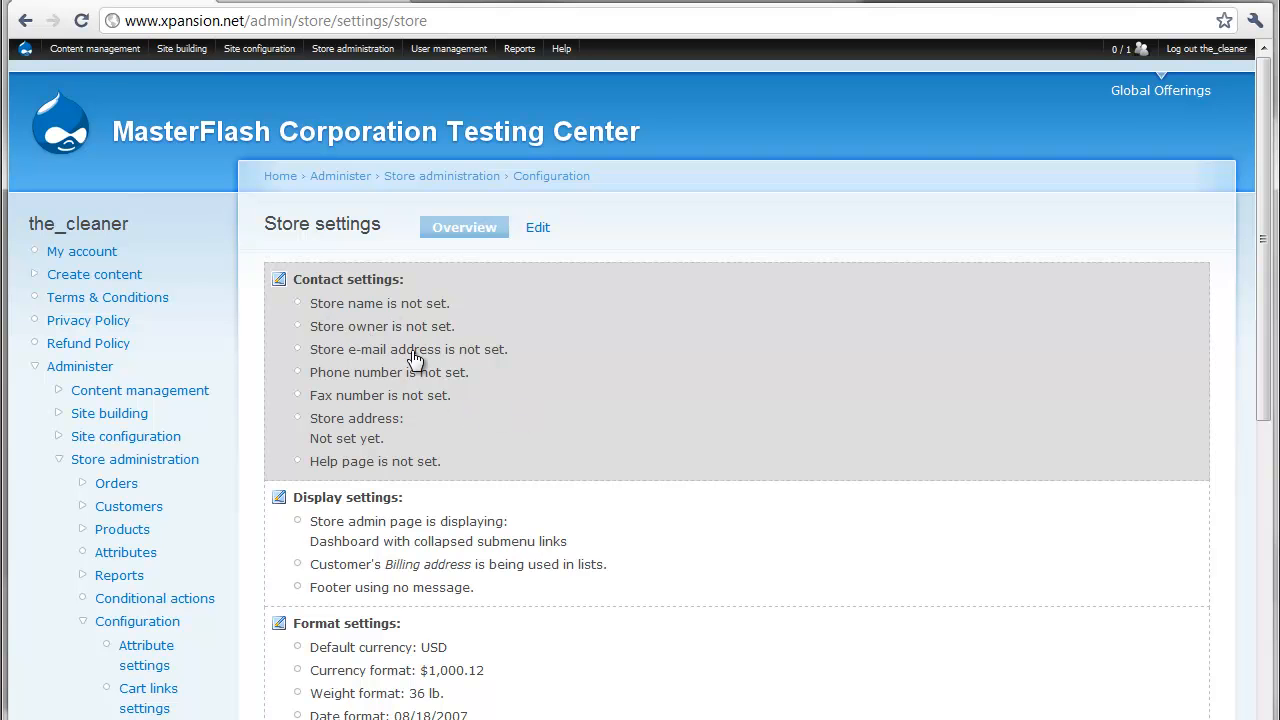
mouse_move(546, 248)
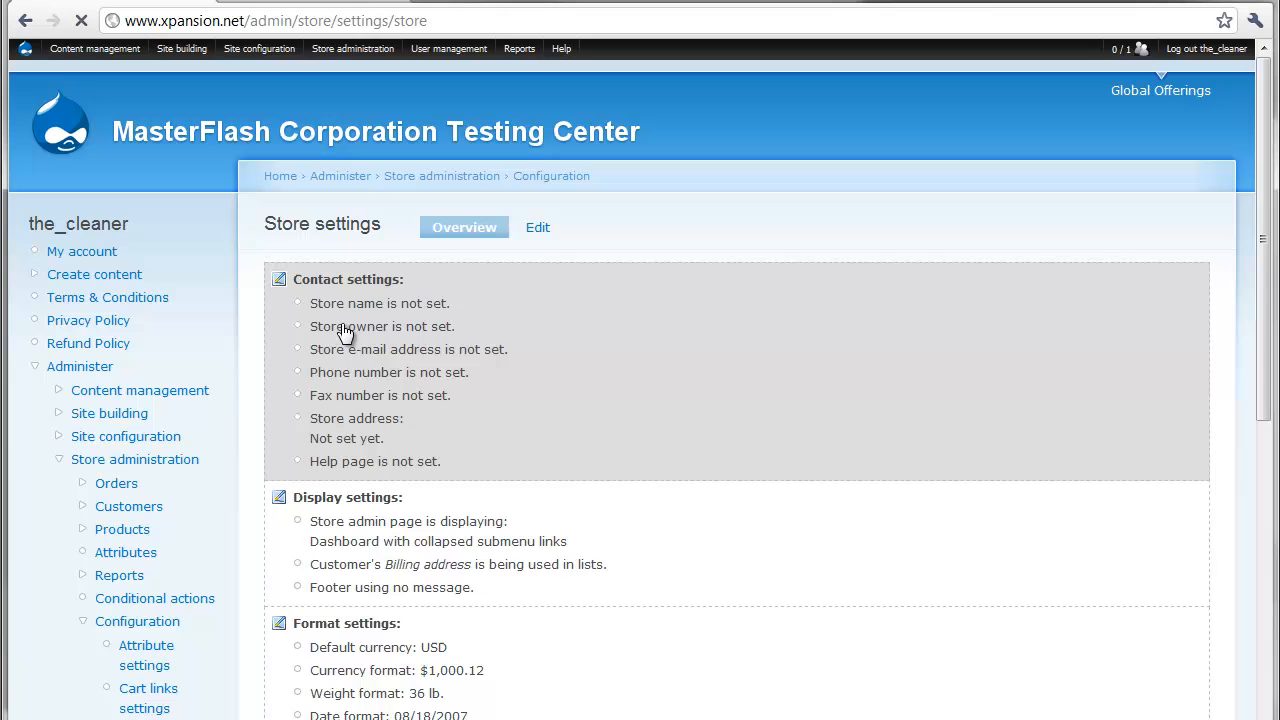
left_click(536, 228)
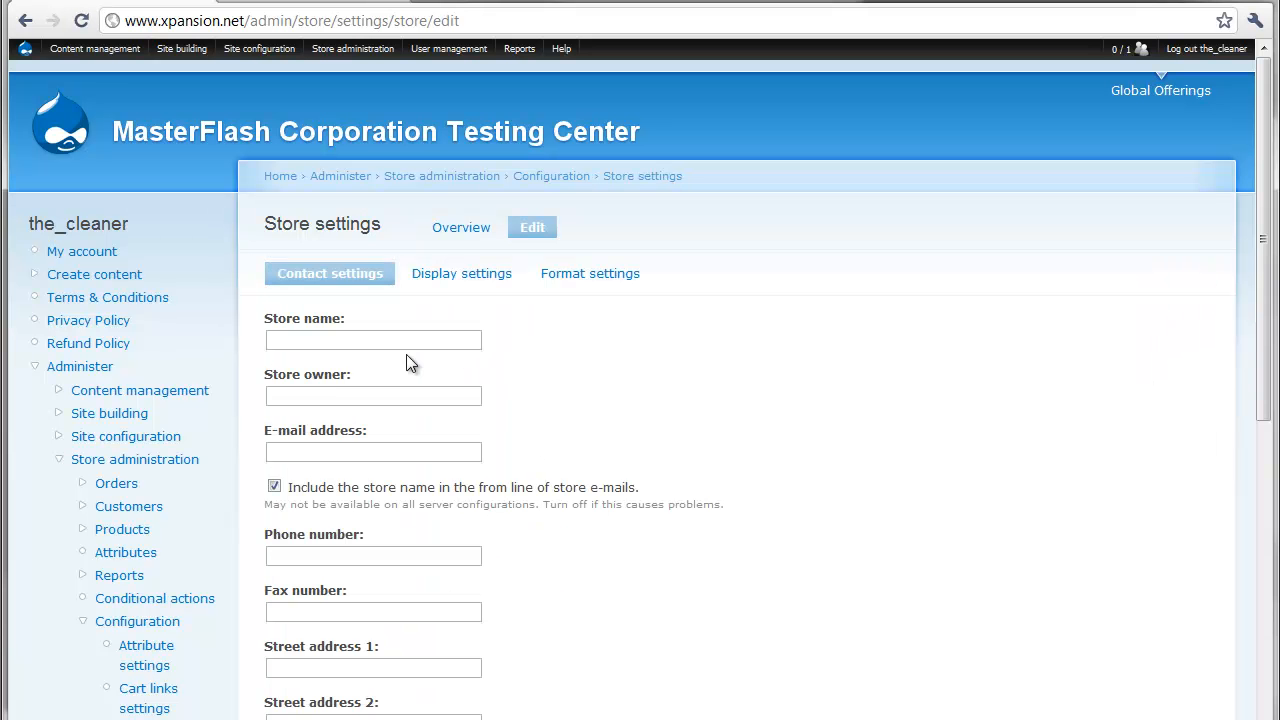
left_click(372, 340)
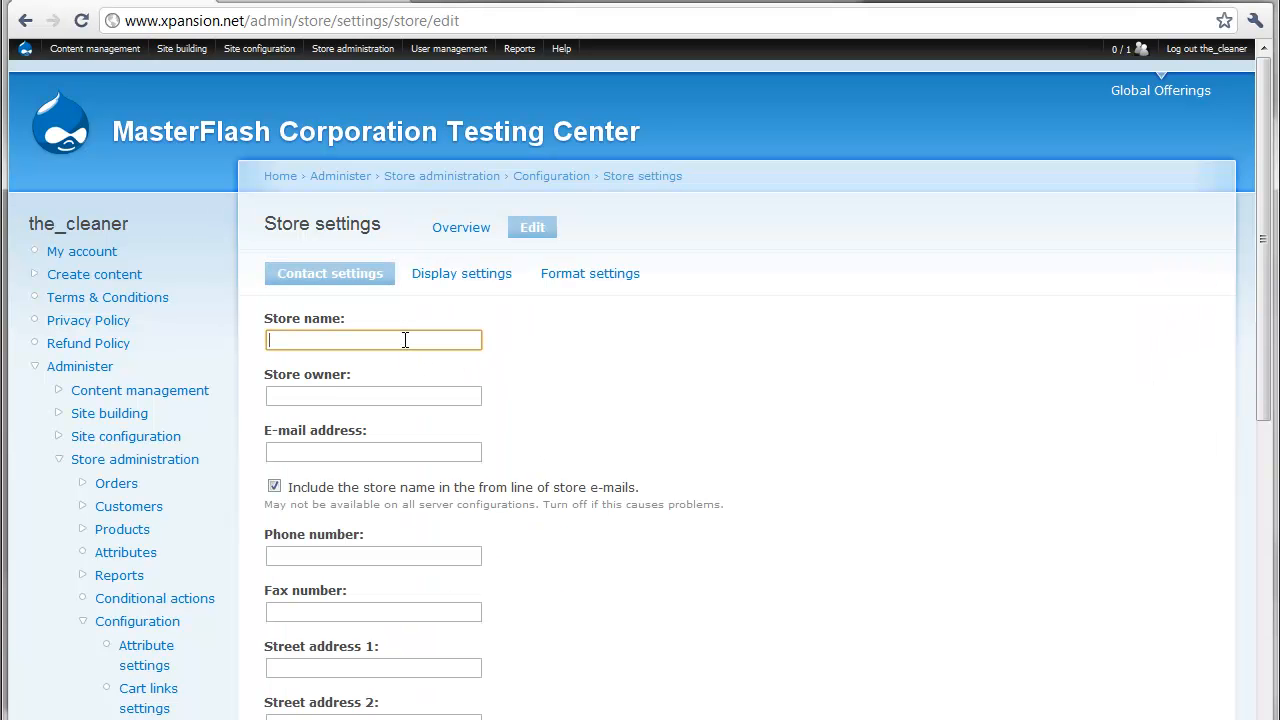
type("Master")
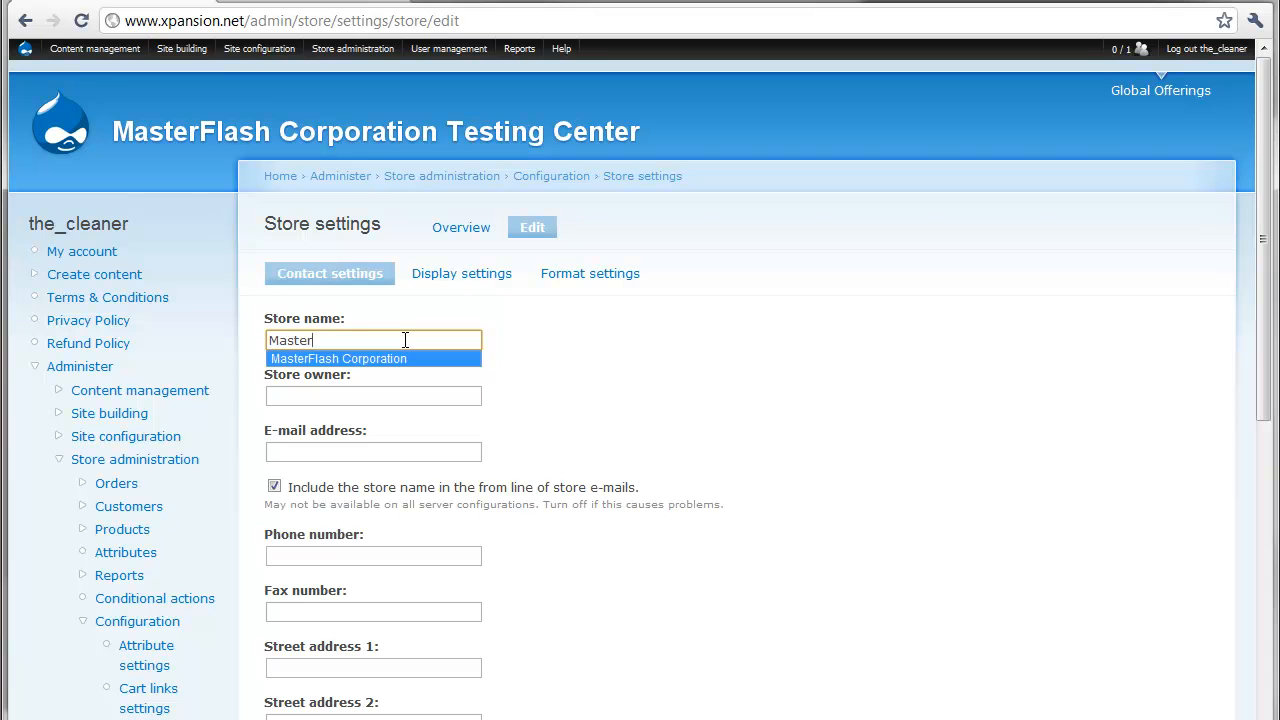
left_click(338, 358)
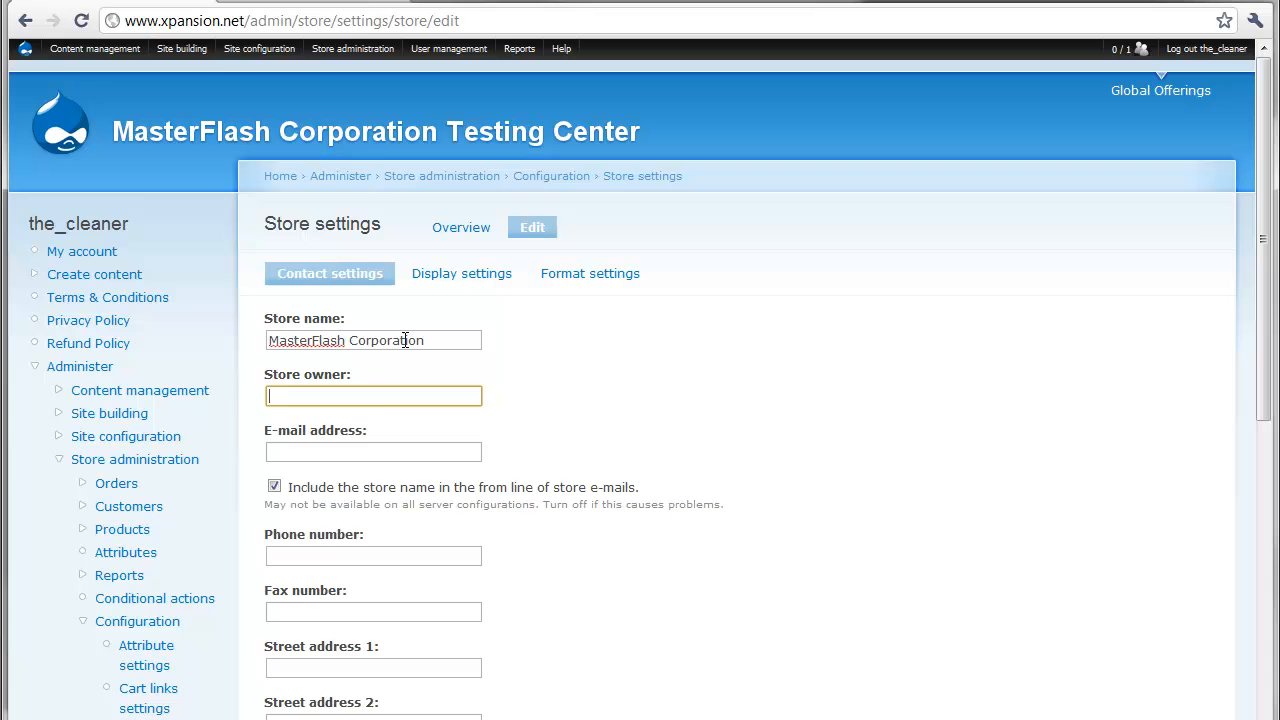
type("MasterFlash Support")
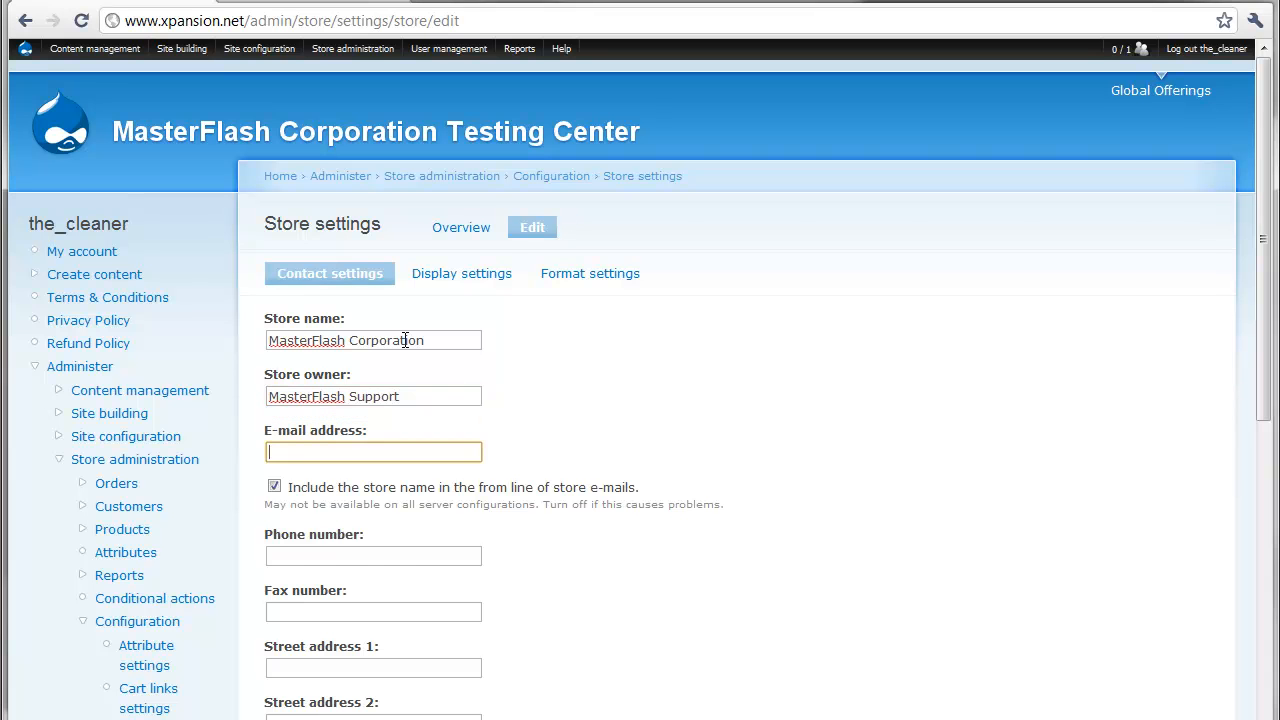
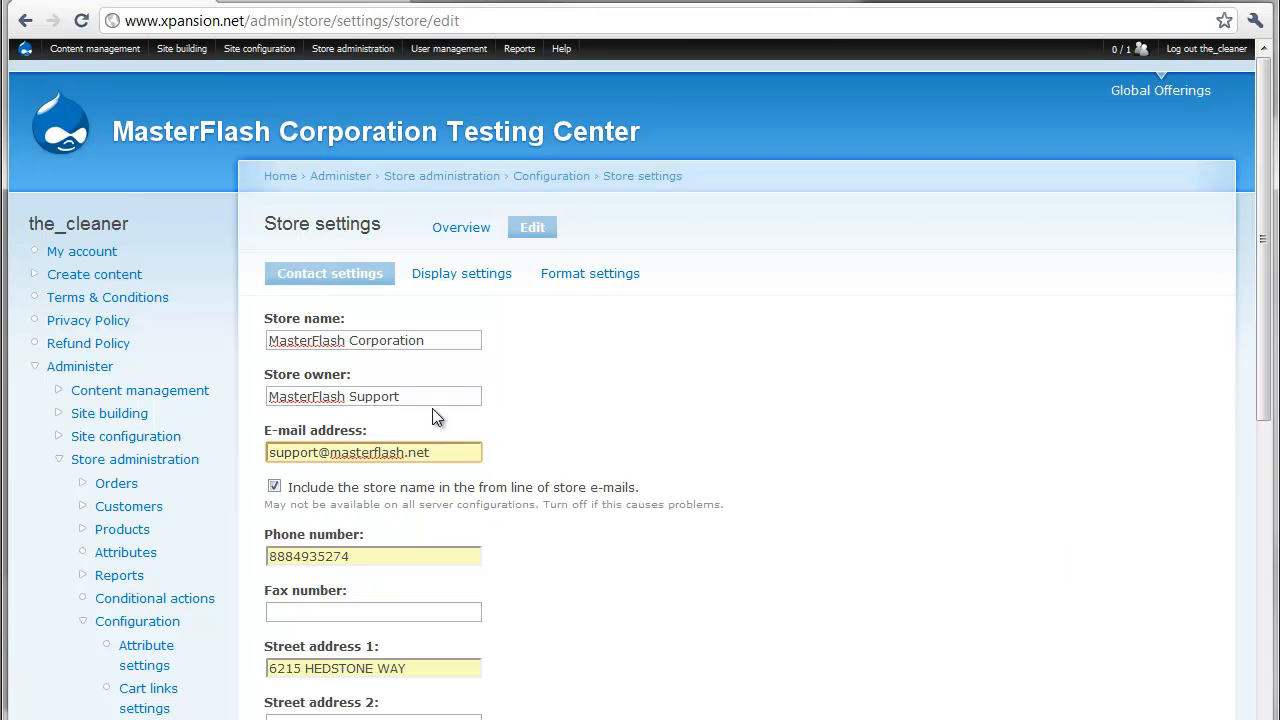
Enter the store phone number and Douglasville address, choosing Georgia as state.
triple_click(372, 556)
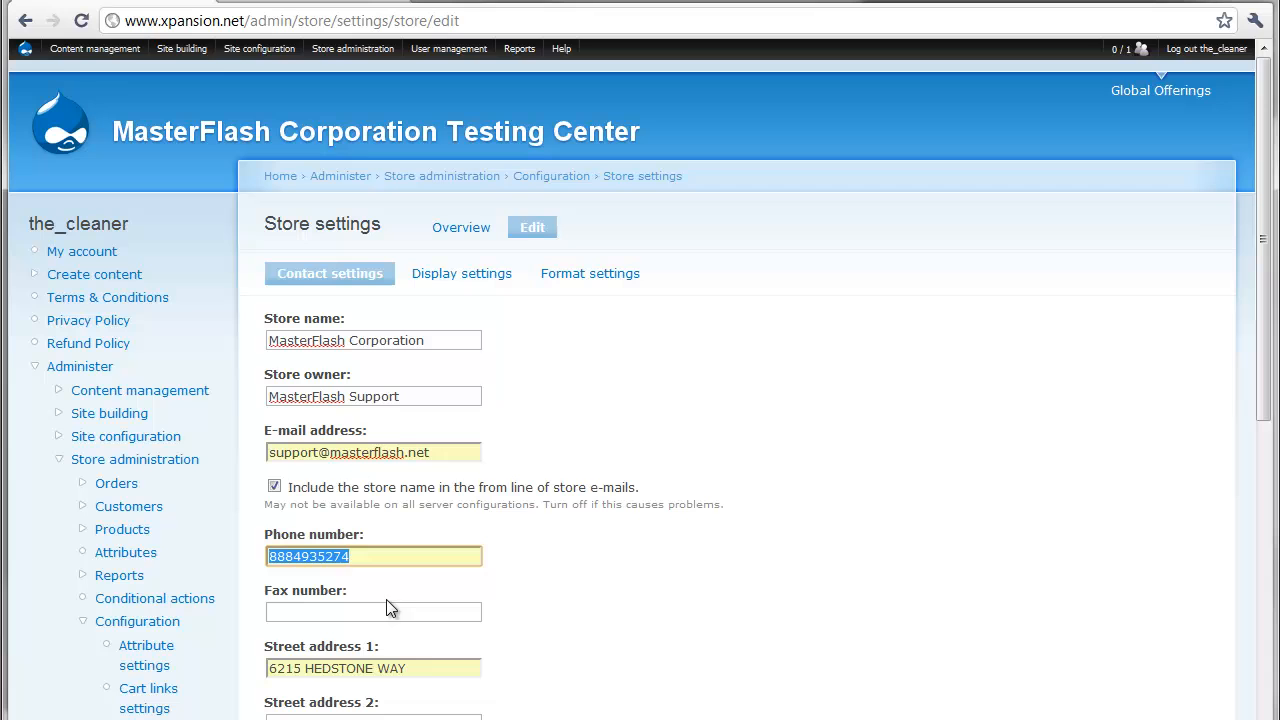
scroll("down", 3)
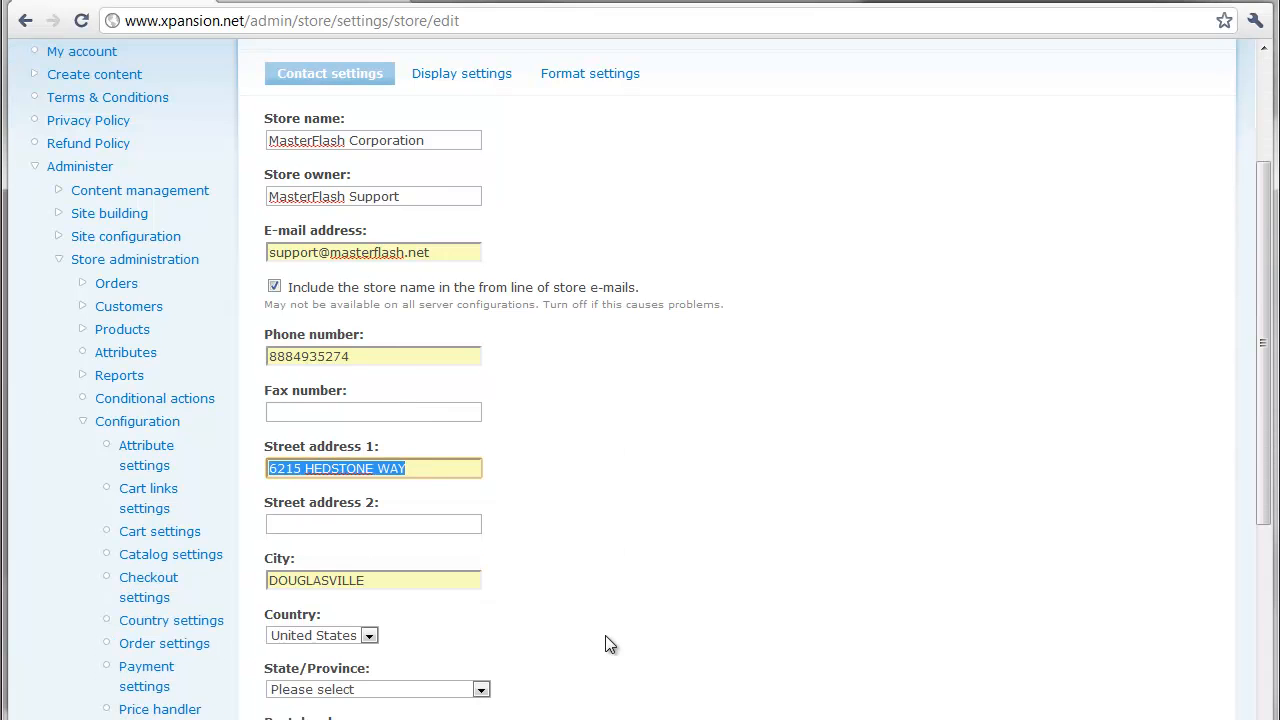
scroll("down", 3)
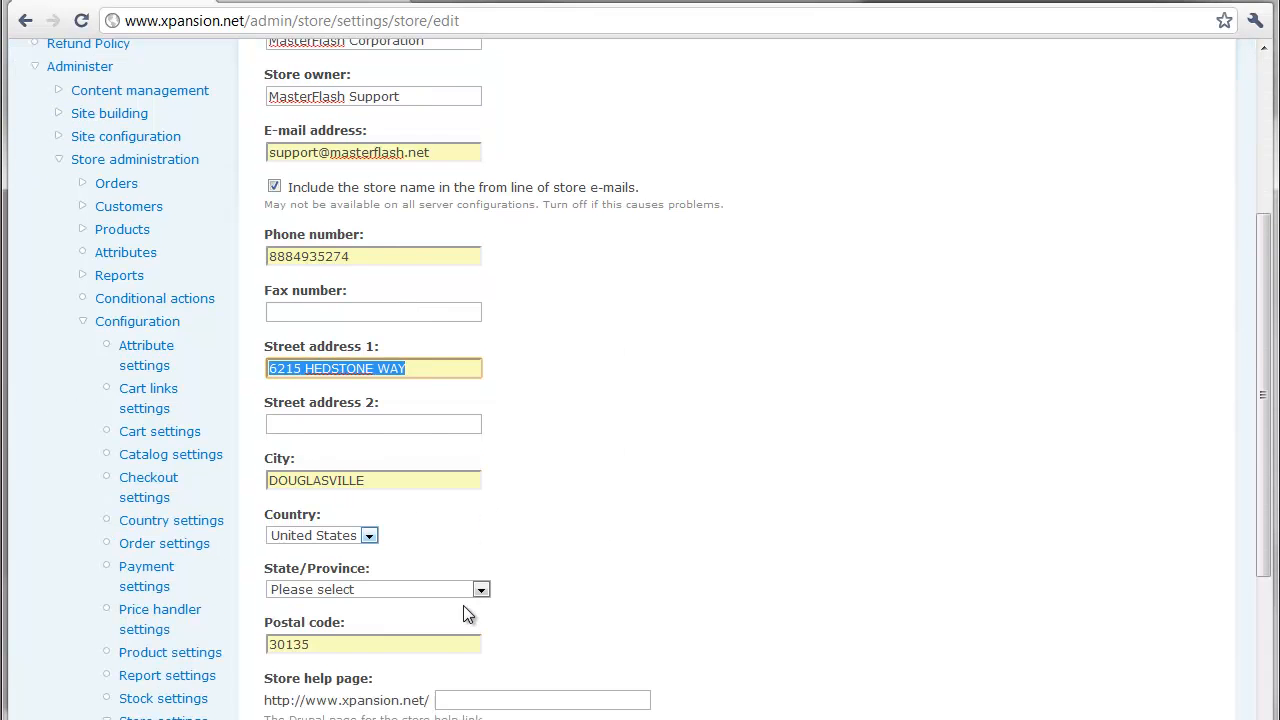
left_click(480, 588)
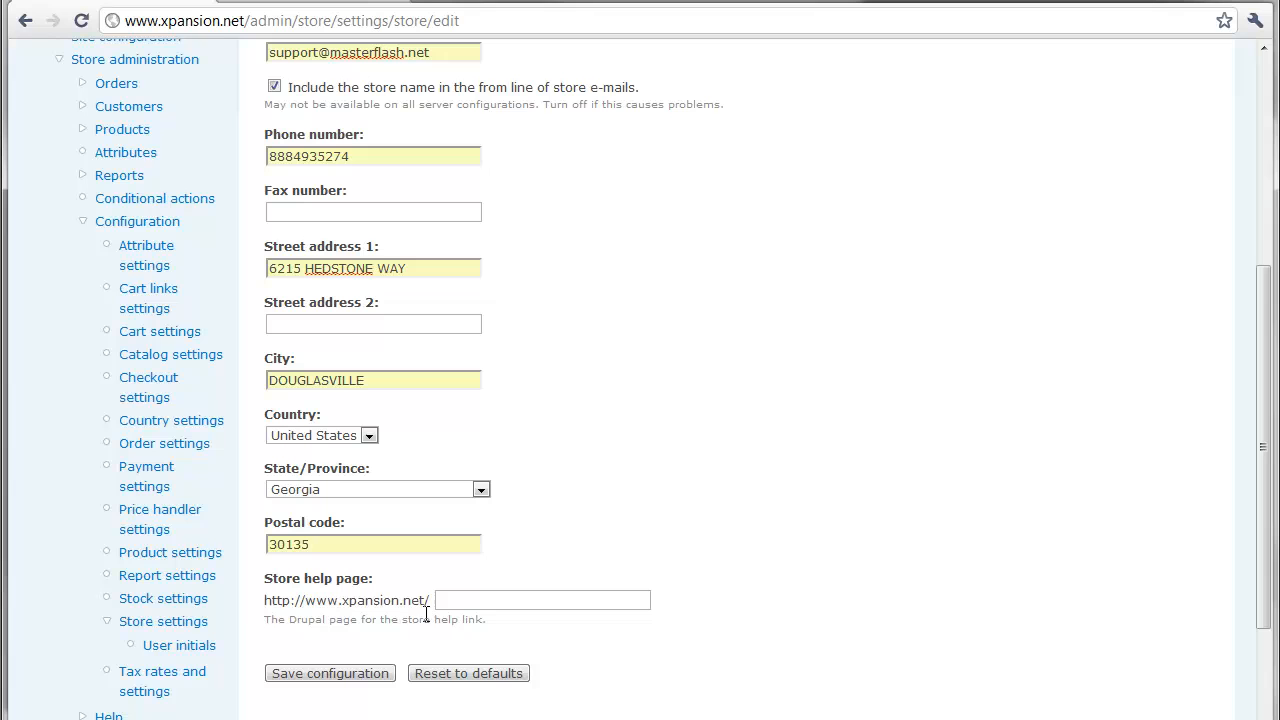
mouse_move(390, 634)
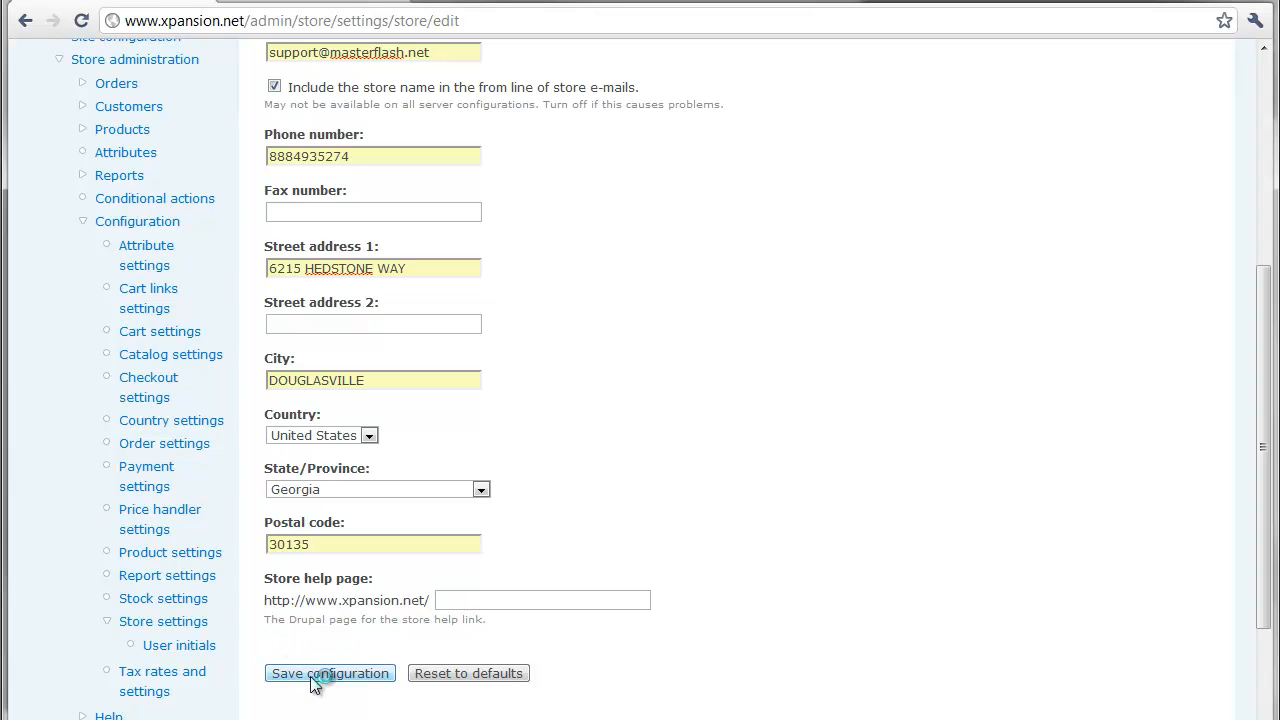
Save the store contact settings and check the saved MasterFlash Corporation store name.
left_click(330, 672)
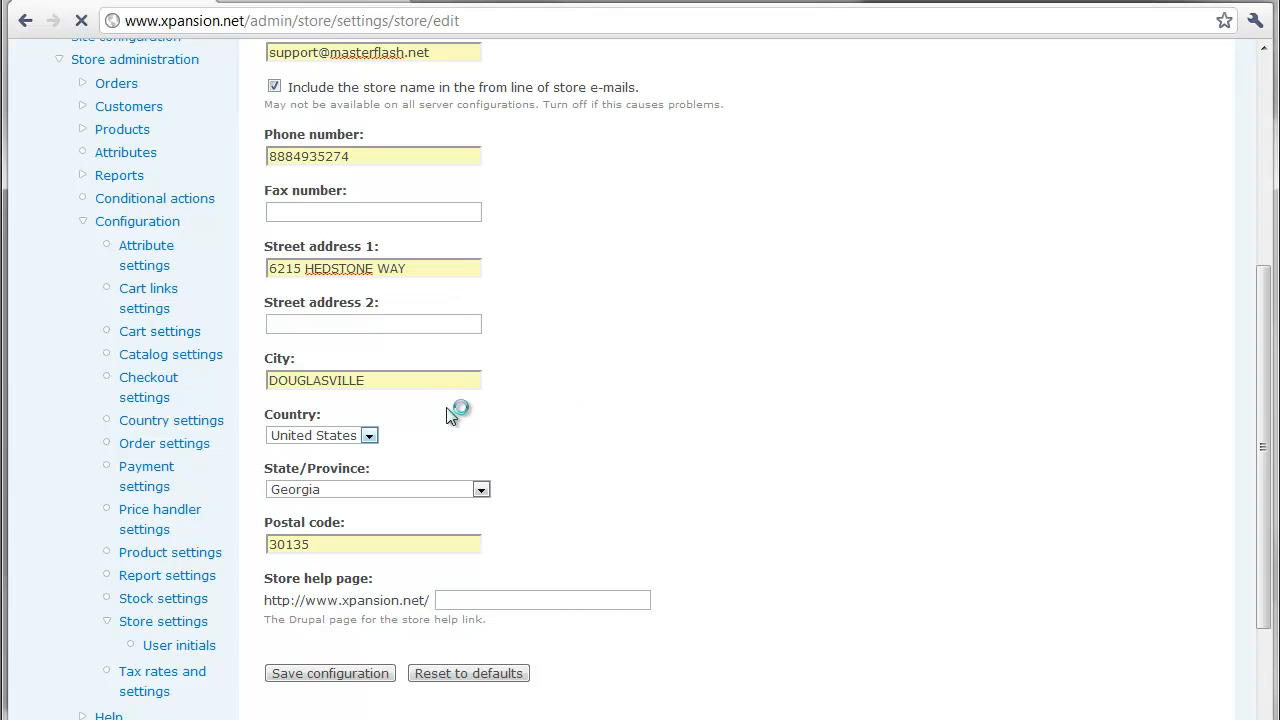
left_click(330, 672)
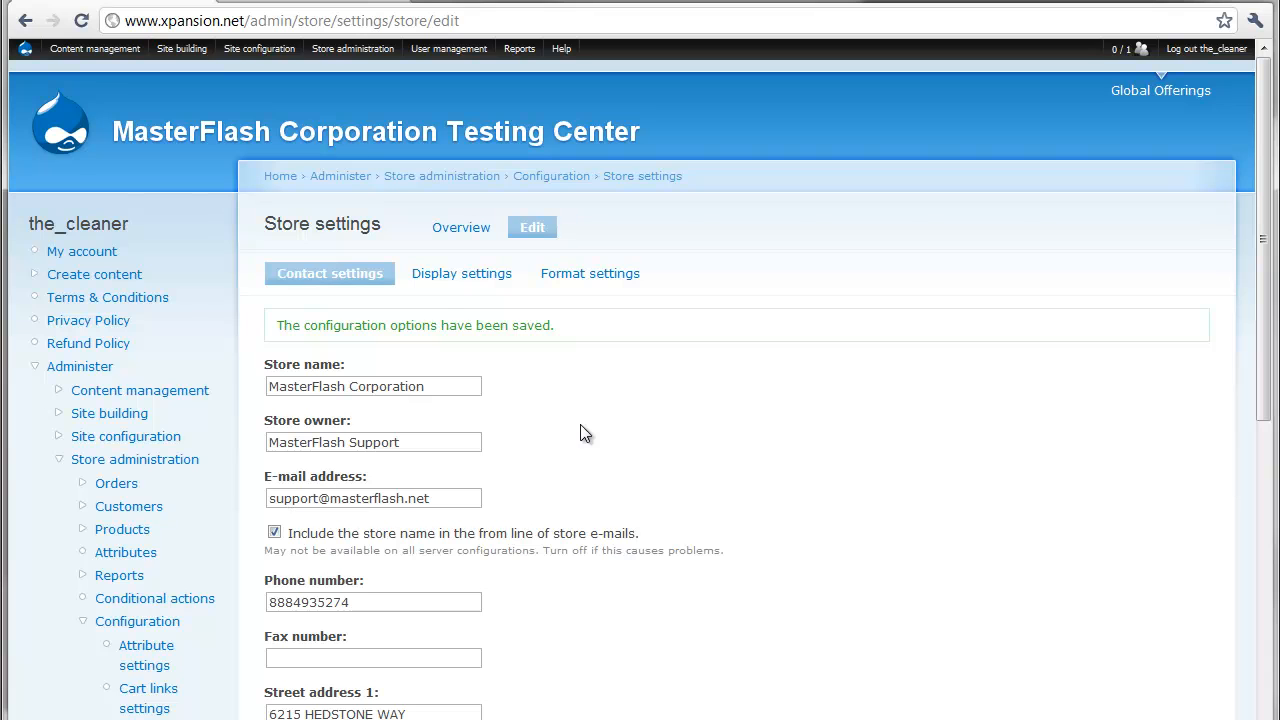
mouse_move(420, 568)
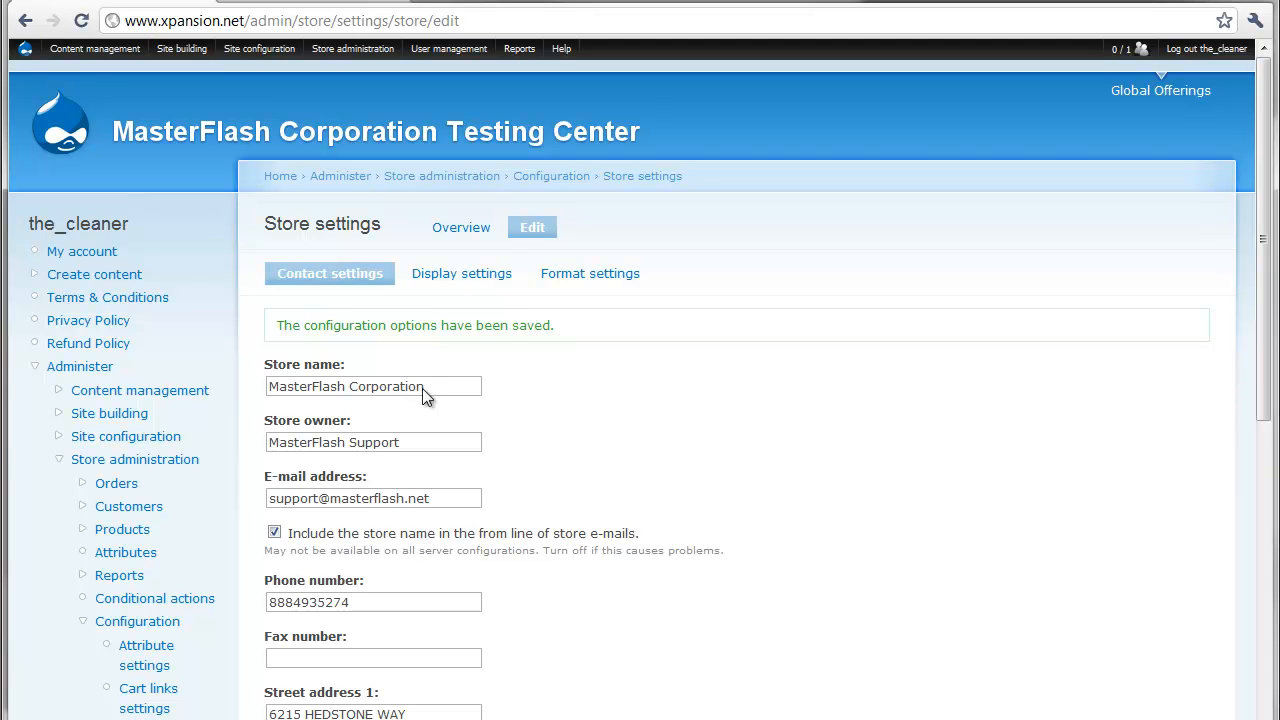
triple_click(372, 386)
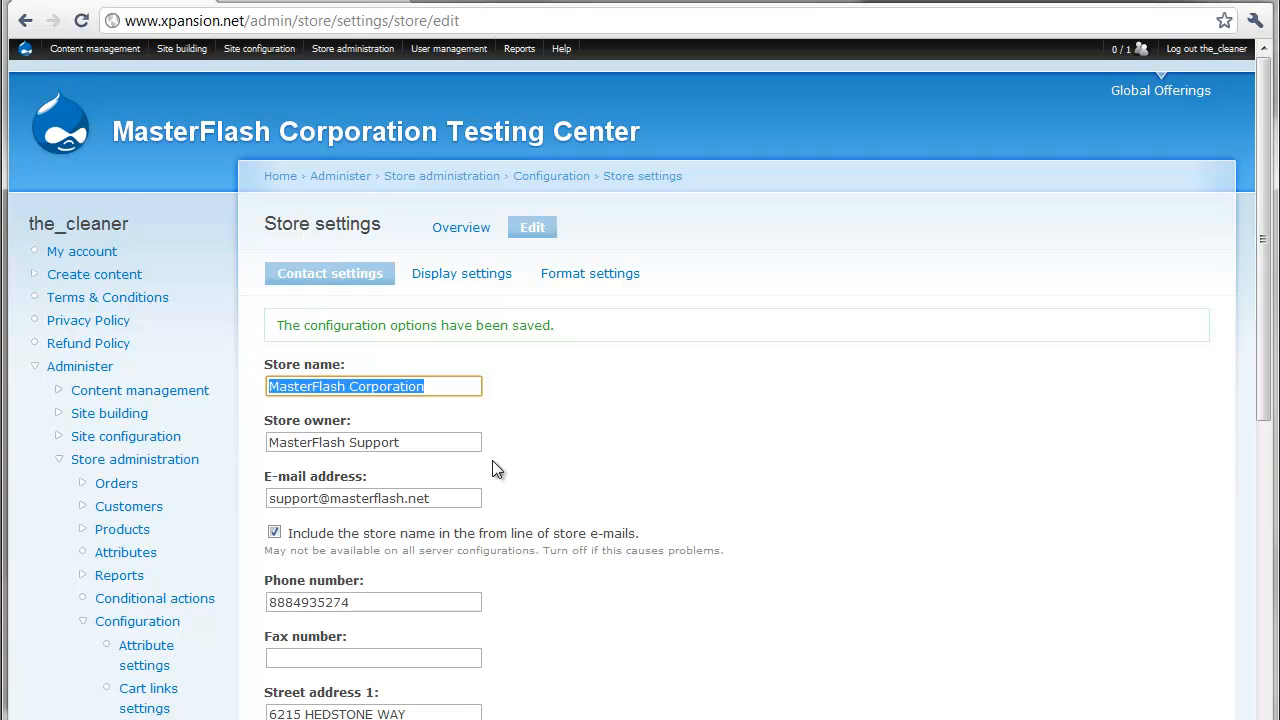
mouse_move(452, 320)
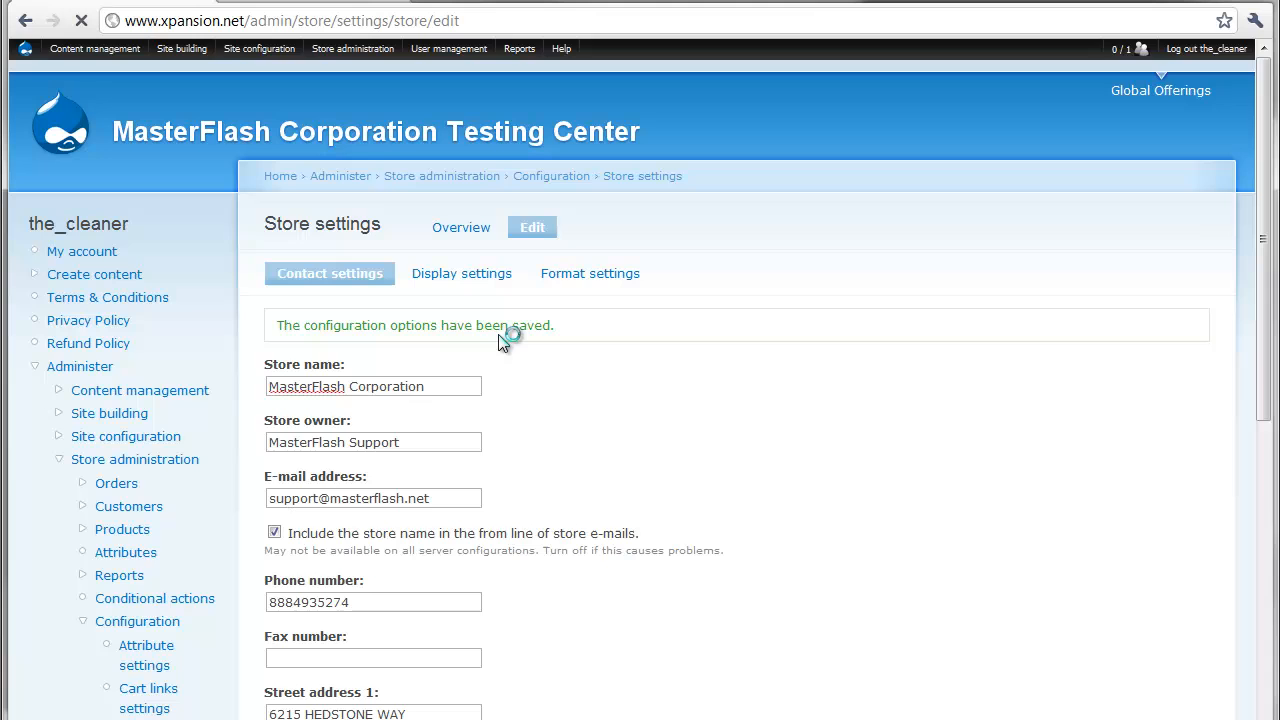
Review the Display settings and the footer message options.
left_click(460, 272)
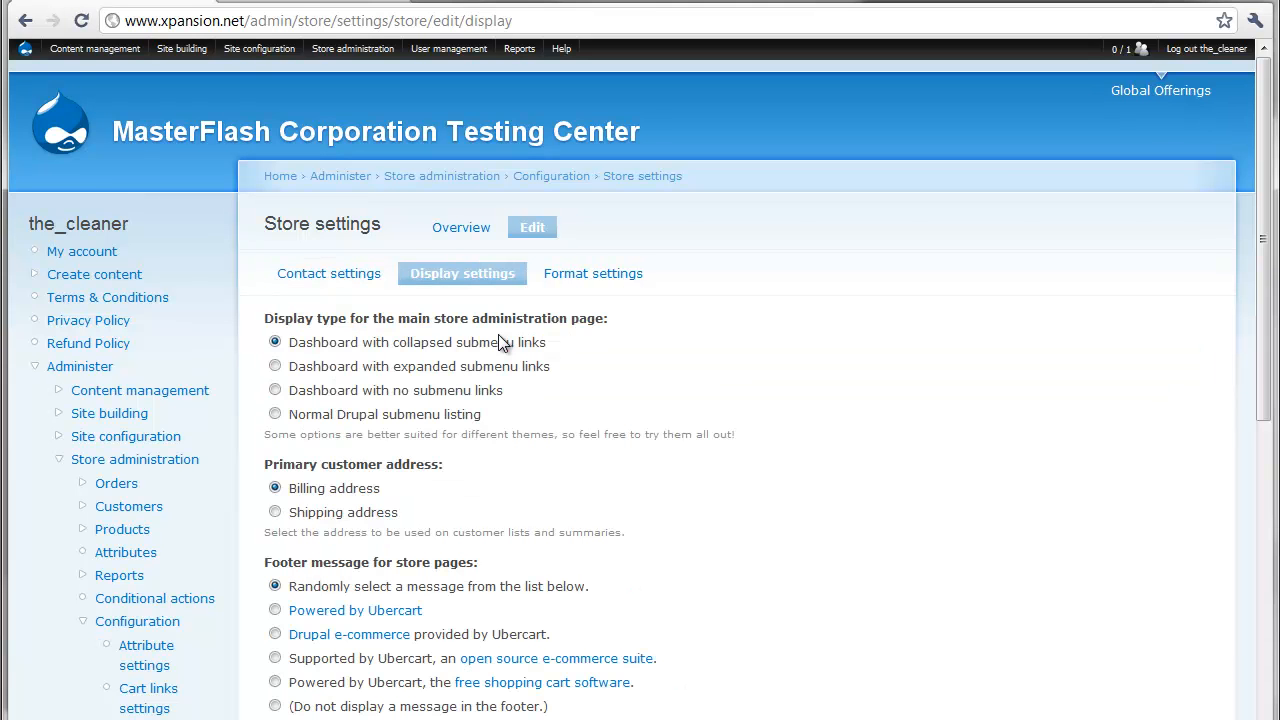
scroll("down", 3)
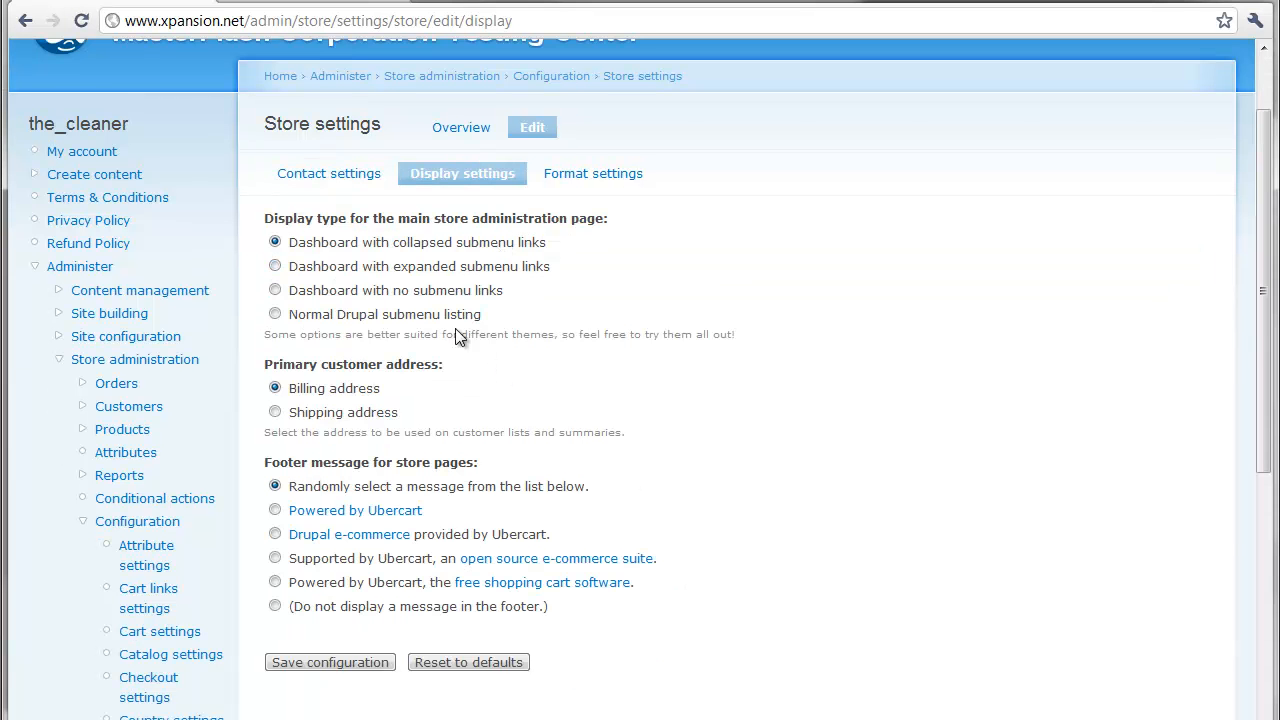
mouse_move(422, 468)
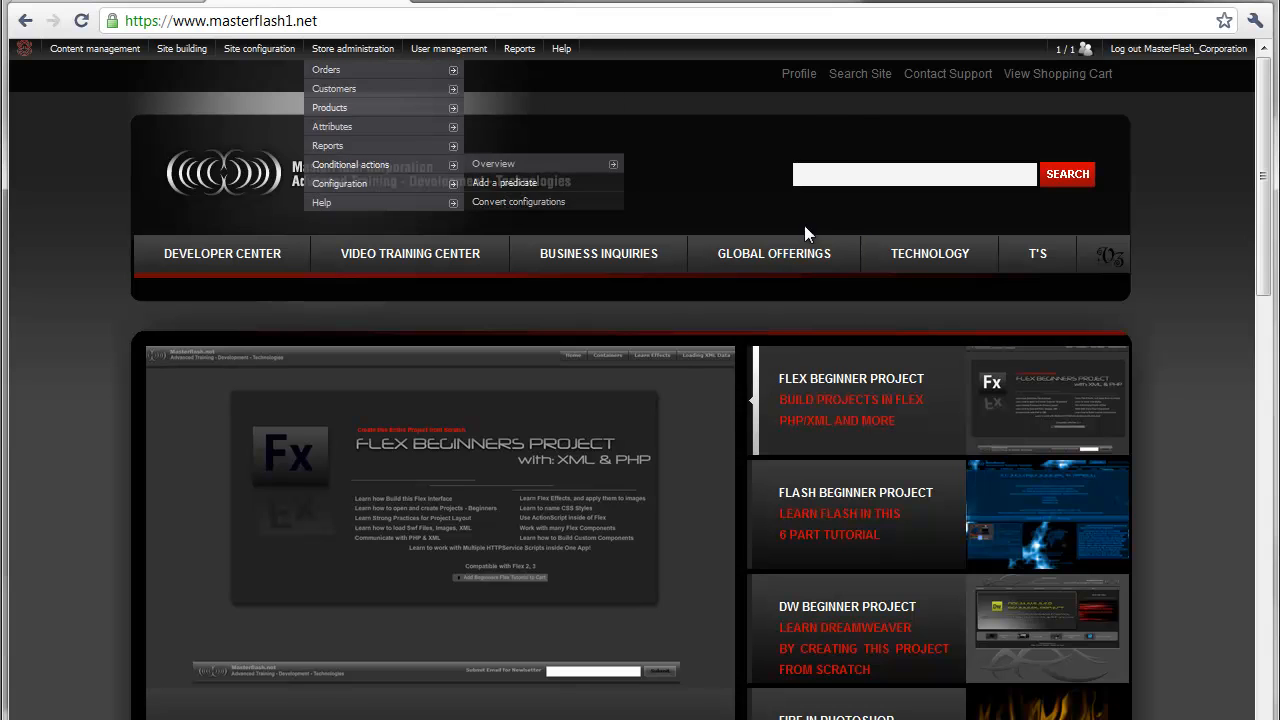
View the storefront shopping cart with two Flash tutorials at $30.00 and proceed to checkout.
left_click(1056, 72)
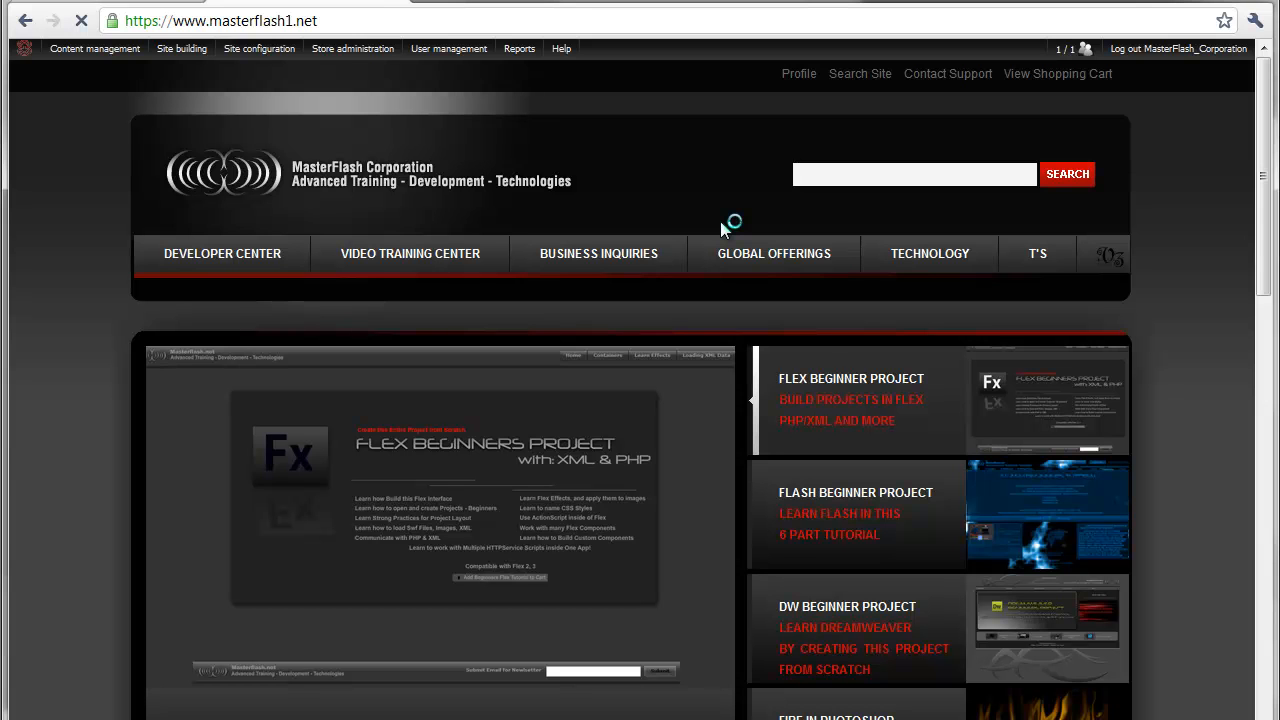
mouse_move(232, 188)
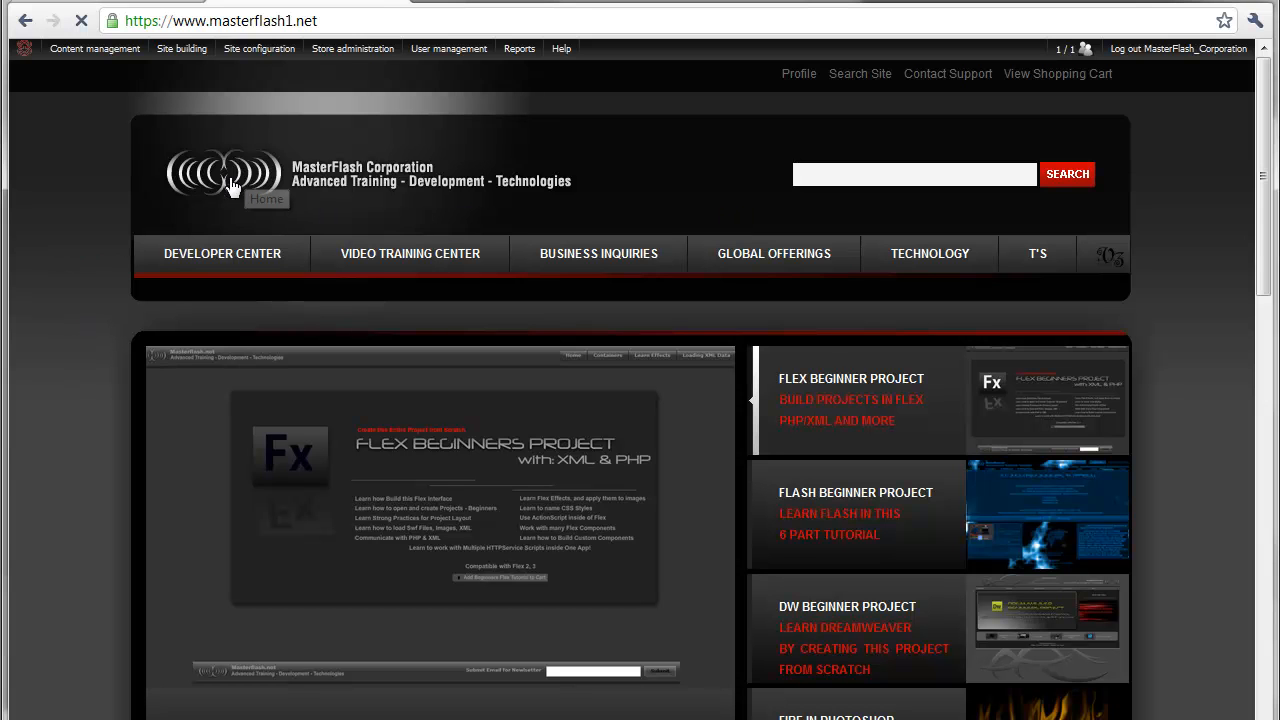
left_click(1056, 72)
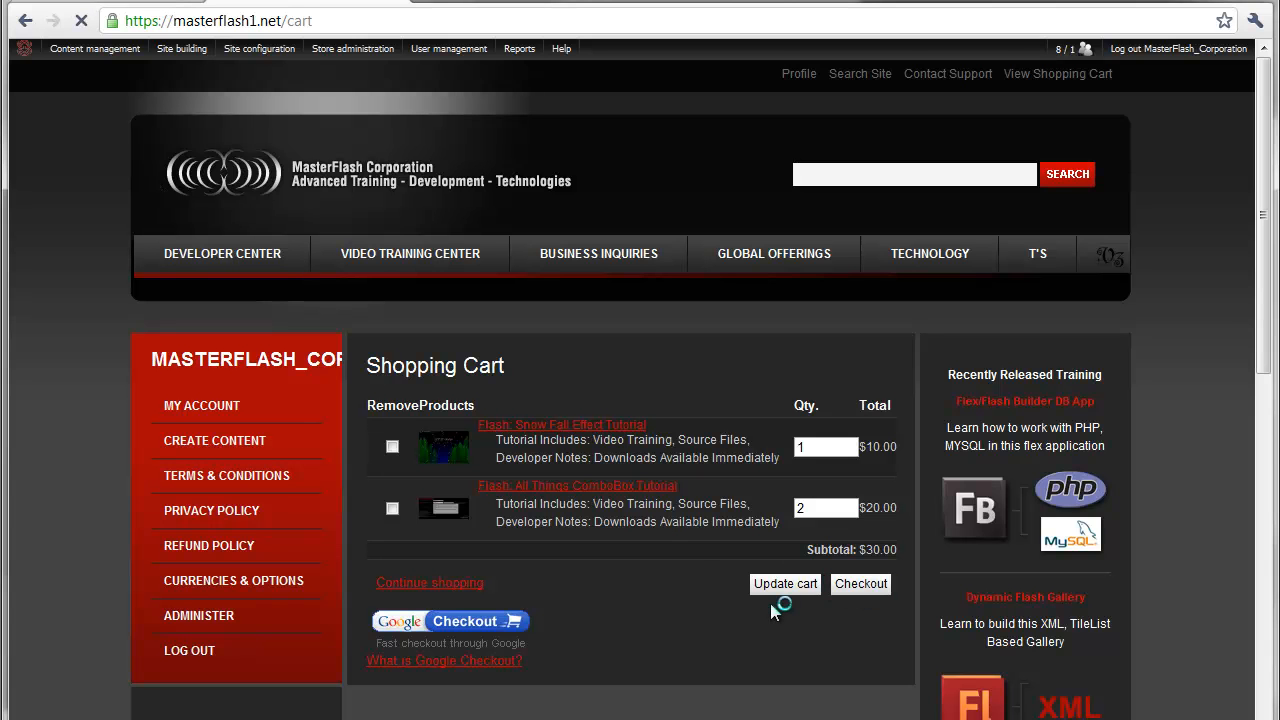
left_click(860, 584)
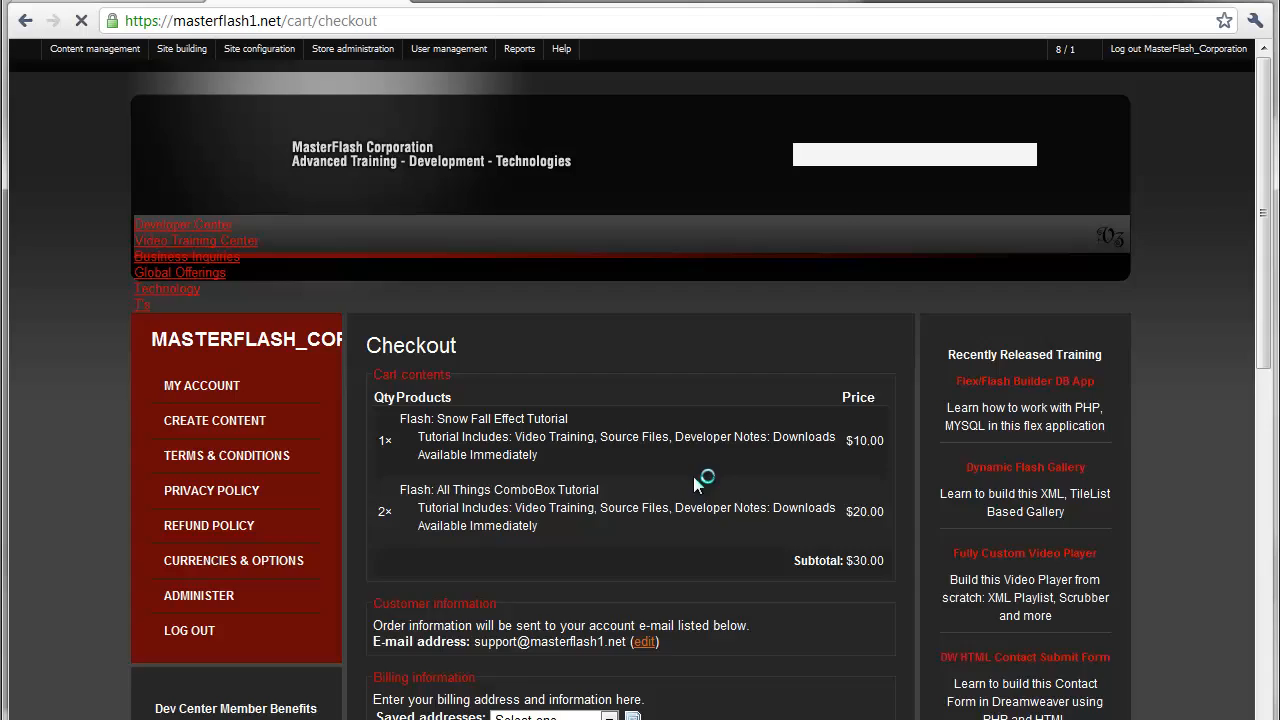
scroll("down", 3)
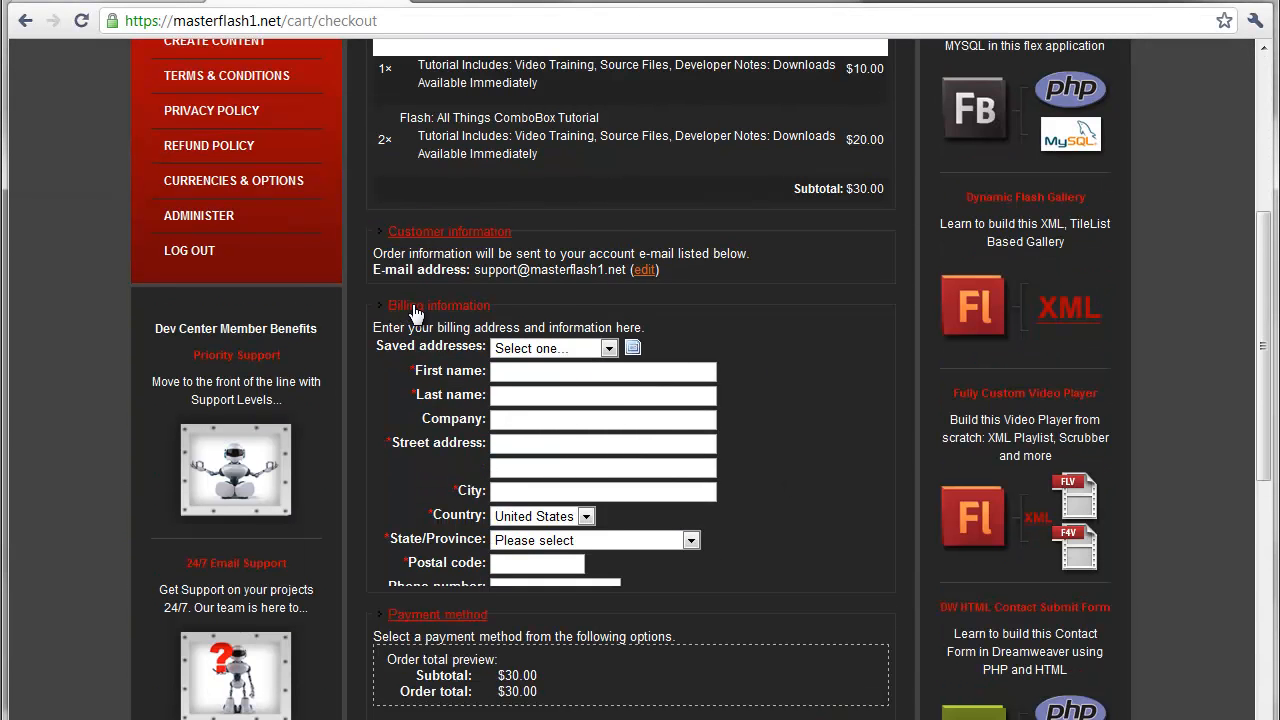
Collapse Billing information on the checkout page and return to the store display settings.
left_click(440, 304)
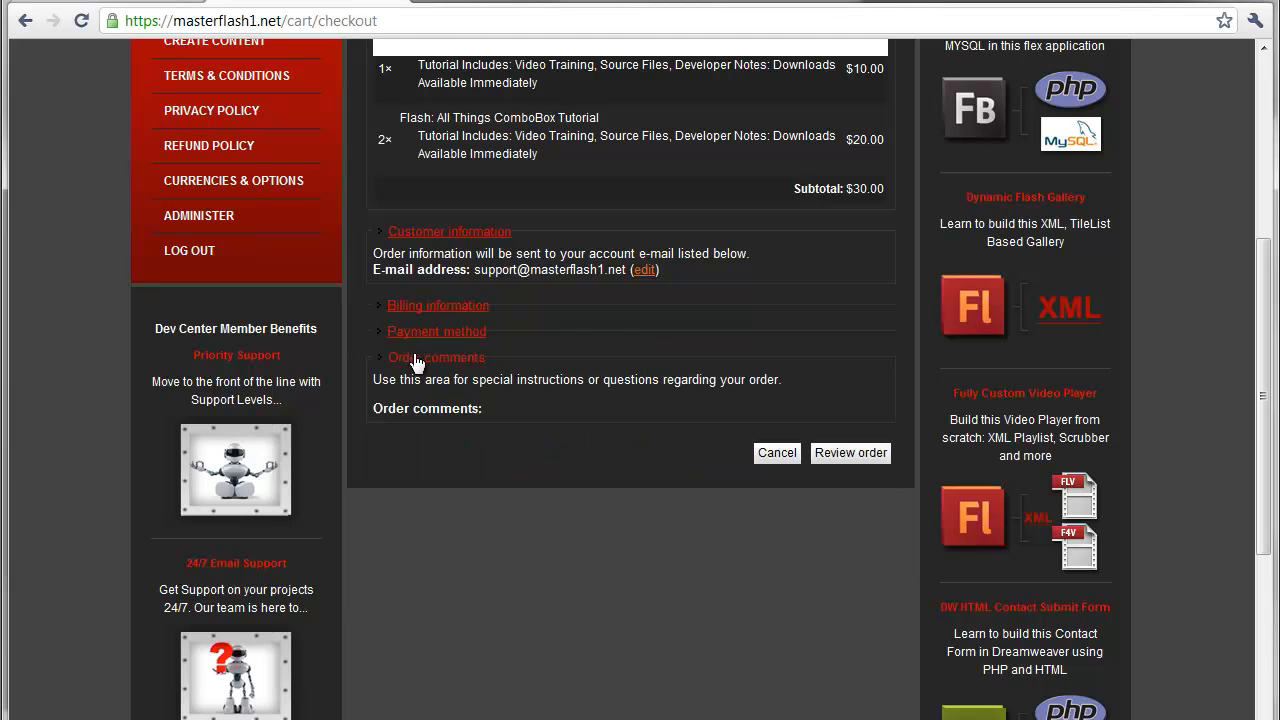
scroll("up", 3)
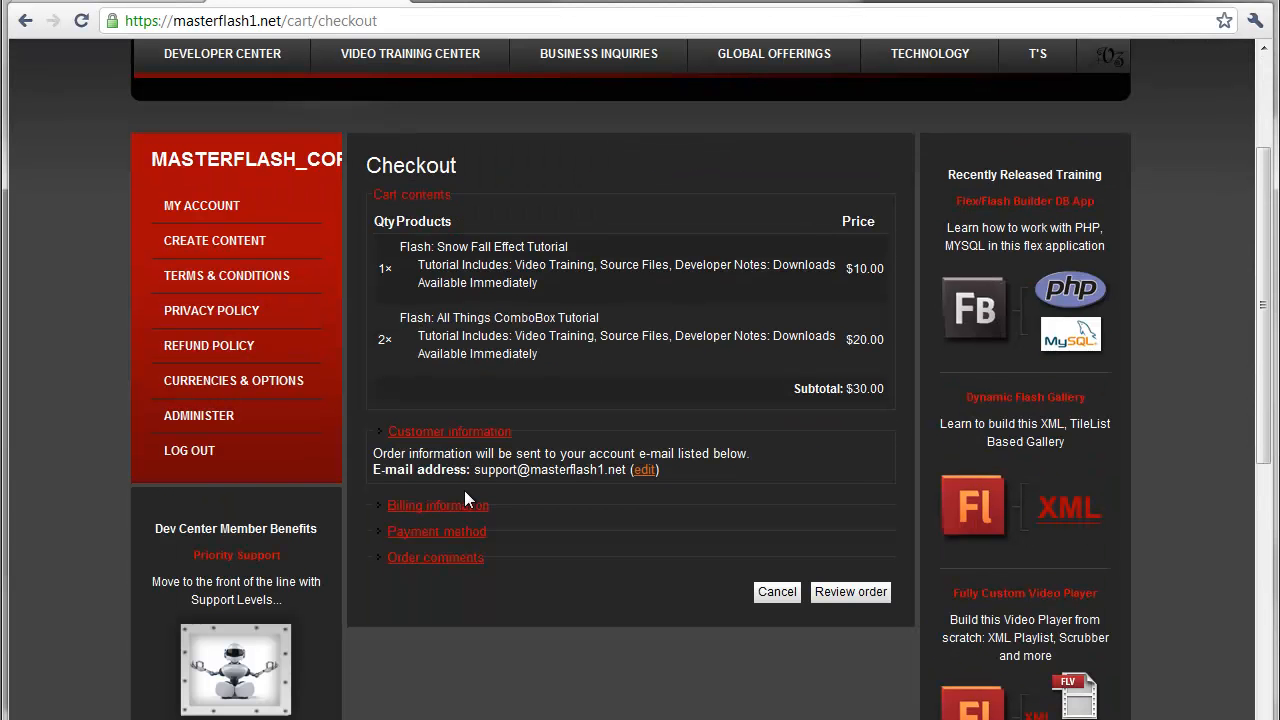
scroll("up", 3)
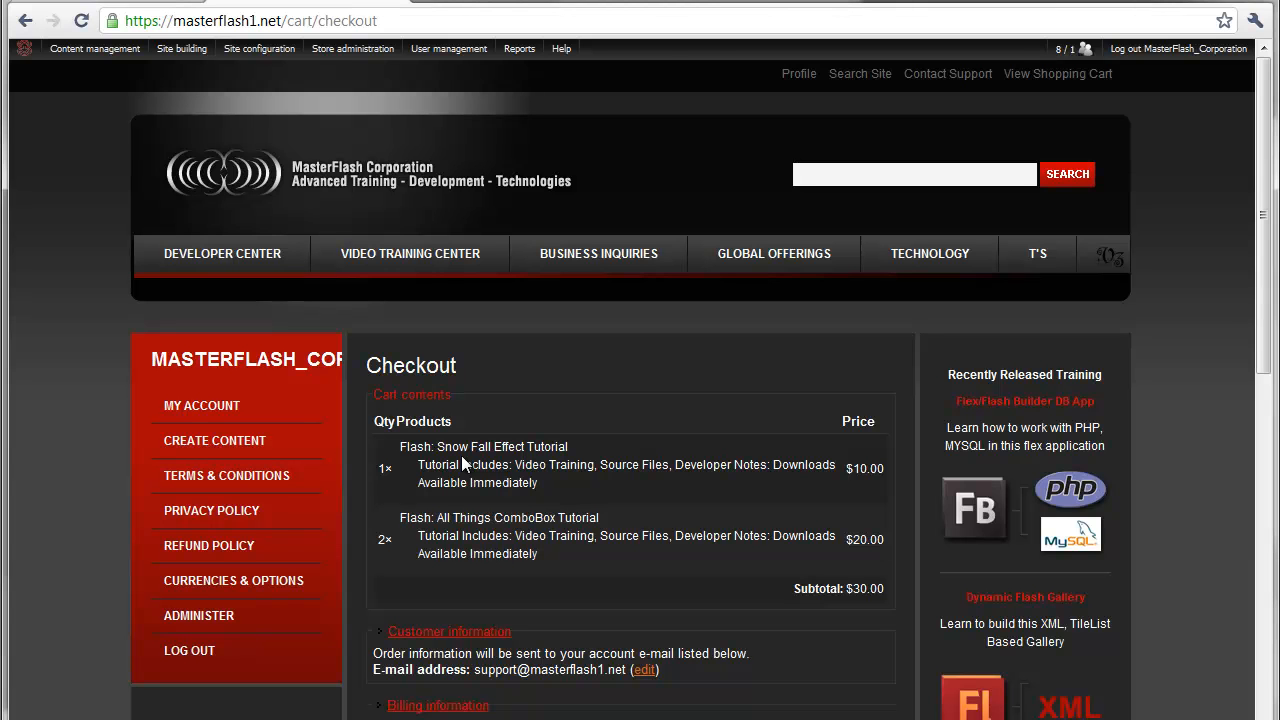
left_click(182, 48)
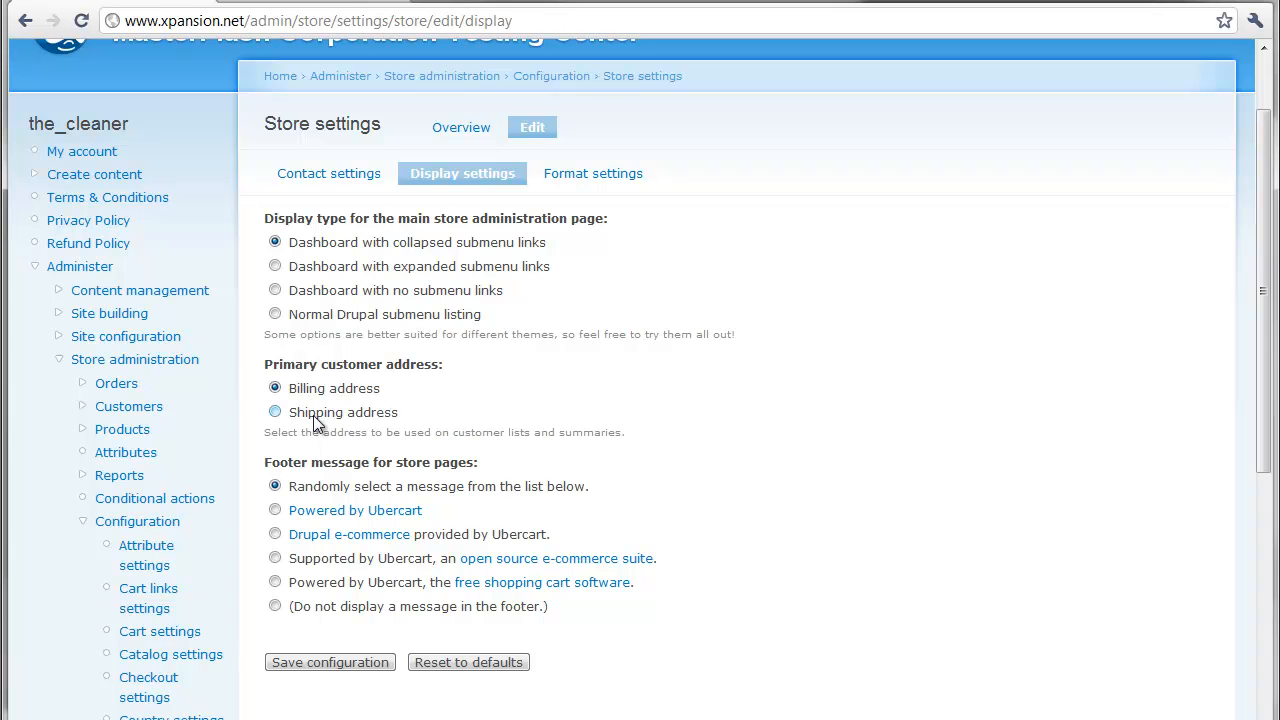
Scroll through the display options, then go to Create content from the left navigation.
scroll("down", 3)
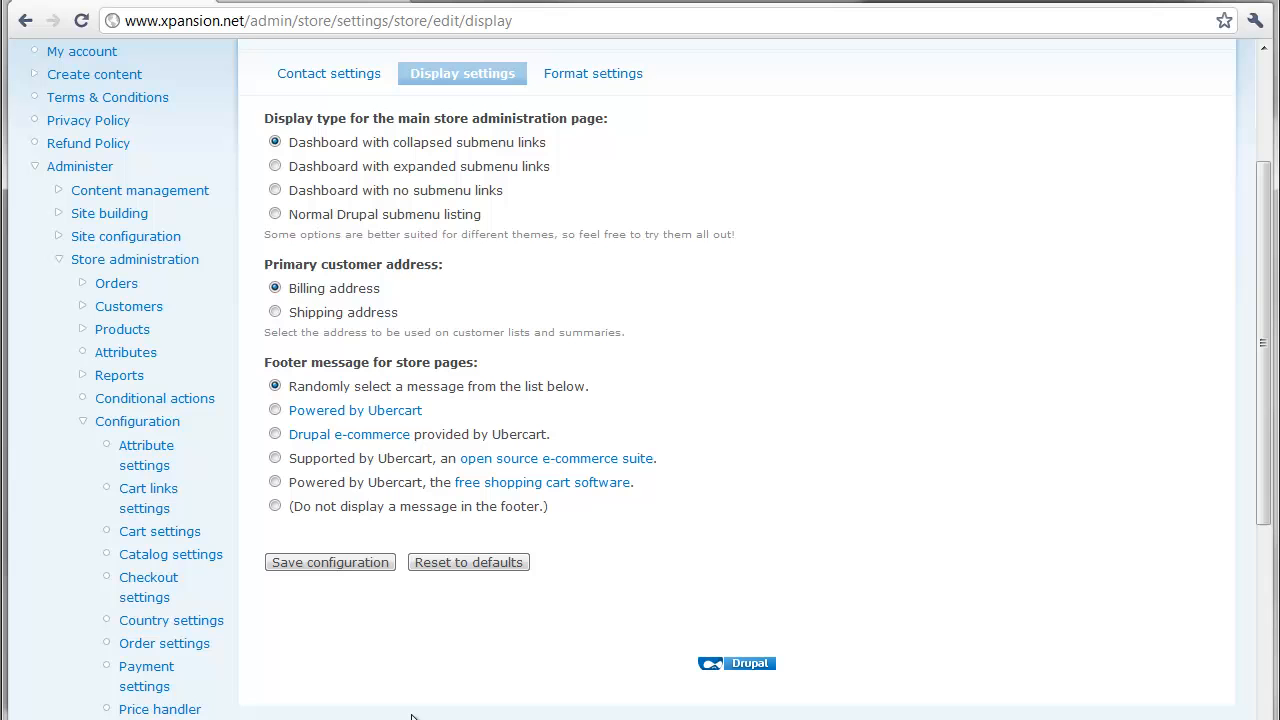
mouse_move(292, 452)
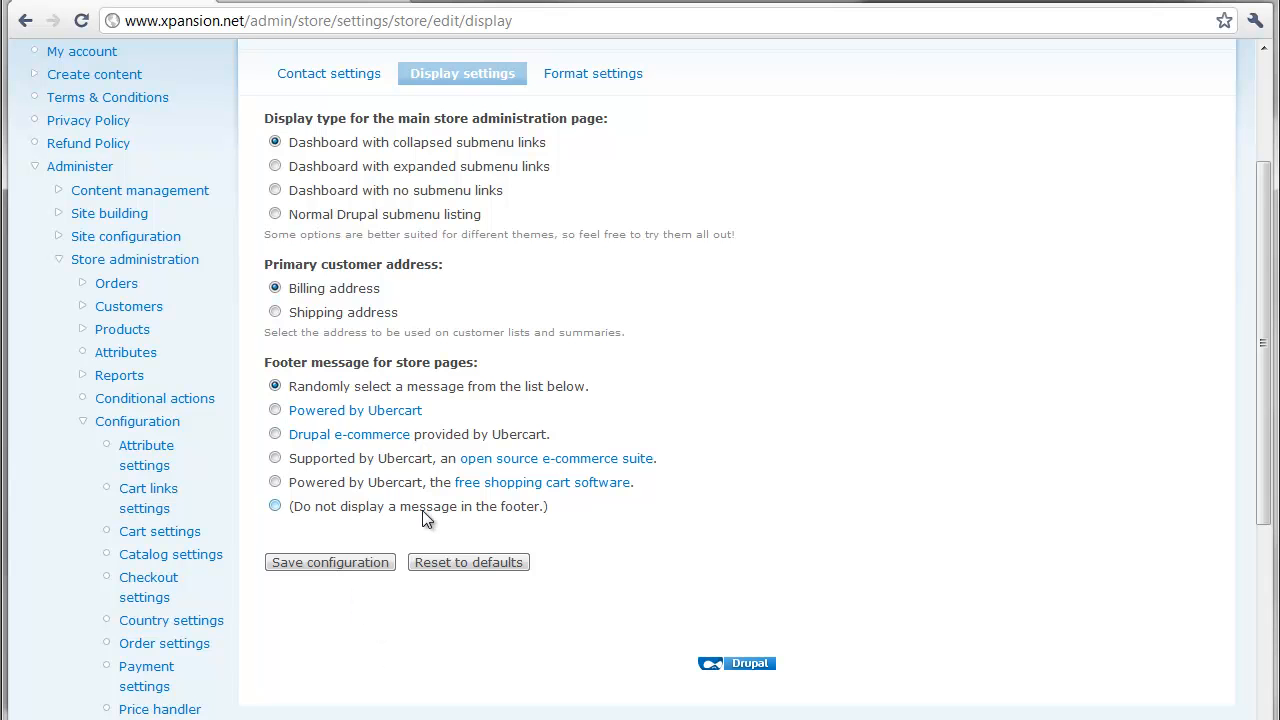
scroll("up", 3)
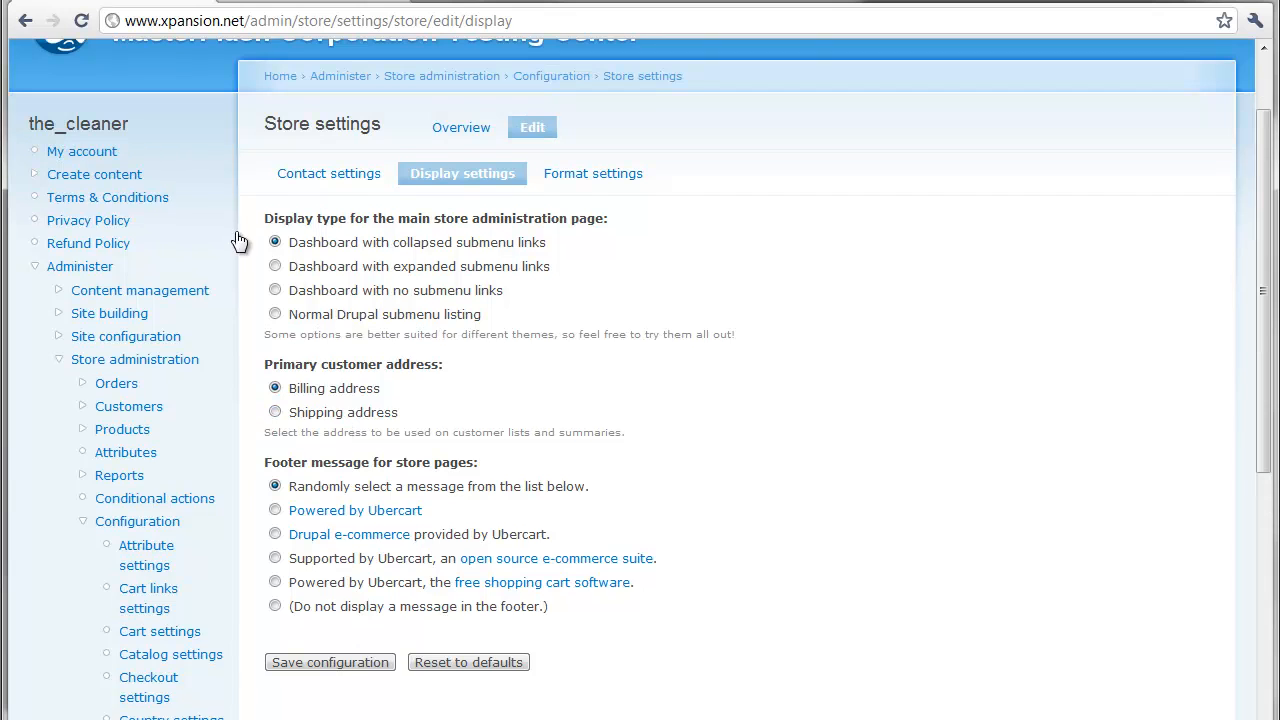
mouse_move(94, 174)
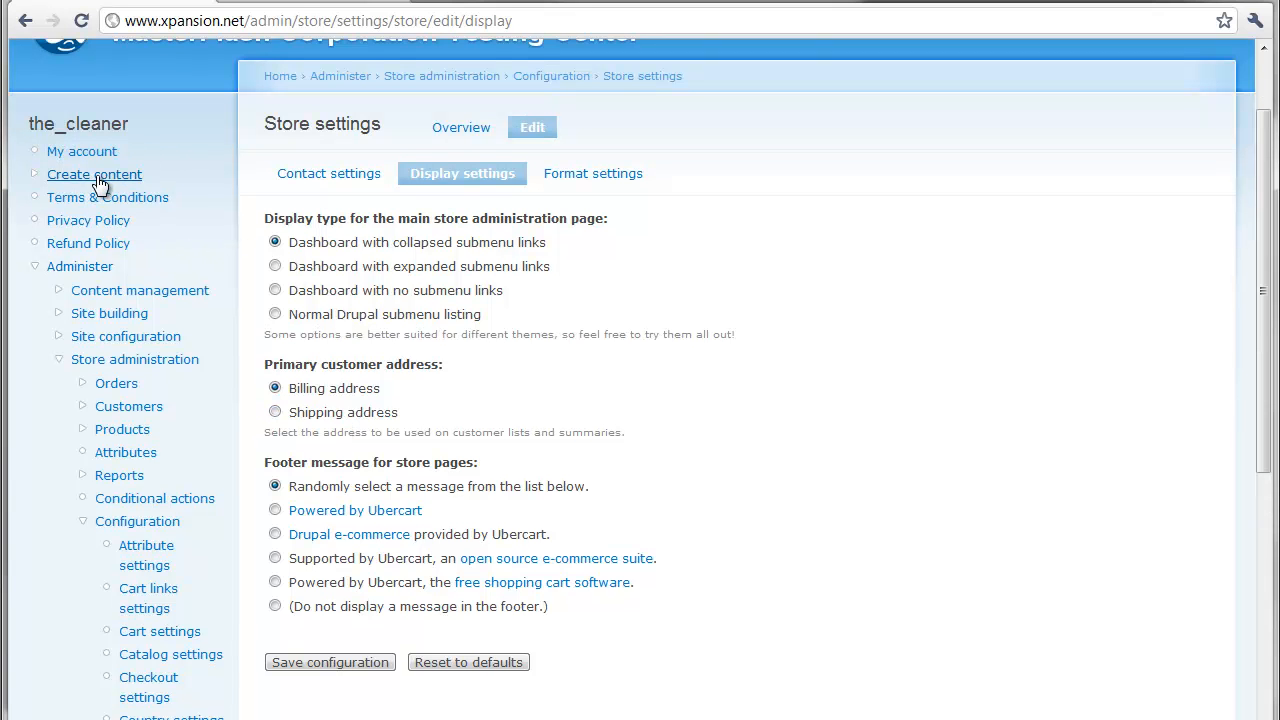
left_click(94, 174)
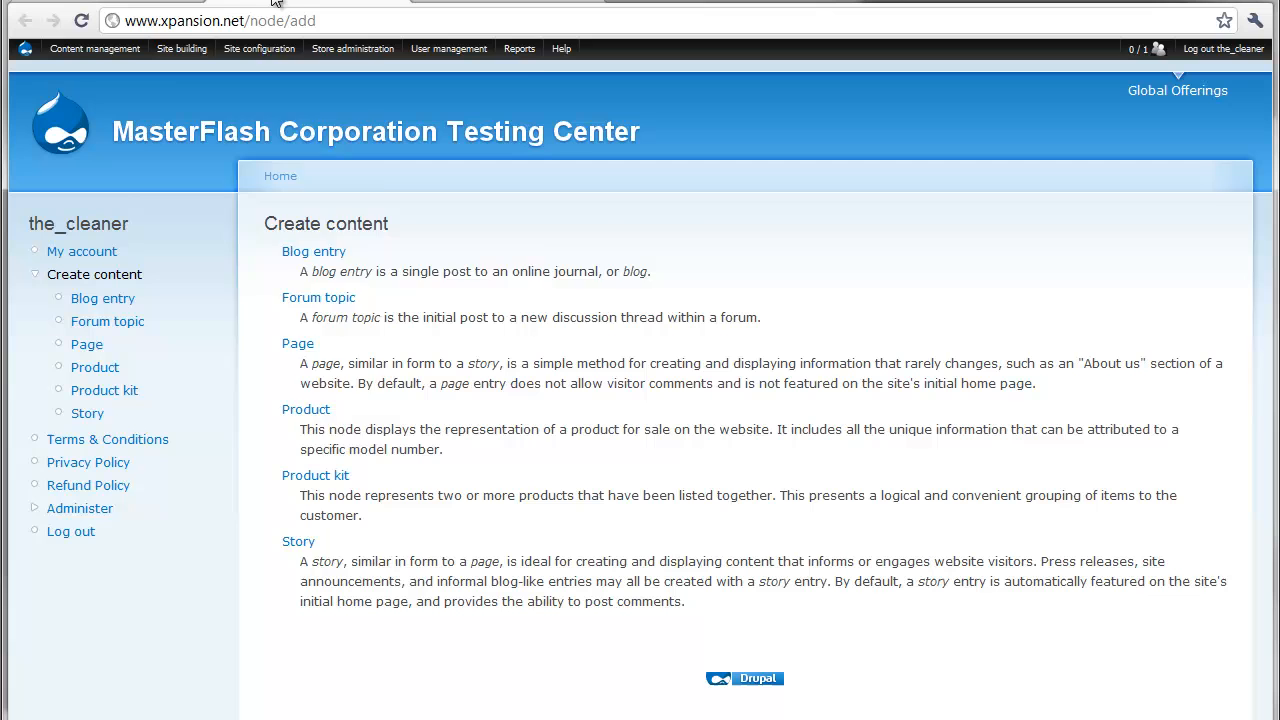
mouse_move(266, 224)
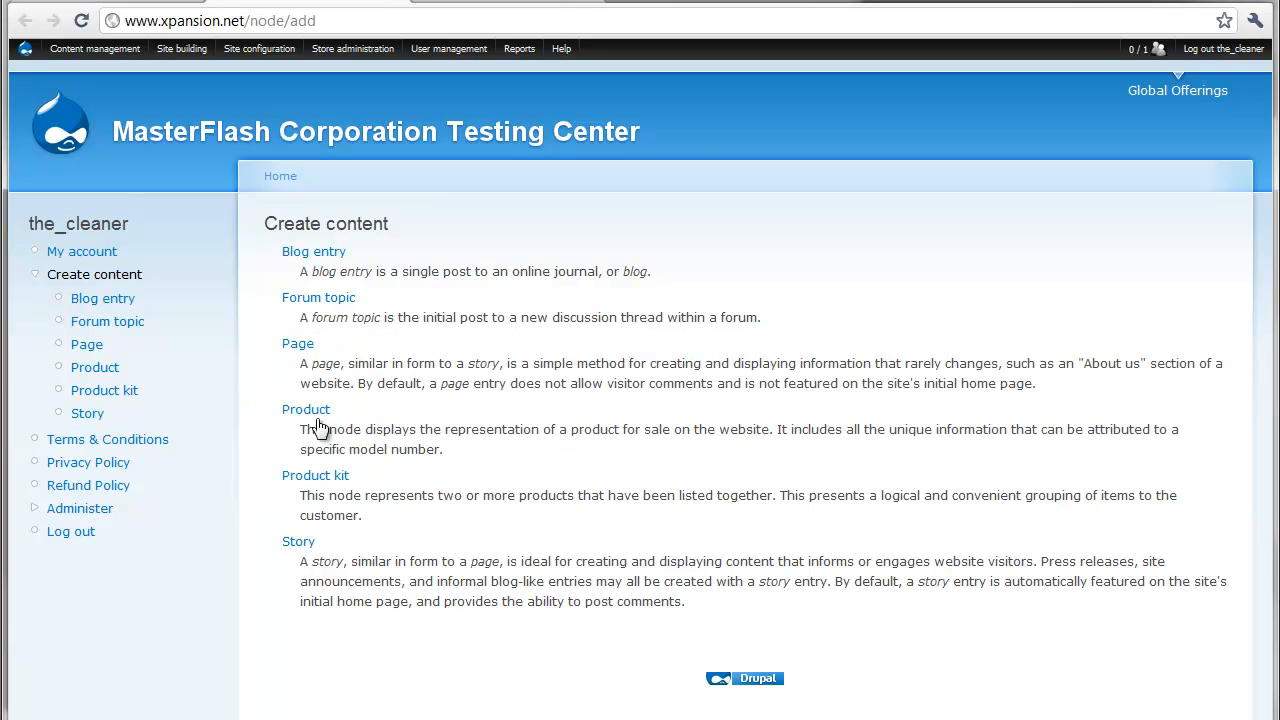
Choose Product to start a new Ubercart product.
left_click(306, 408)
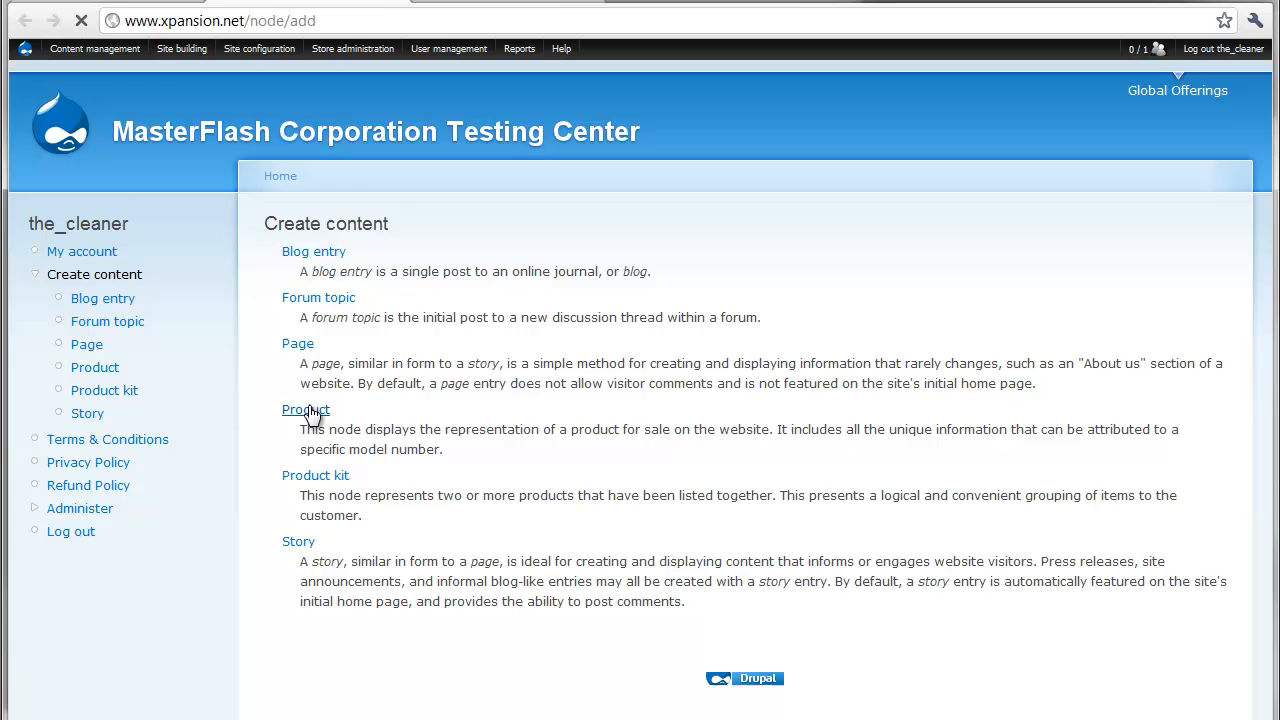
left_click(304, 410)
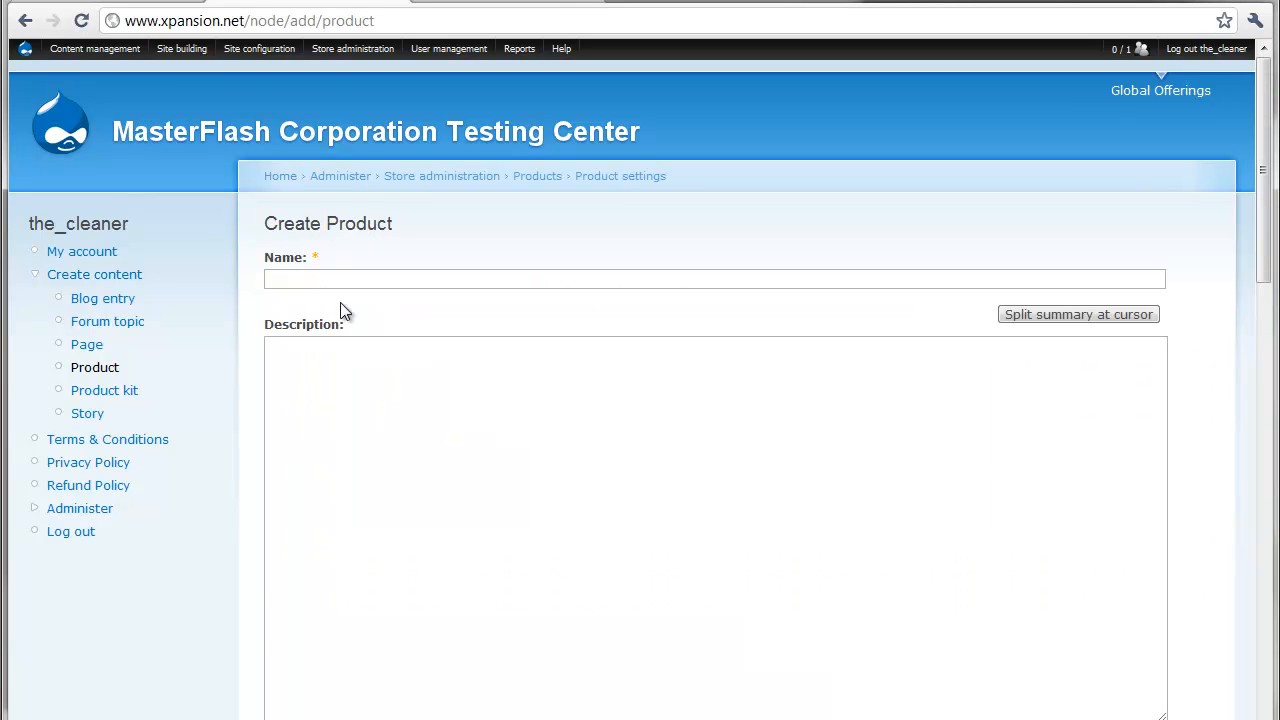
Name the product 'Test 1' with description 'This is test 1 product details' and save it.
type("Test")
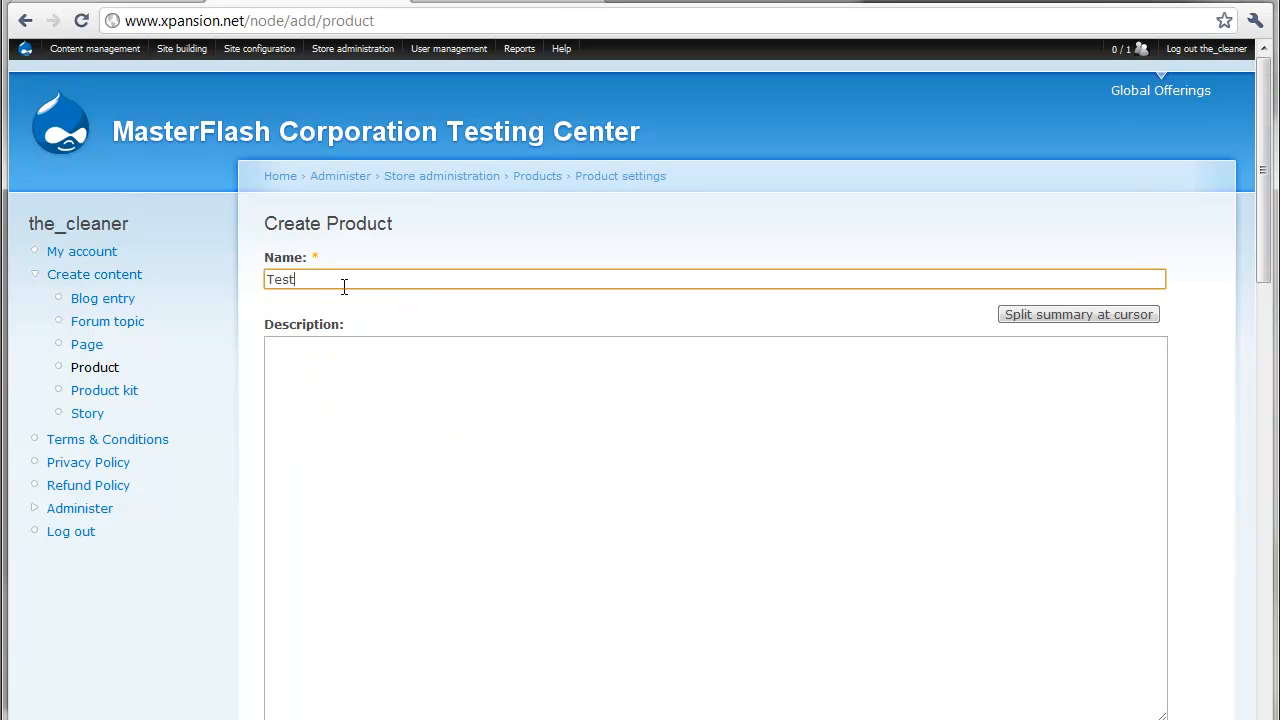
type("1")
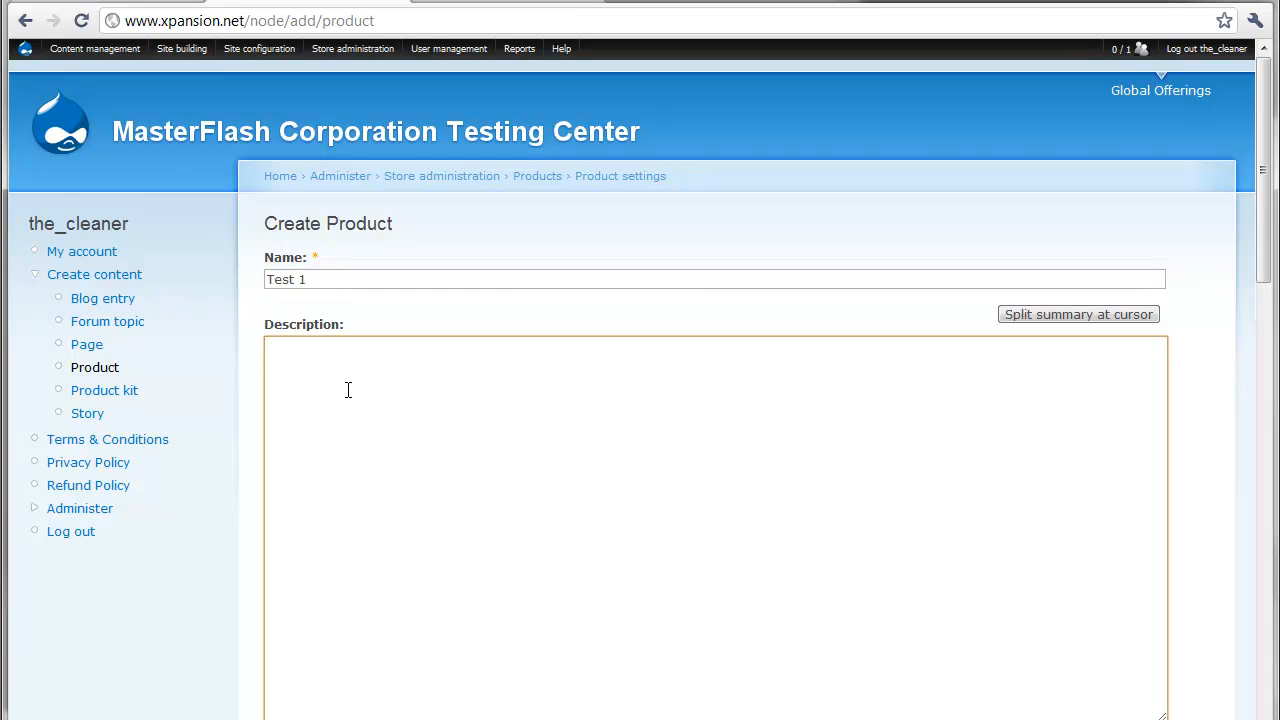
type("This is test 1 p")
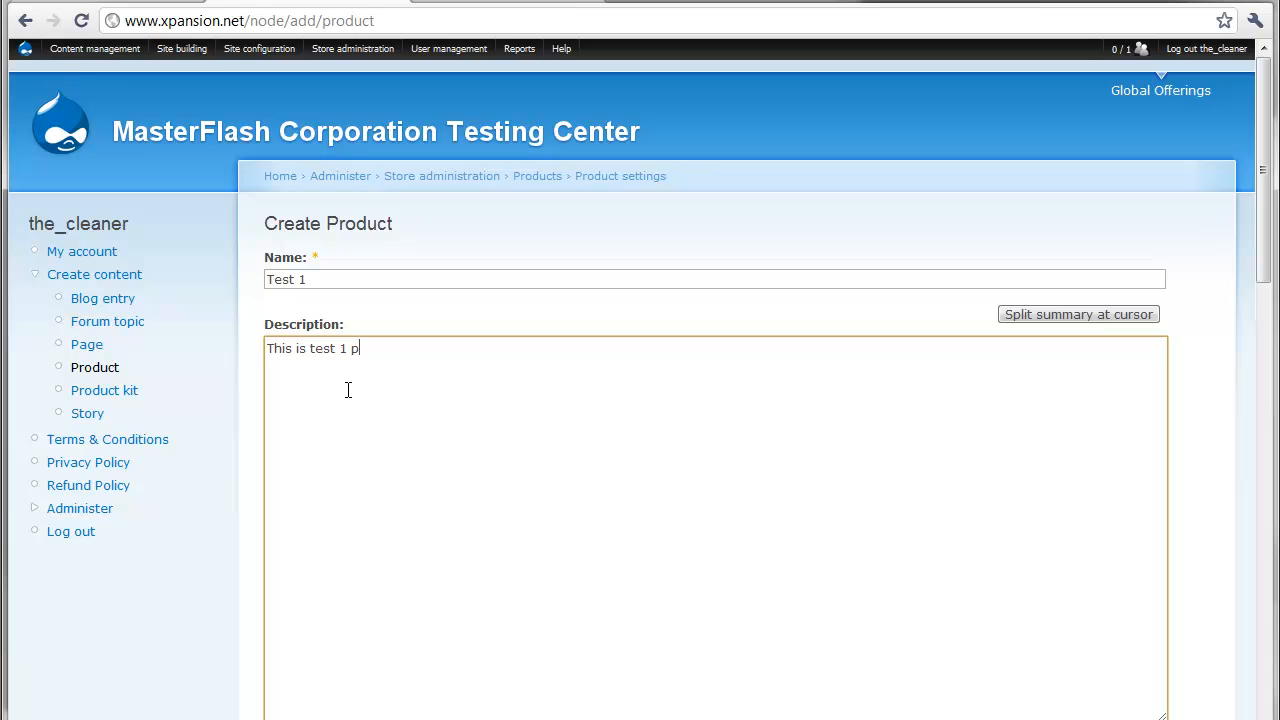
type("roduct details")
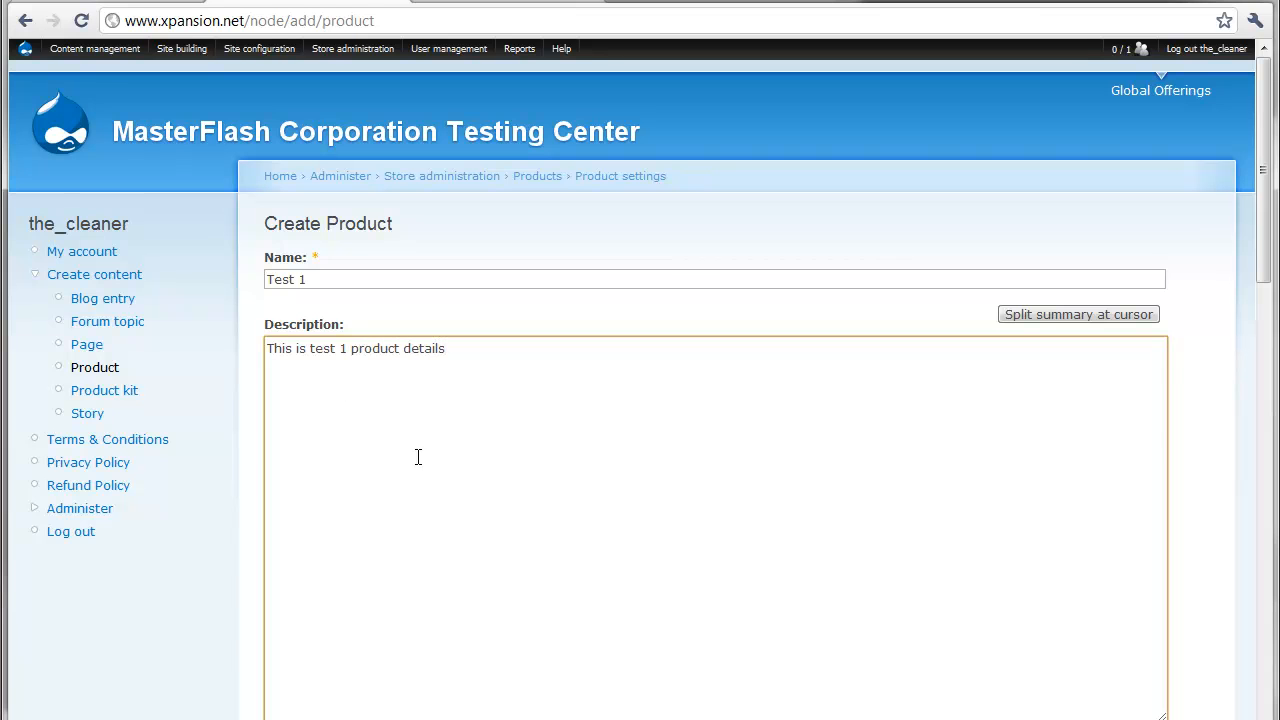
scroll("down", 3)
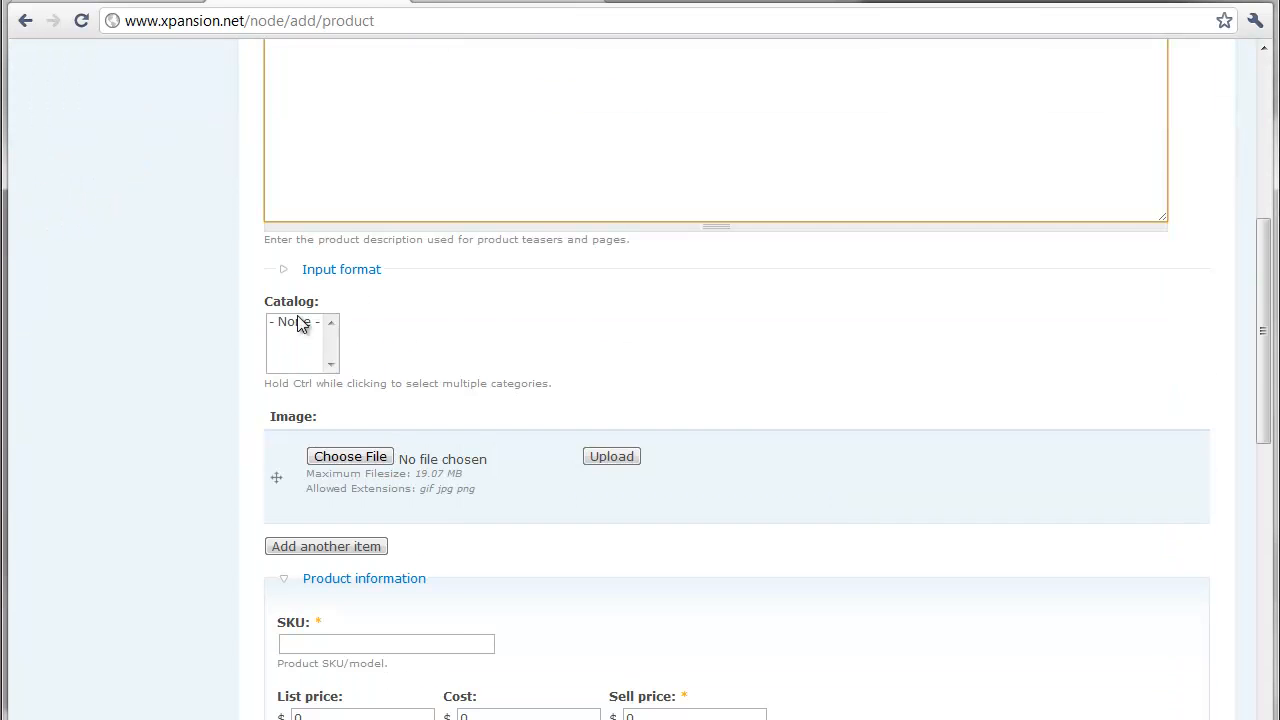
scroll("down", 3)
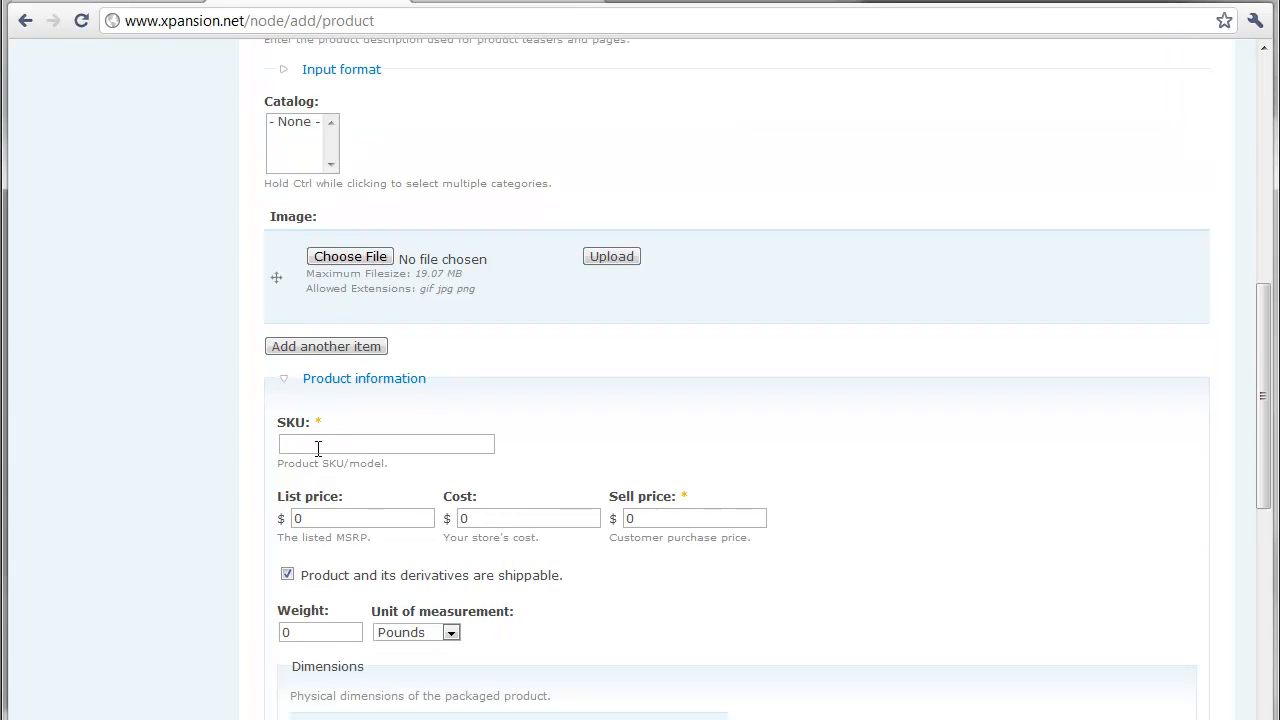
scroll("down", 3)
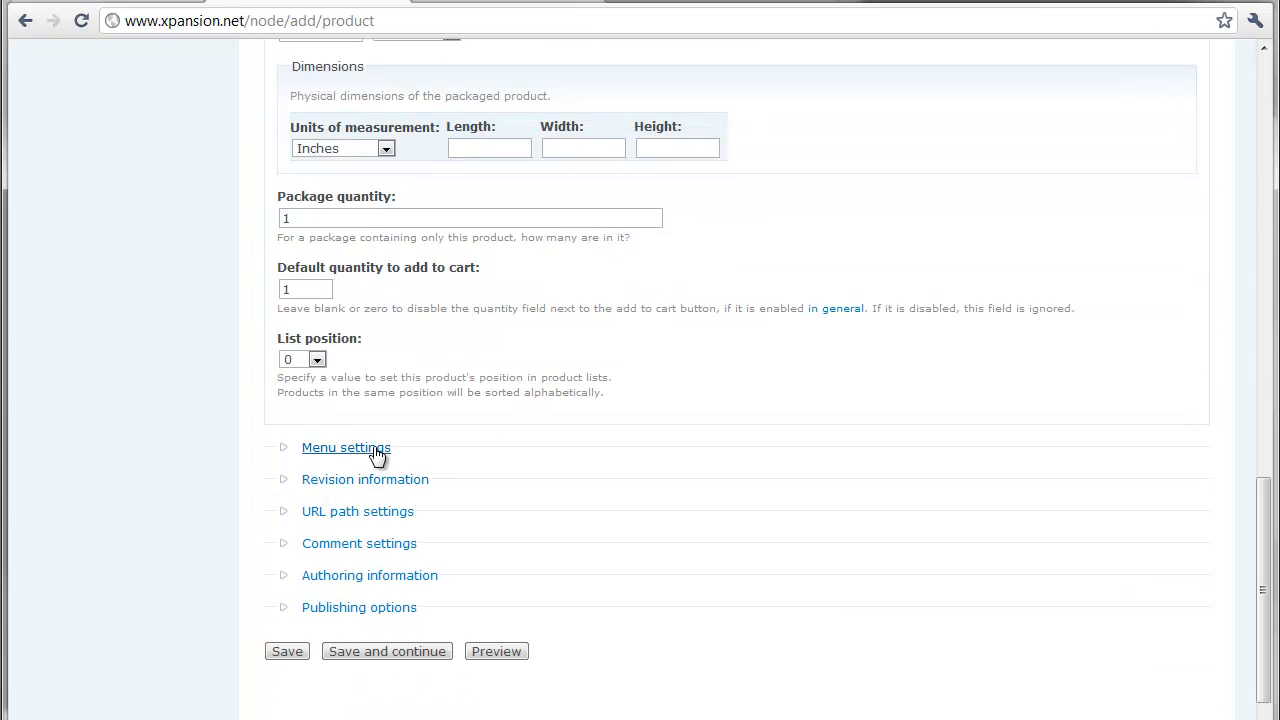
left_click(288, 652)
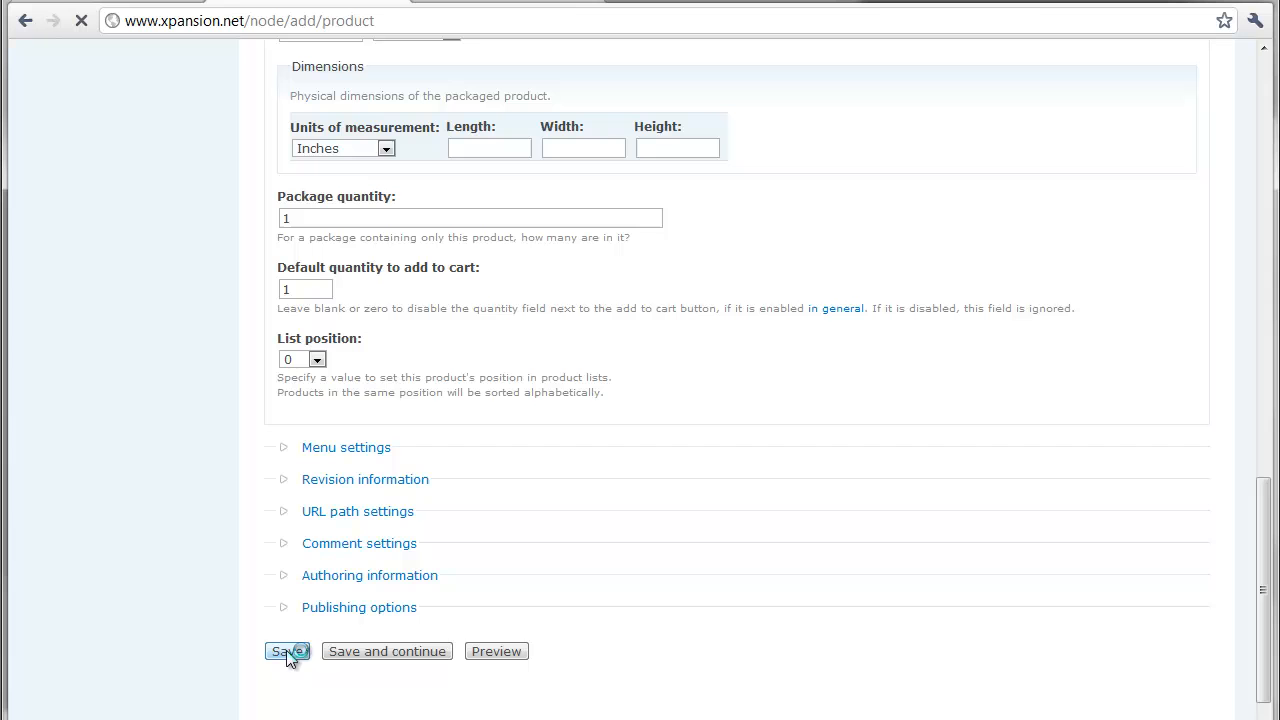
left_click(288, 652)
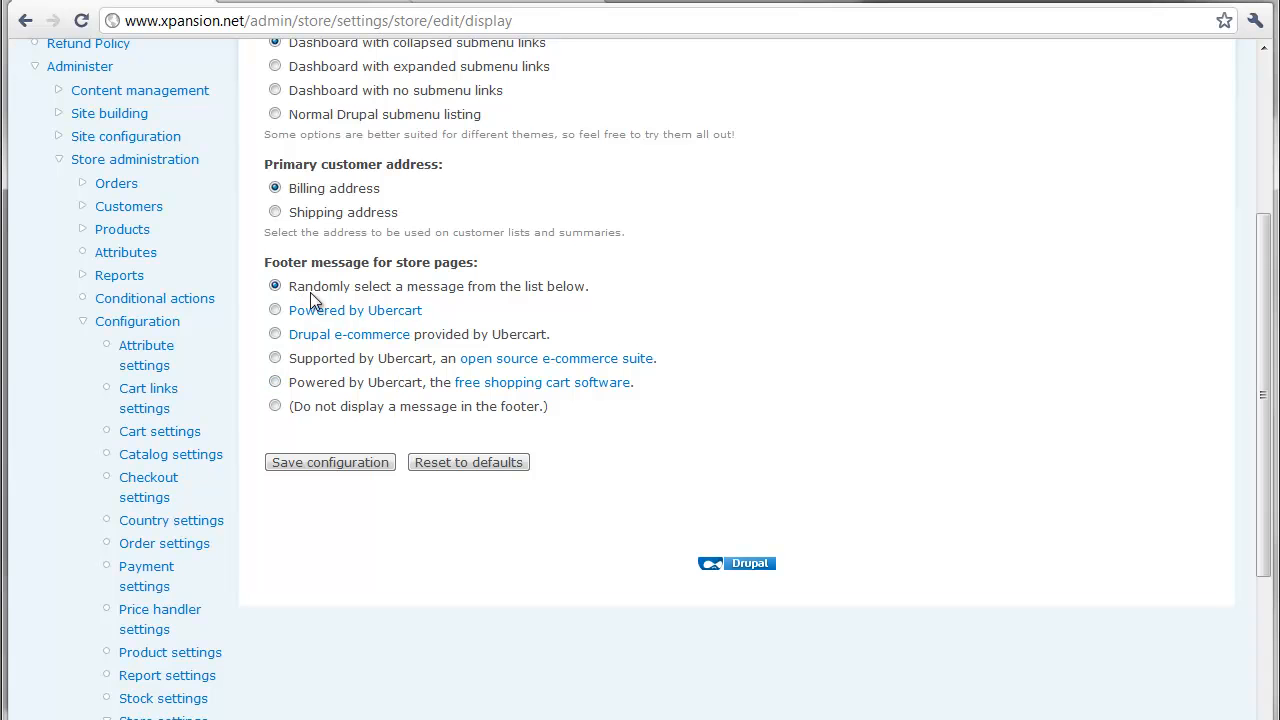
mouse_move(484, 428)
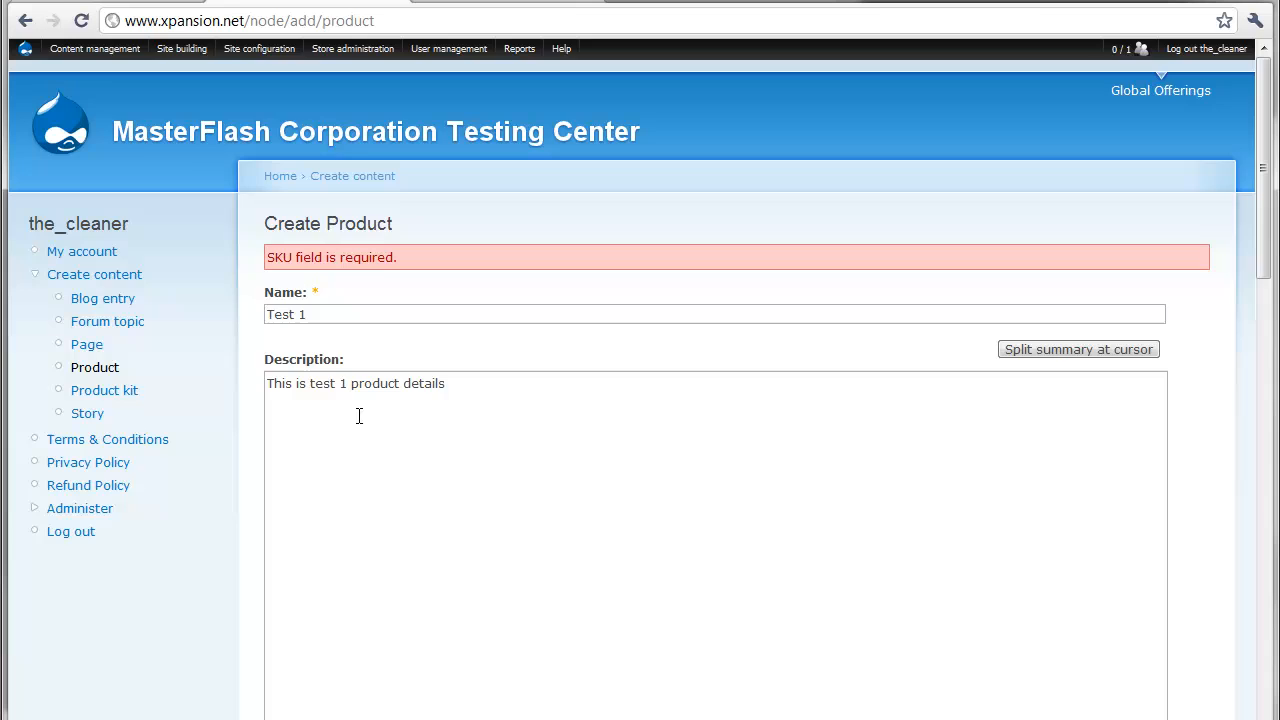
Fill the required SKU as test1 so the Test 1 product can be created.
scroll("down", 3)
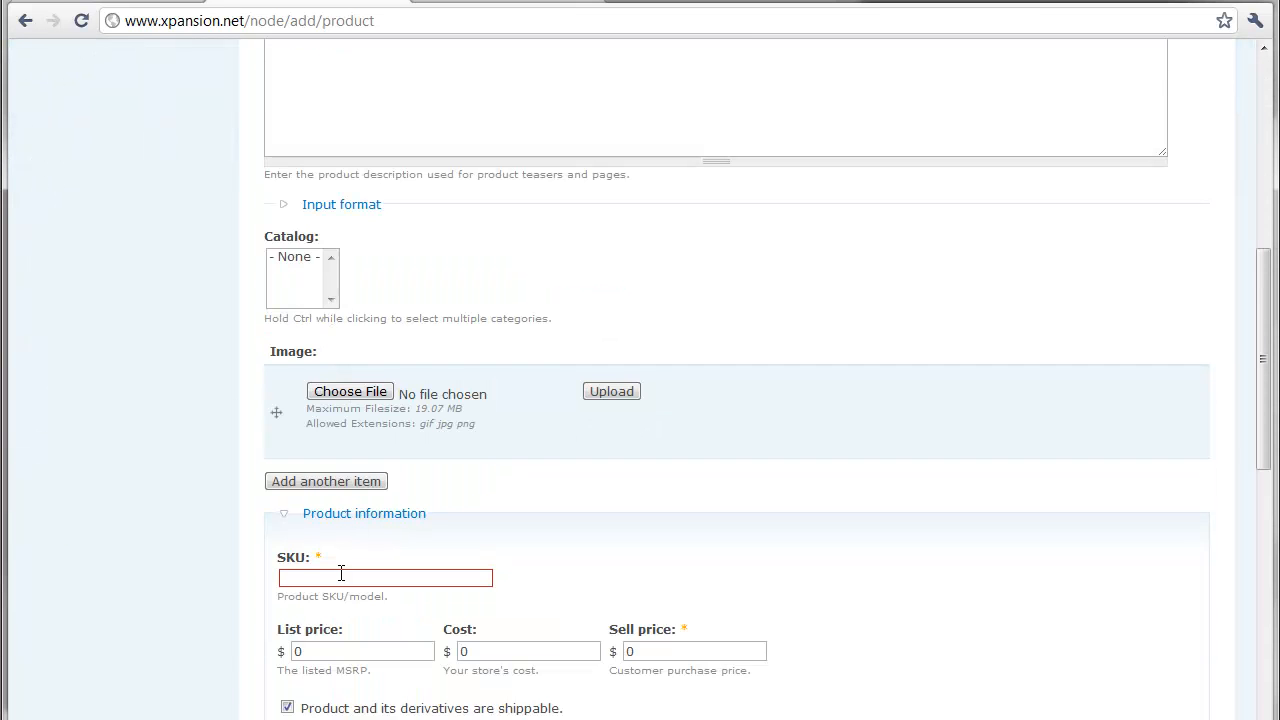
type("test1")
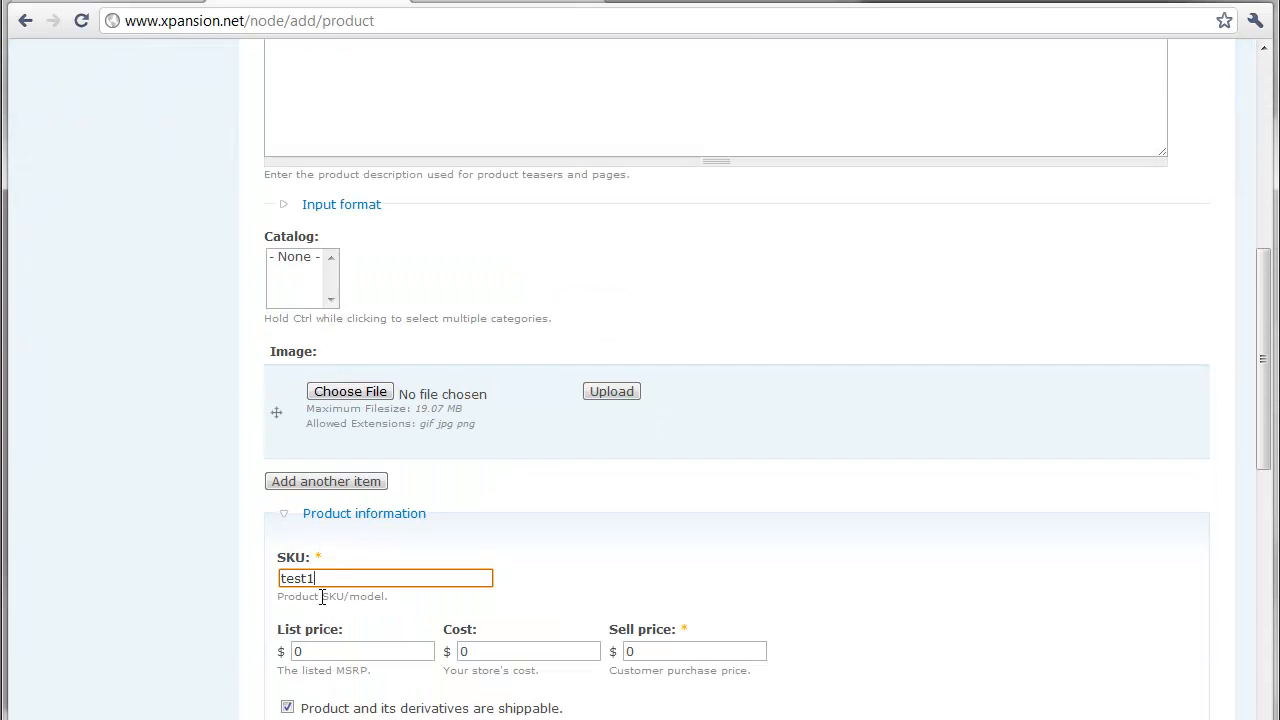
scroll("down", 3)
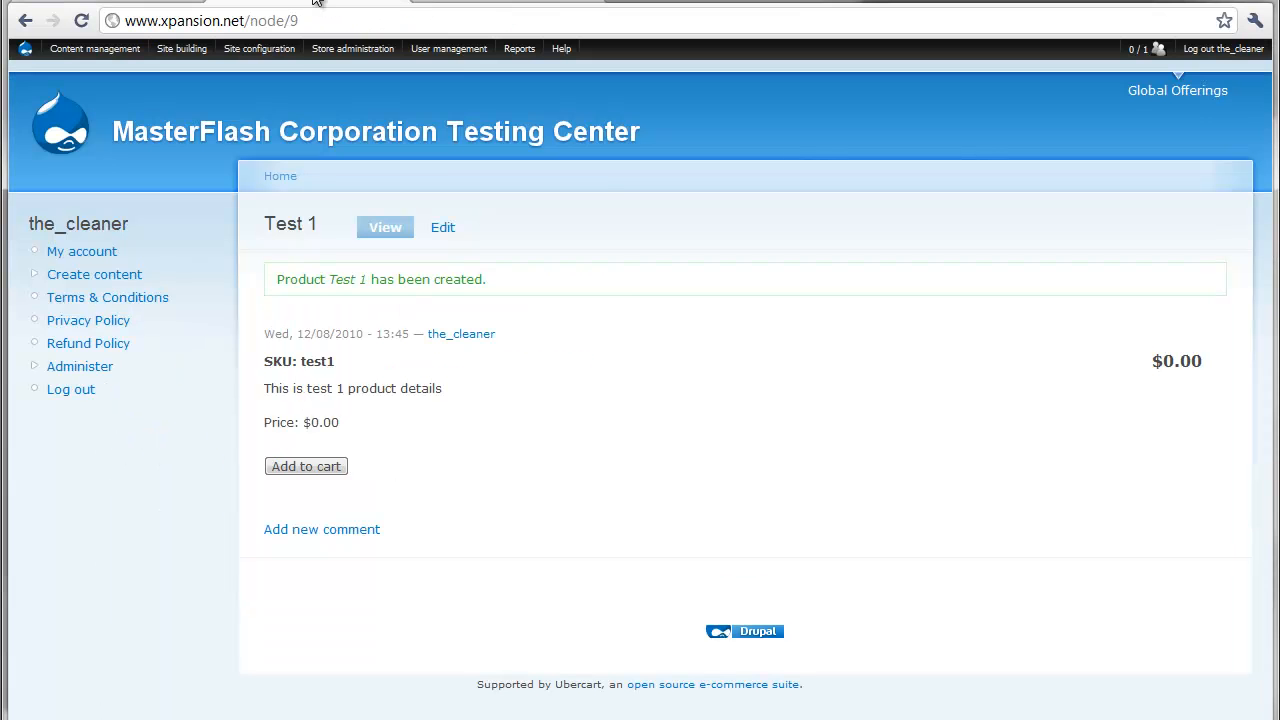
mouse_move(478, 684)
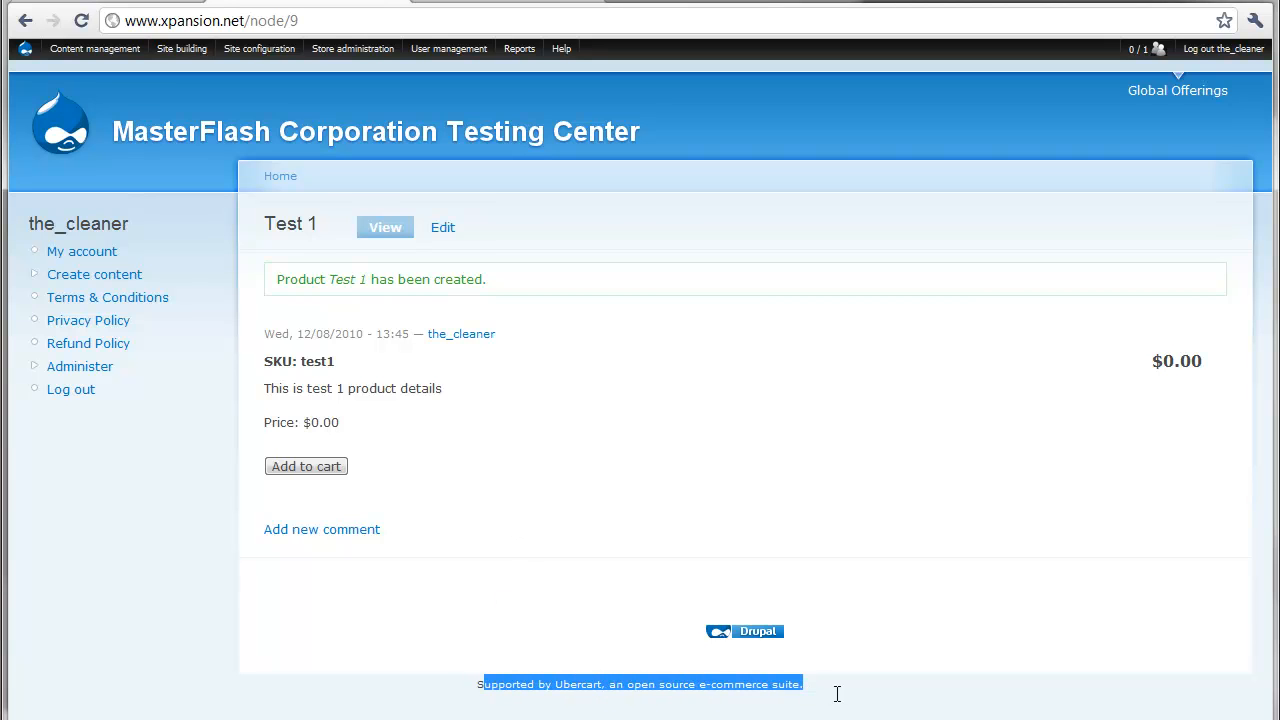
In display settings, try 'Do not display' for the footer, then return to randomly selected message.
left_click(182, 48)
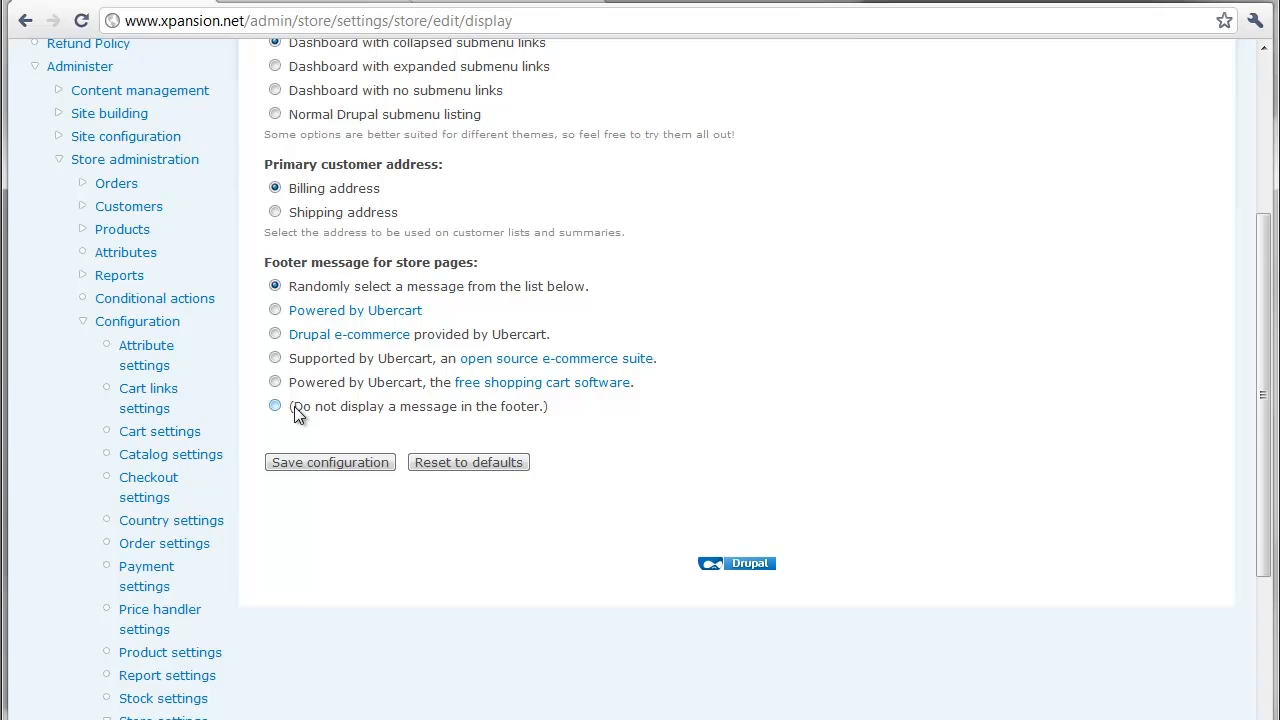
left_click(276, 406)
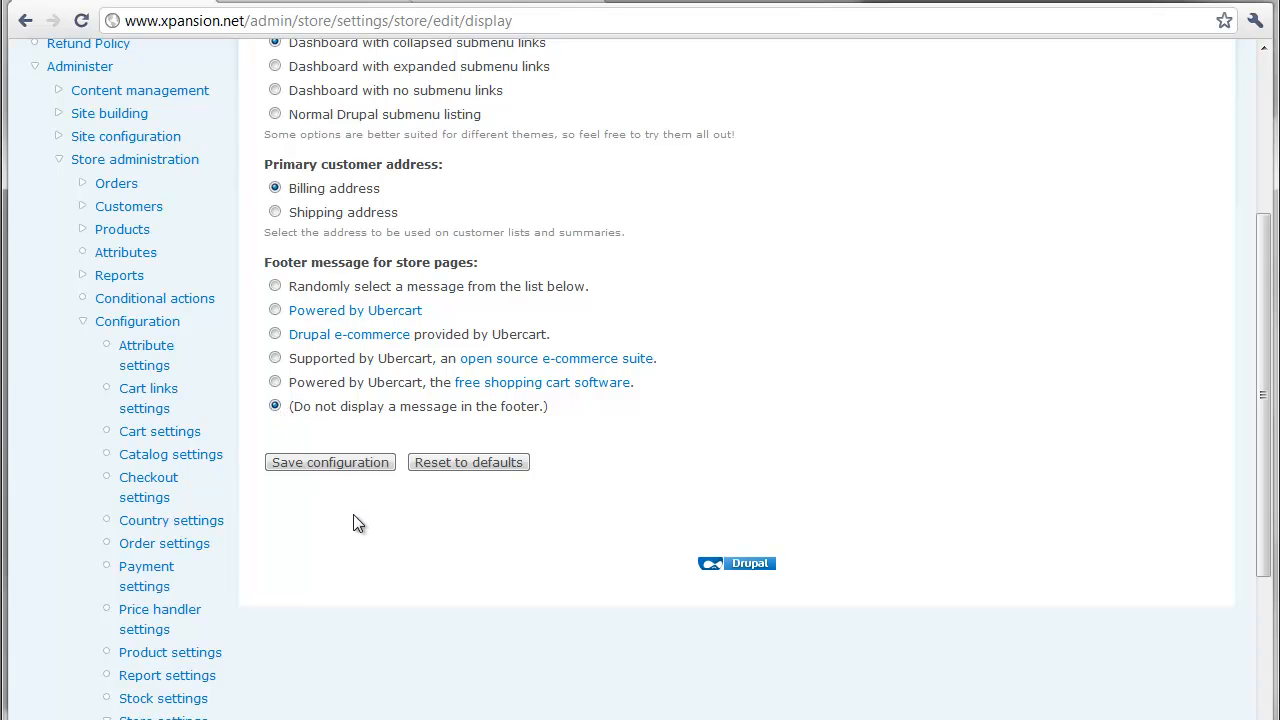
mouse_move(346, 508)
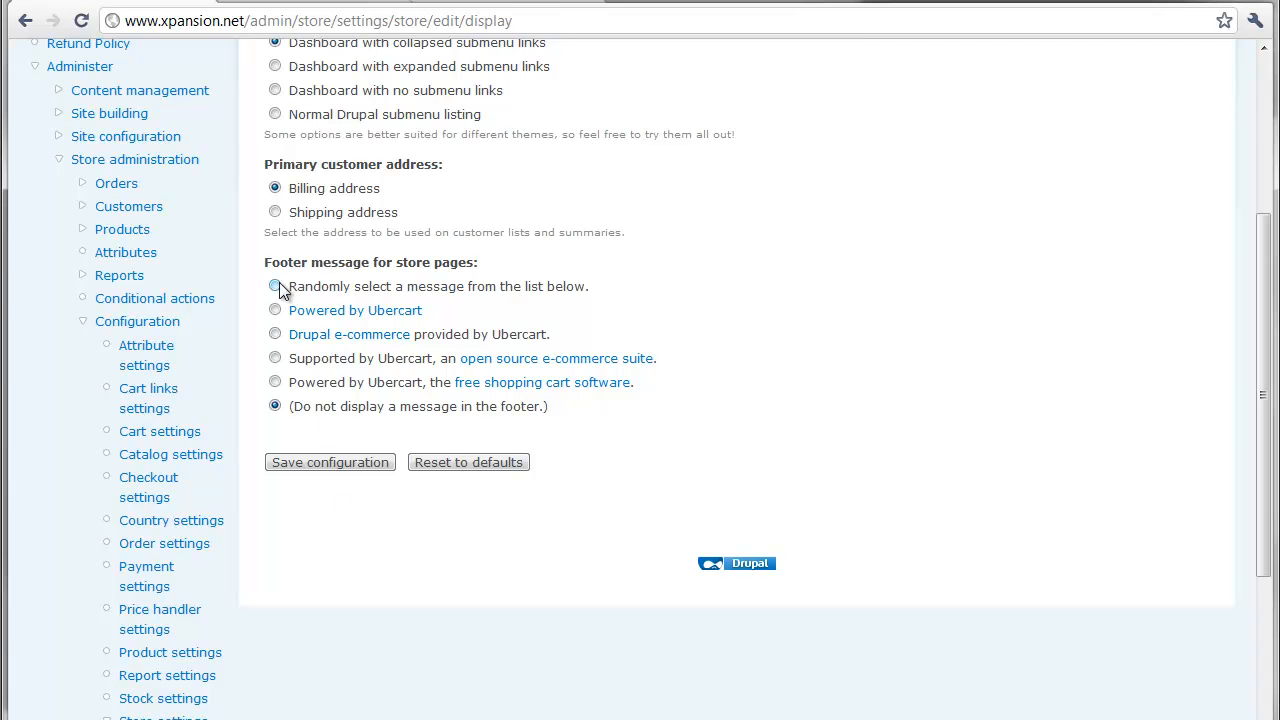
left_click(276, 286)
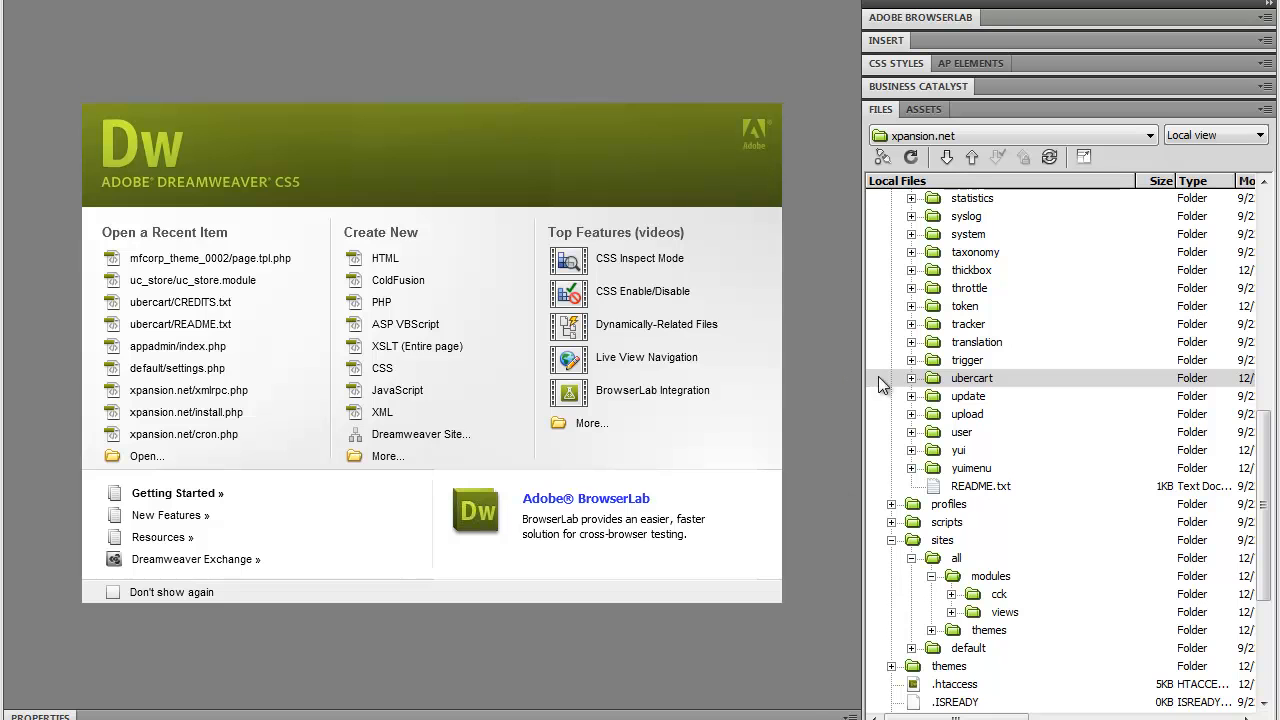
Open CREDITS.txt from the ubercart module folder in the code editor.
left_click(912, 376)
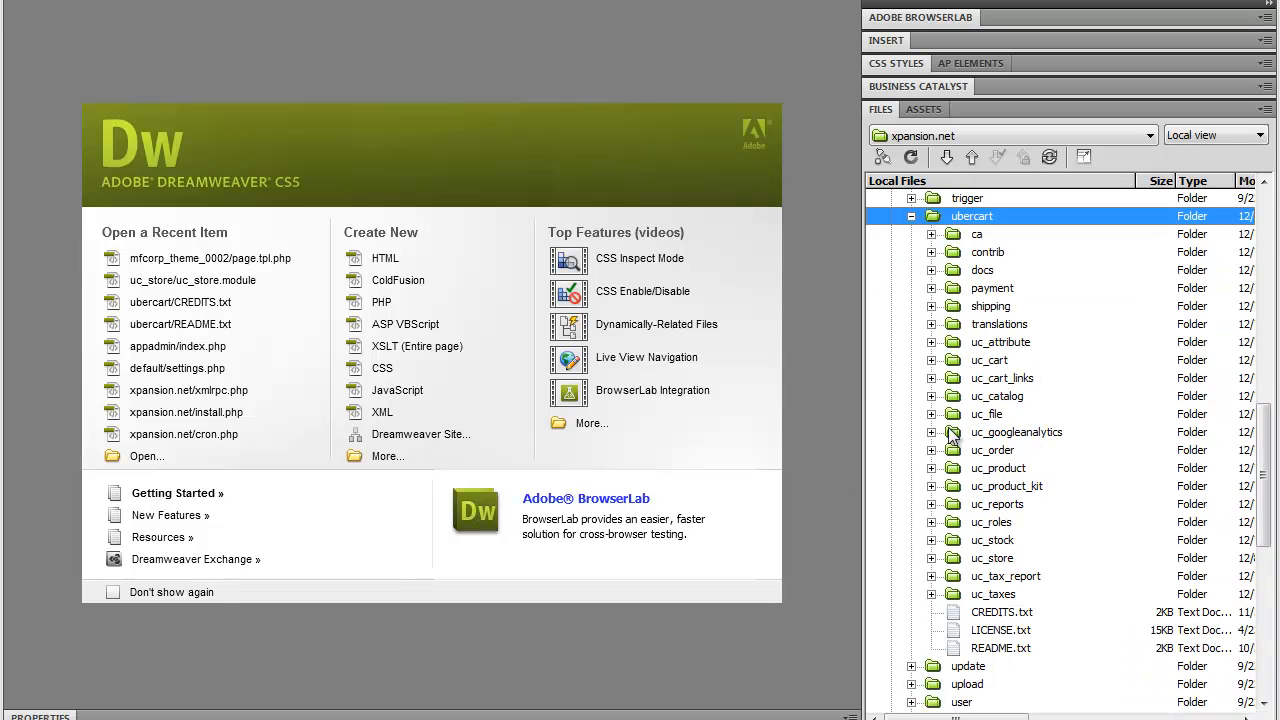
scroll("down", 3)
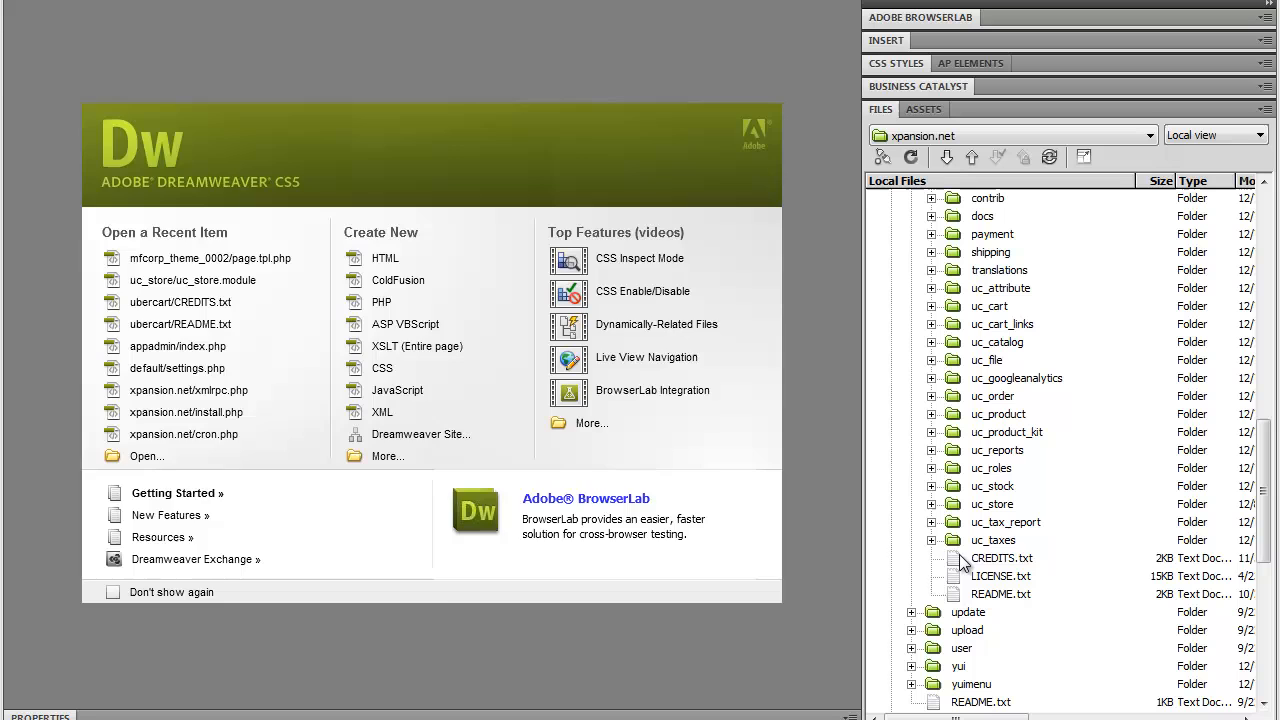
double_click(1000, 558)
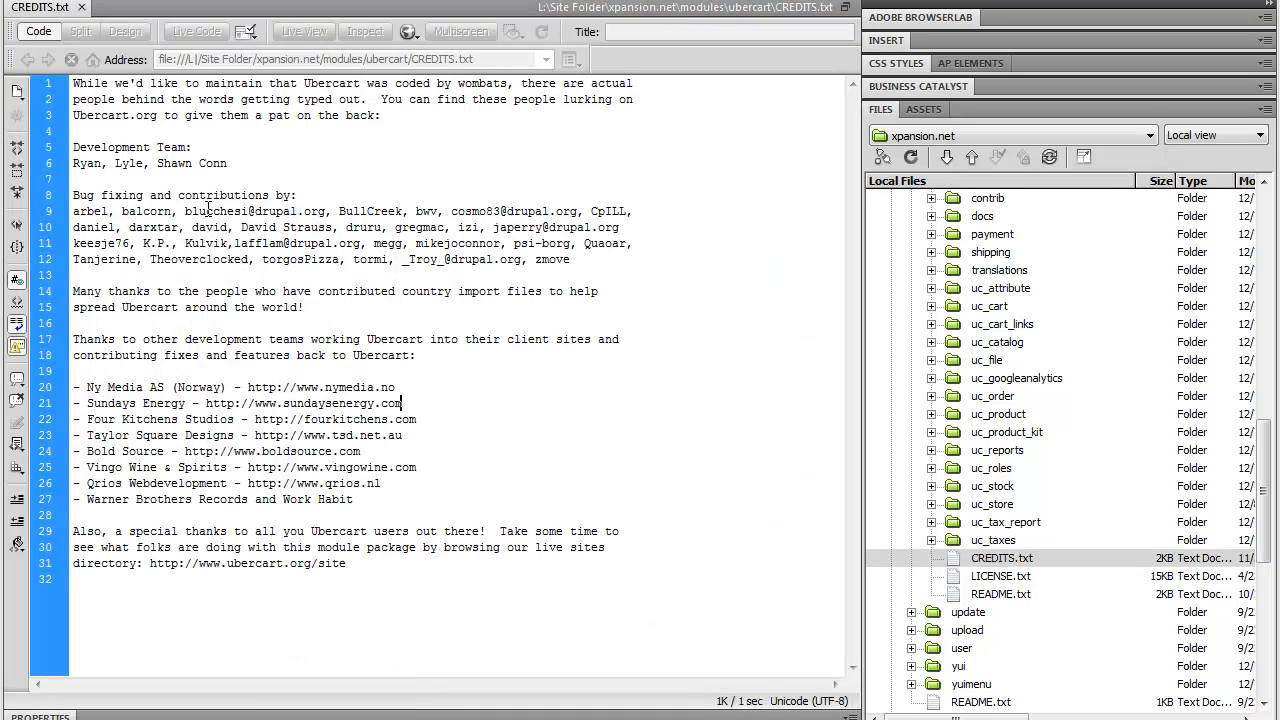
Start a Find and Replace search for 'powered' across the ubercart module folder.
right_click(290, 258)
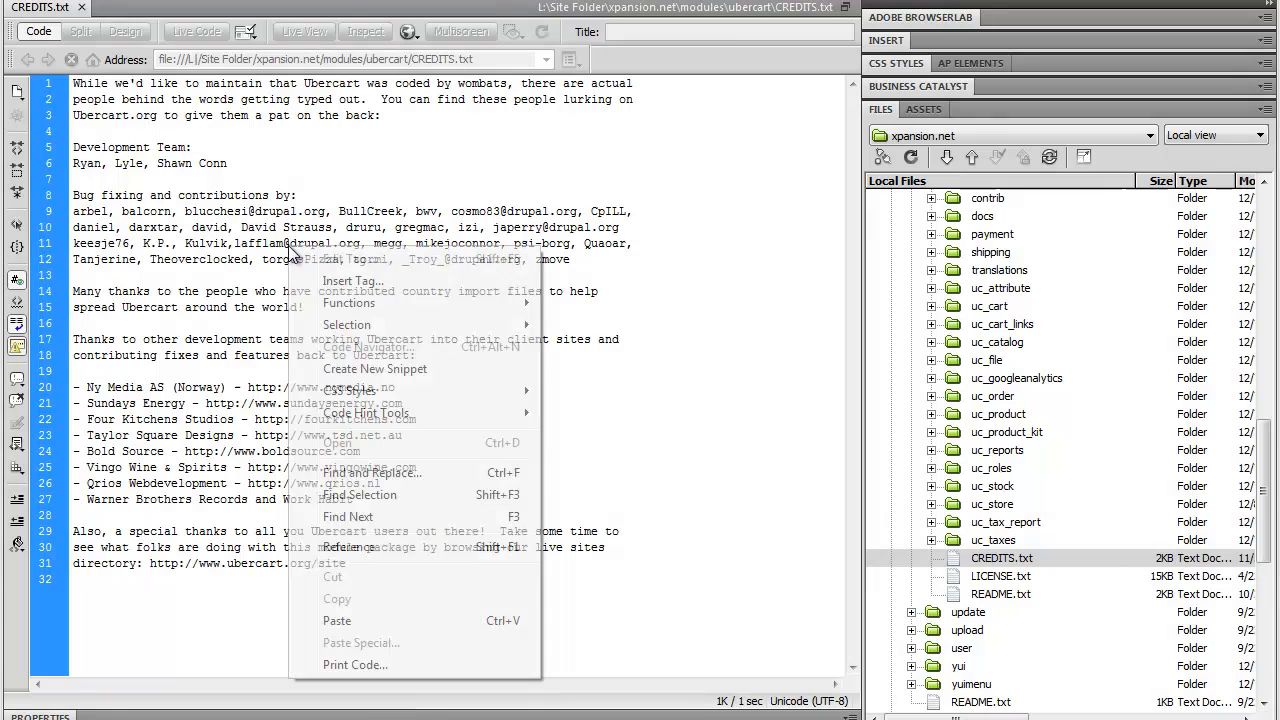
mouse_move(372, 472)
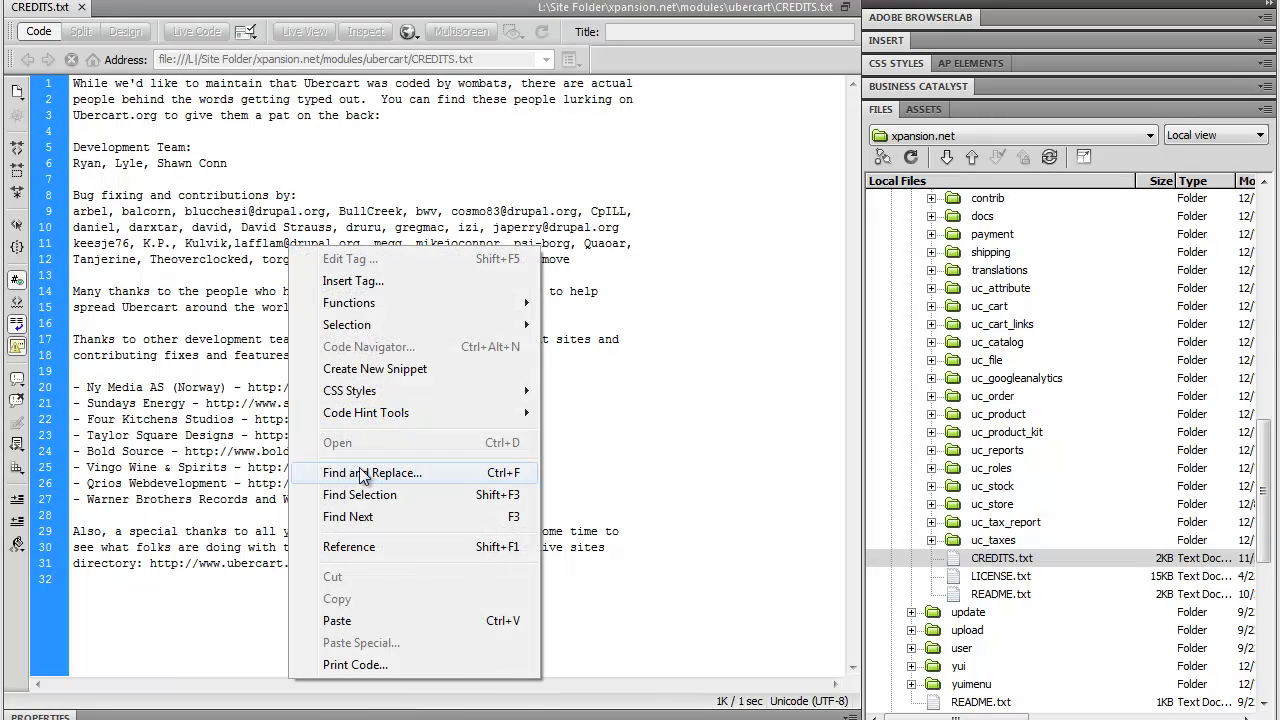
left_click(372, 472)
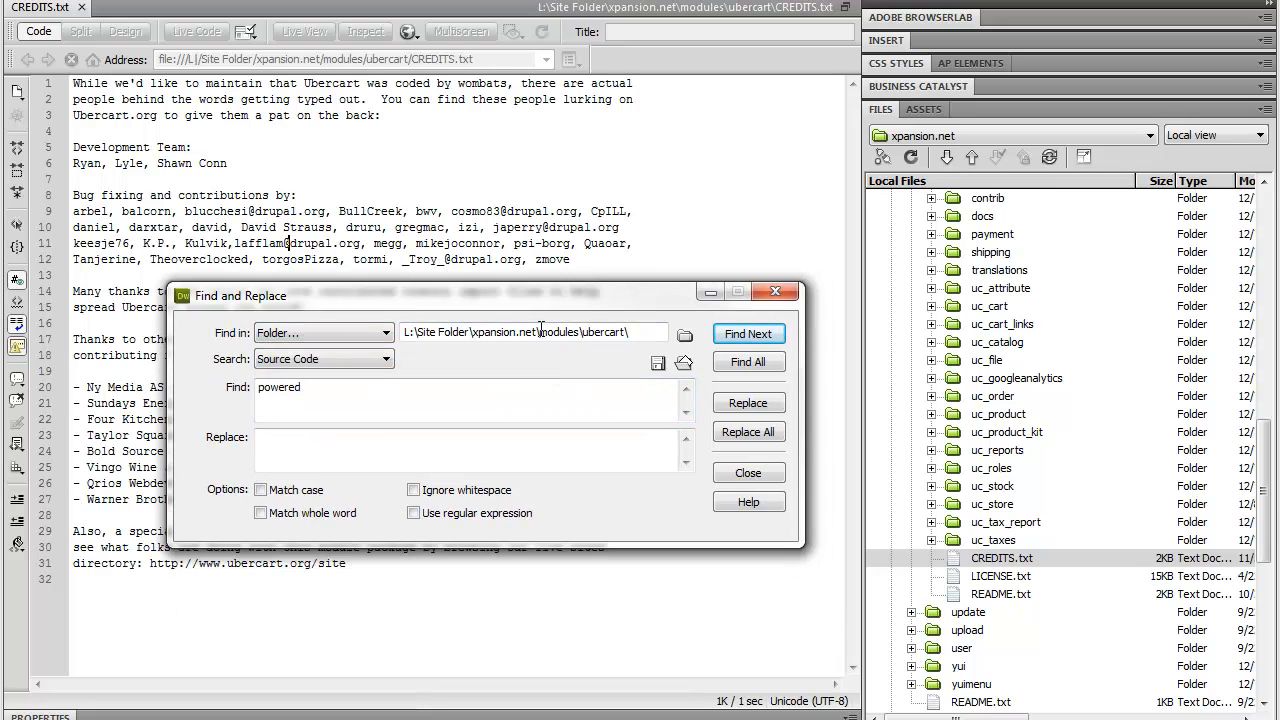
mouse_move(600, 350)
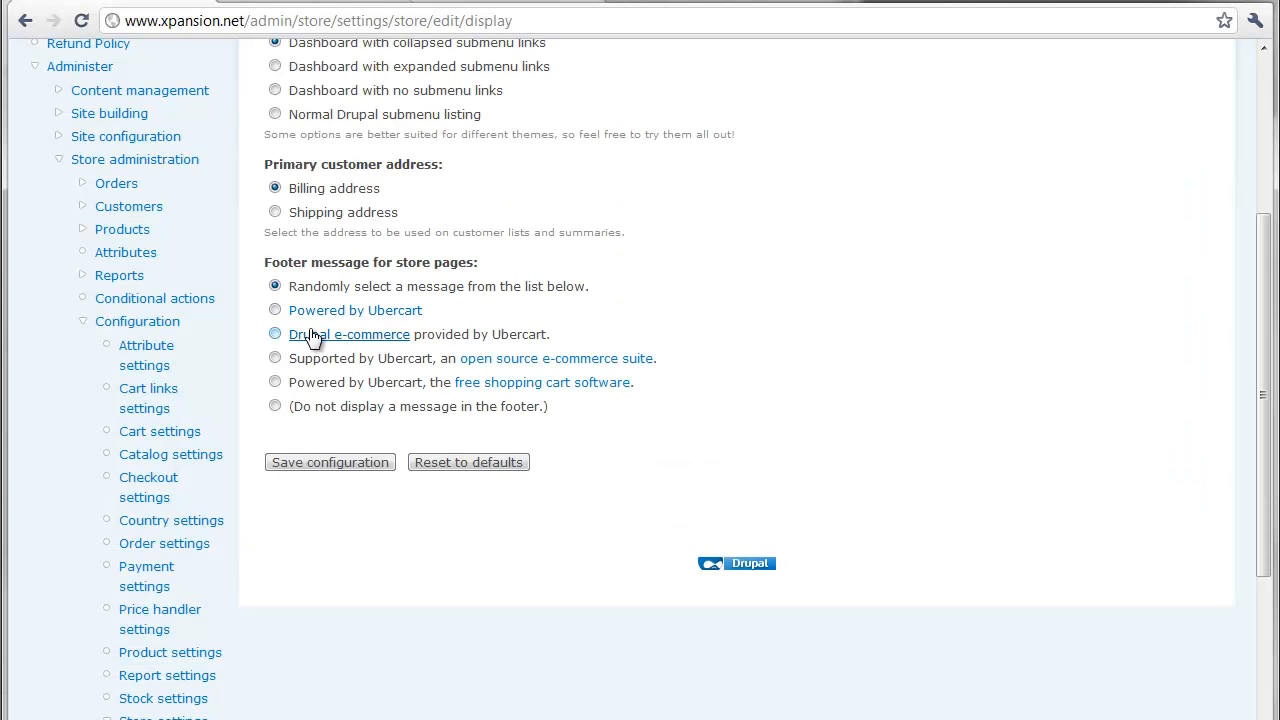
mouse_move(70, 624)
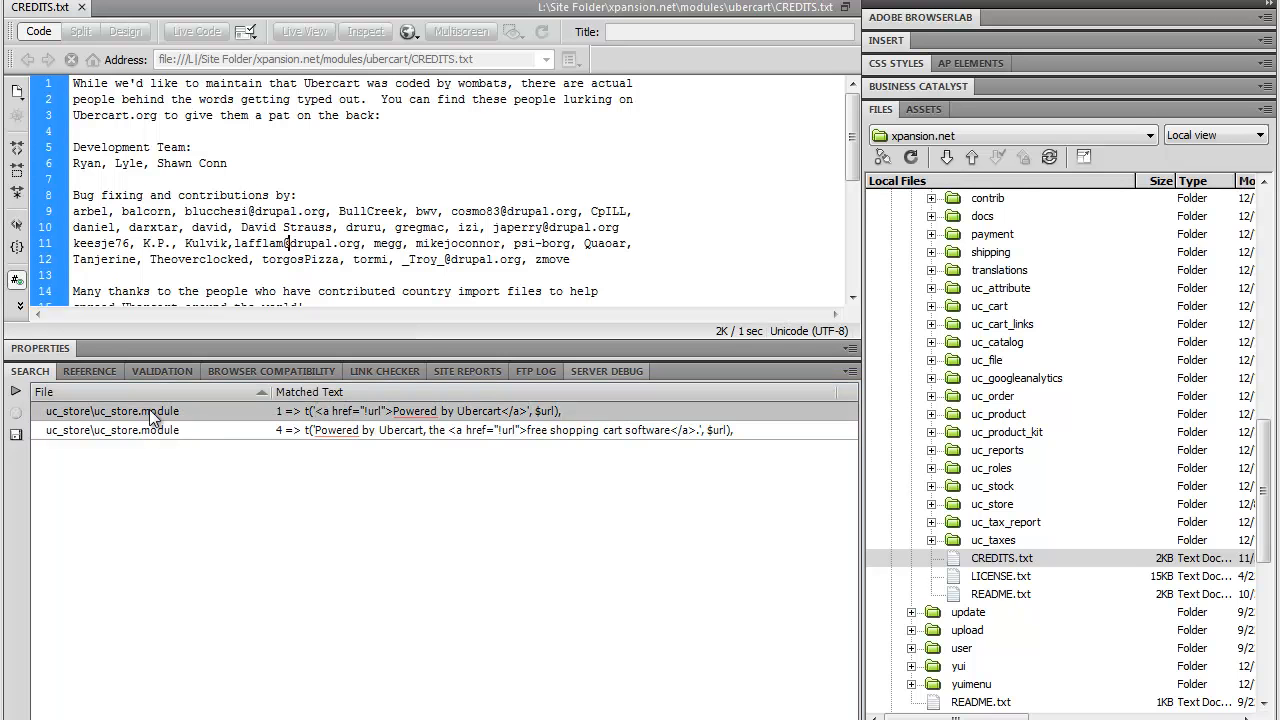
mouse_move(220, 418)
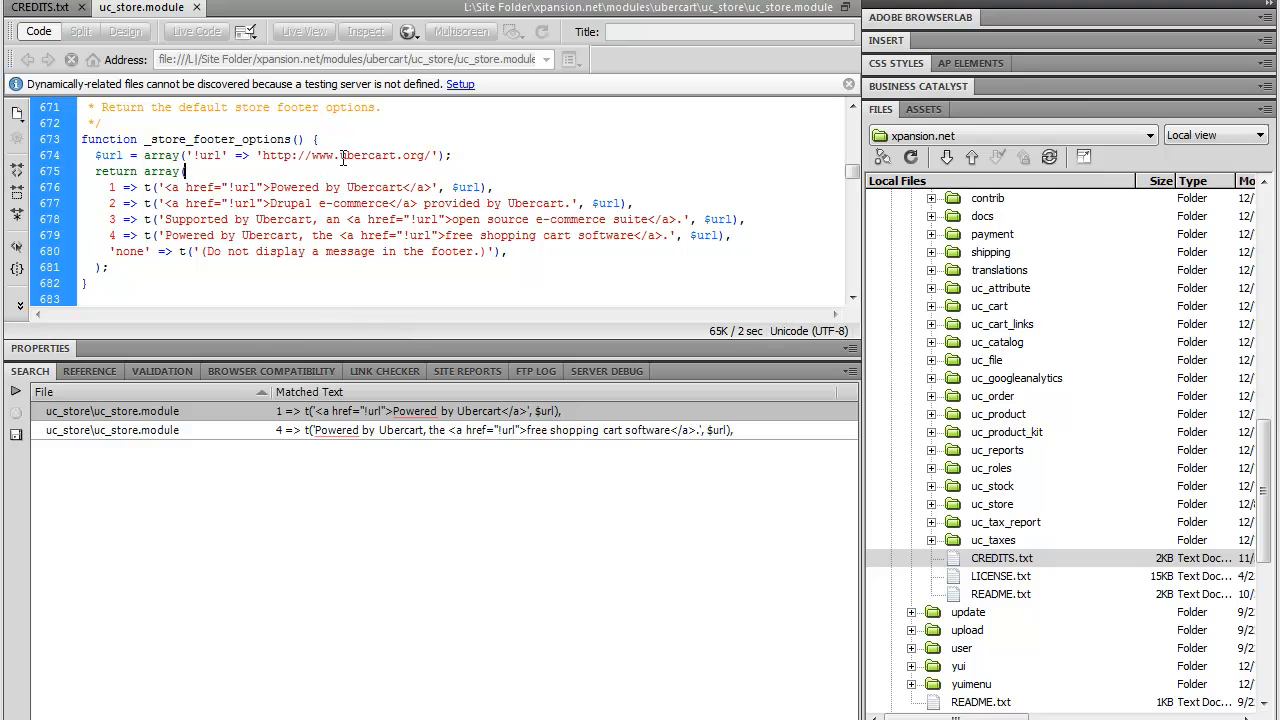
double_click(384, 156)
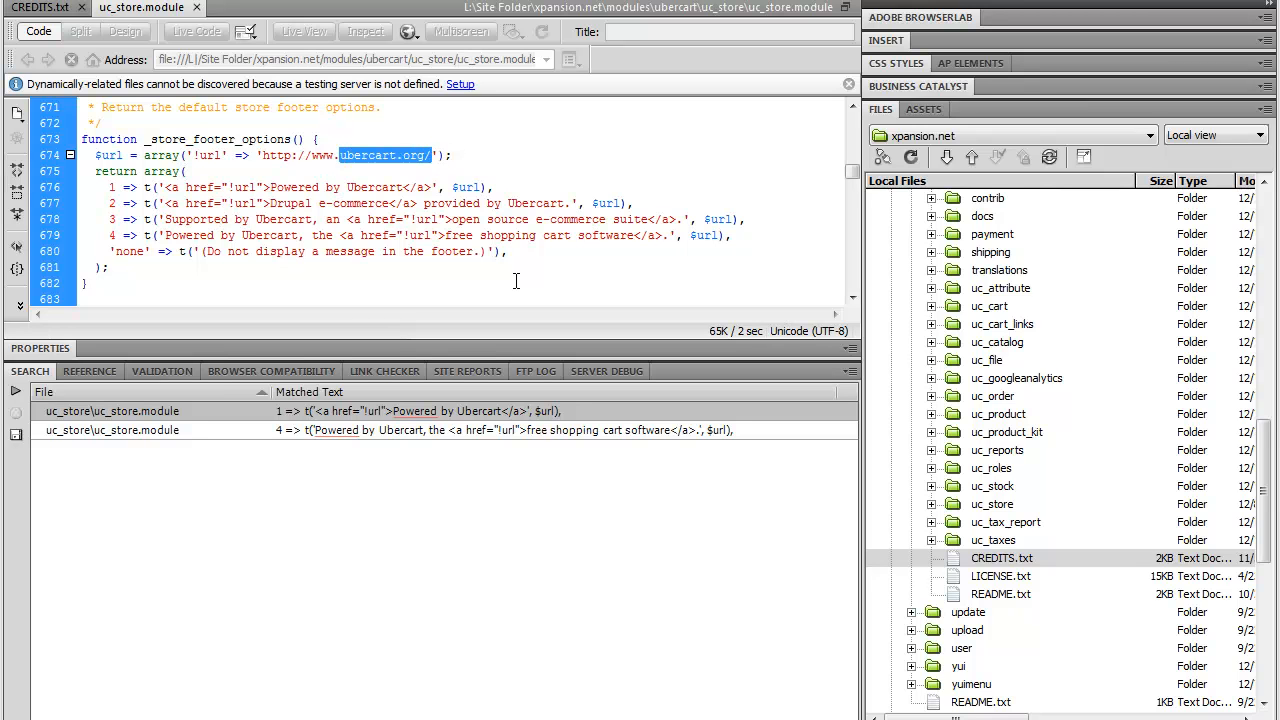
type("mast")
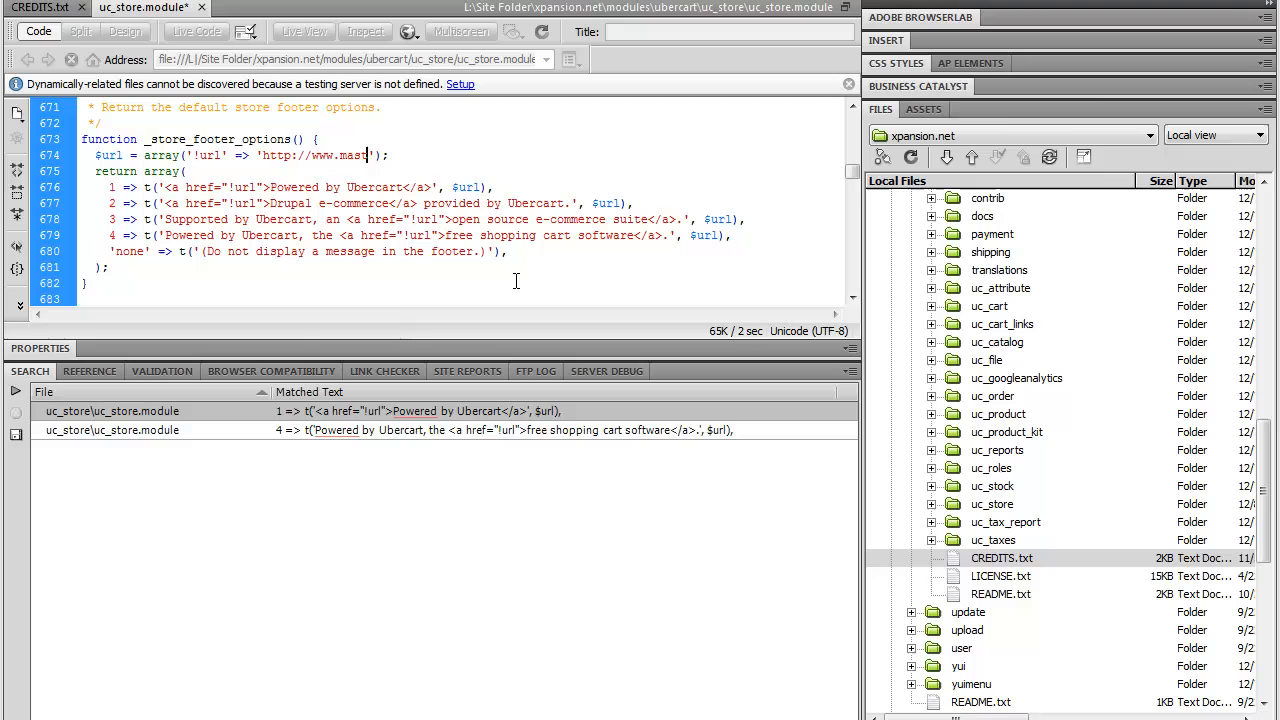
Finish the MasterFlash domain and reword the first footer message to credit MasterFlash Corporation.
type("erfa")
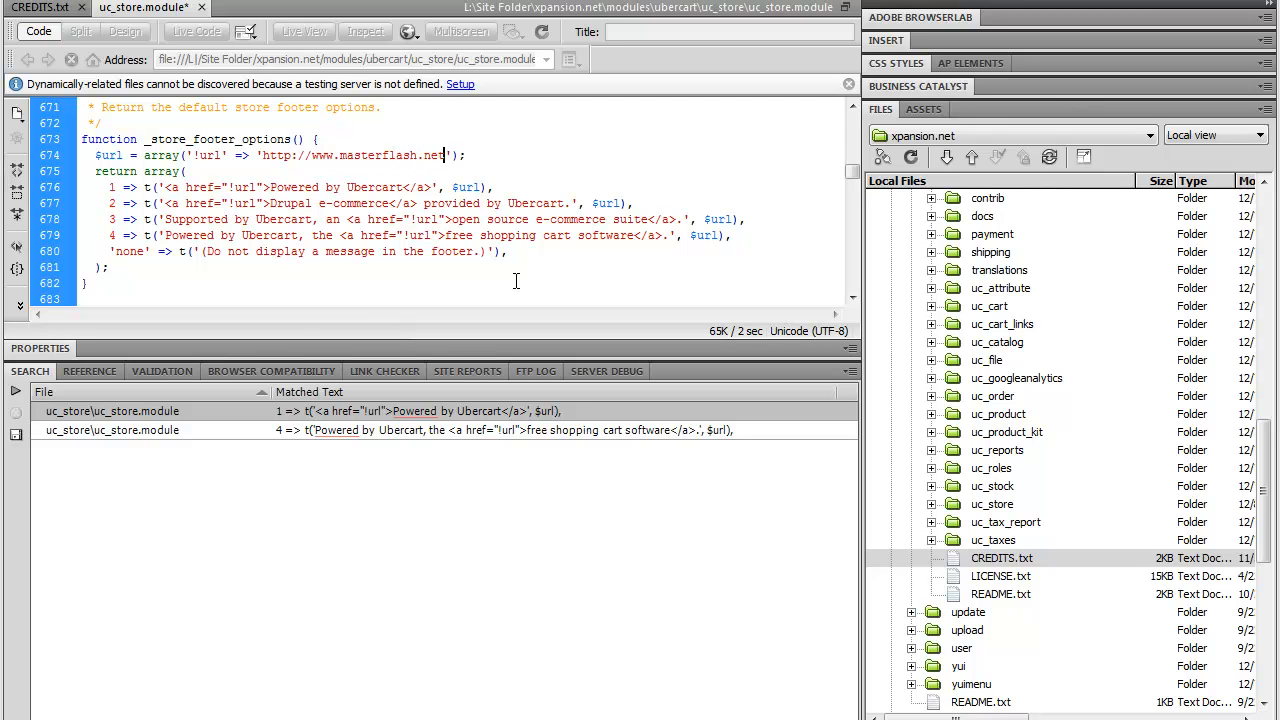
double_click(368, 188)
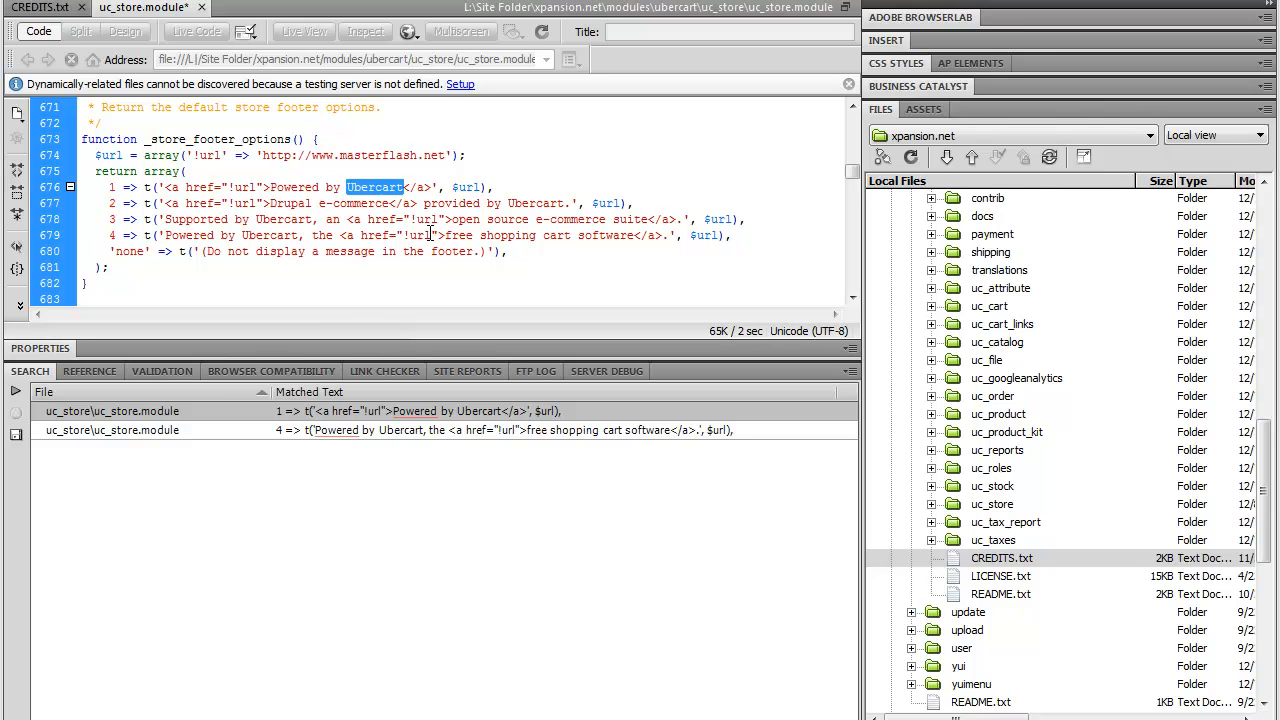
type("MASt")
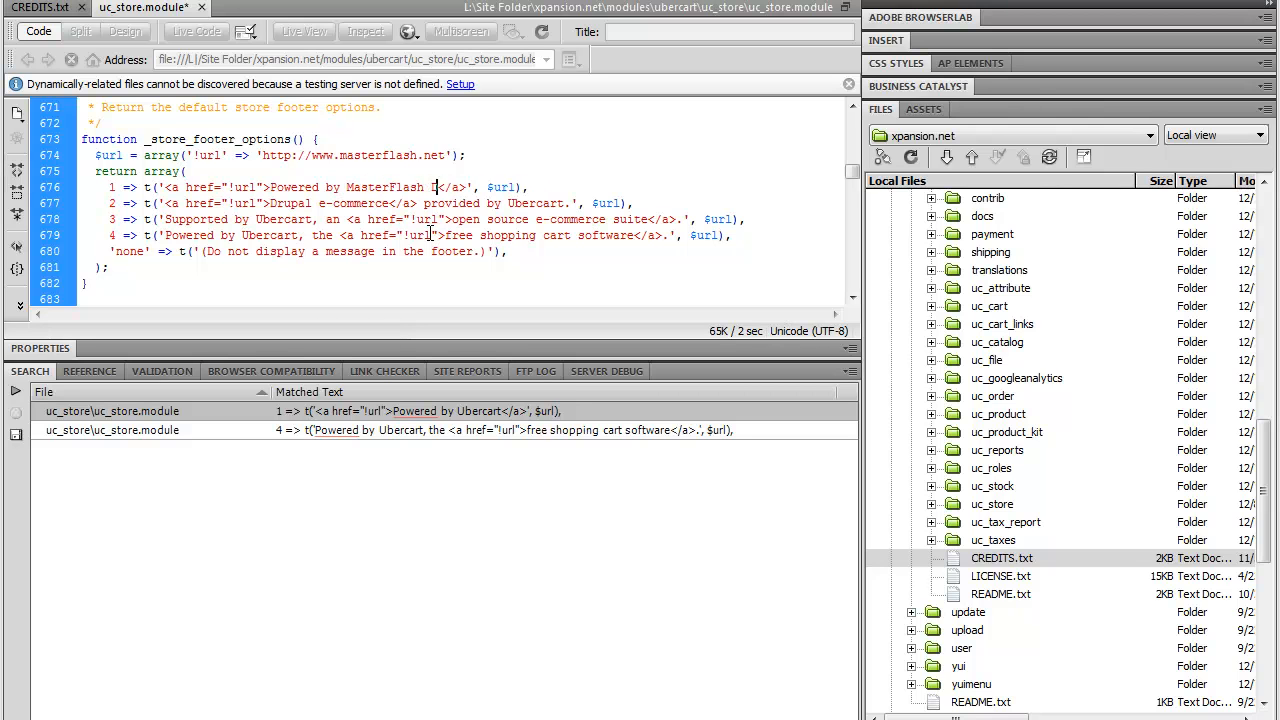
type("Corporation")
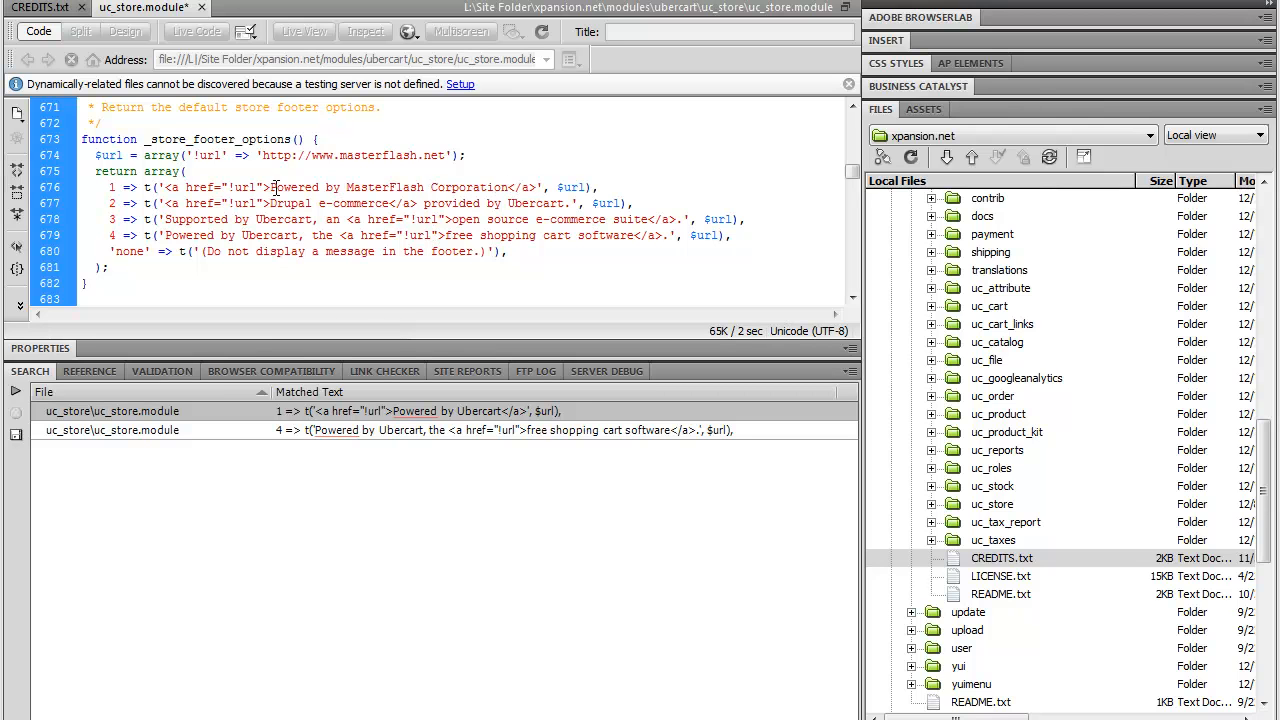
Reword the second message as Undisputed E-Commerce Designs and begin replacing Ubercart in the third.
double_click(292, 204)
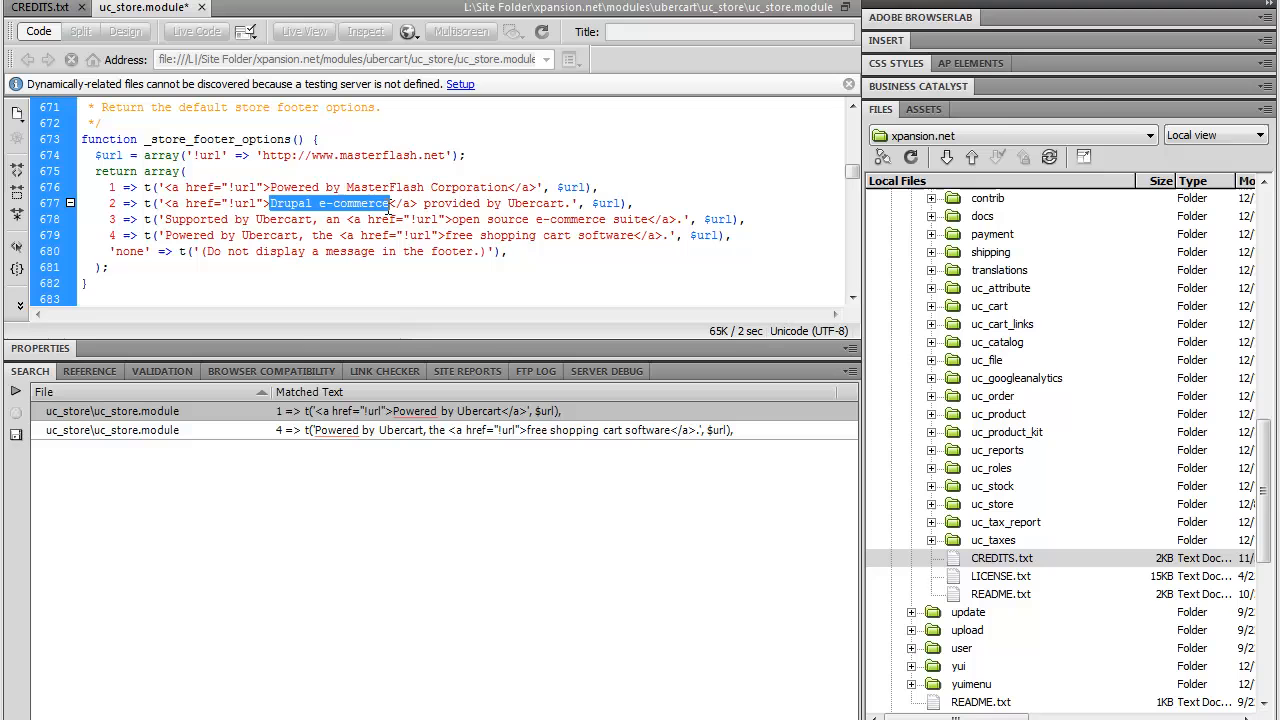
mouse_move(436, 256)
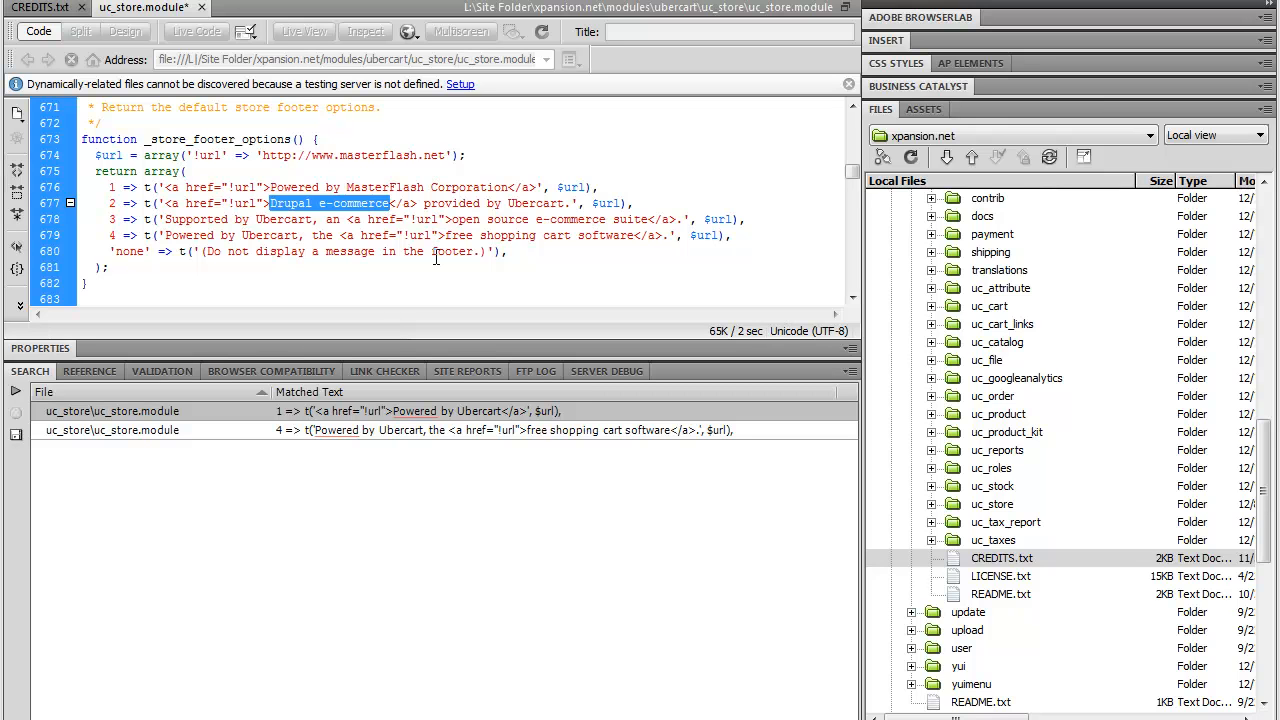
type("Undisputed")
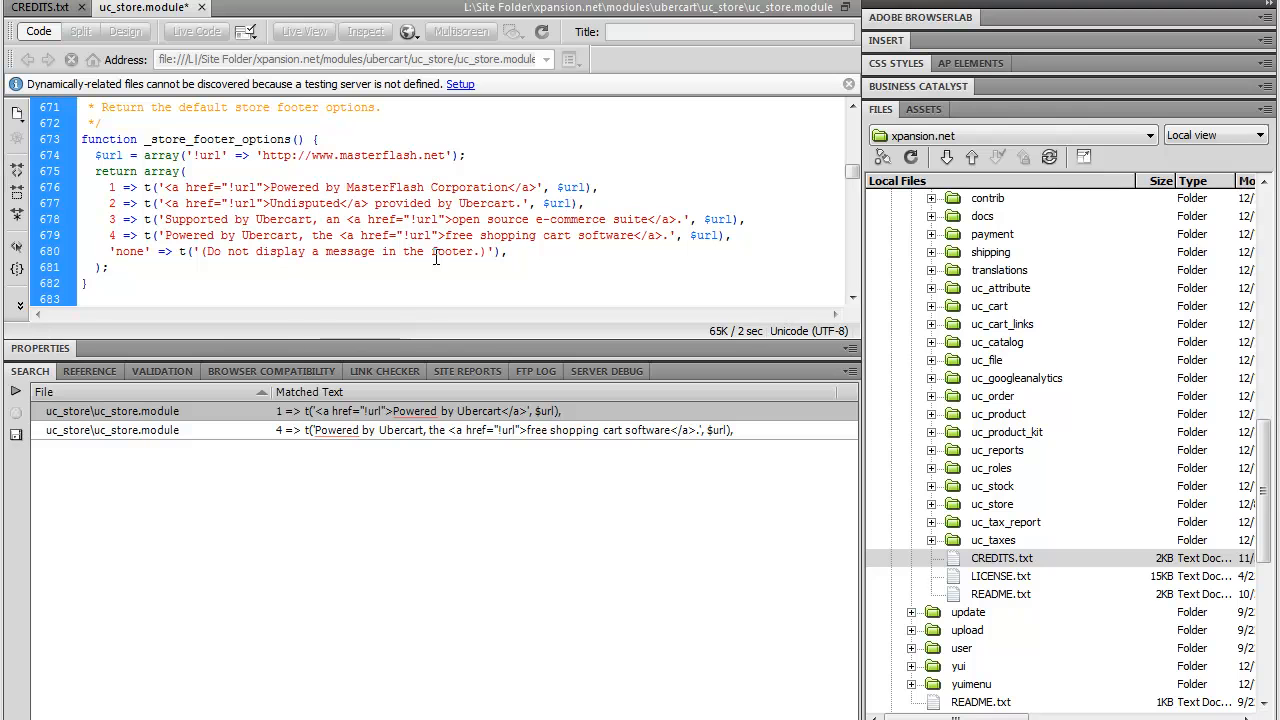
double_click(402, 204)
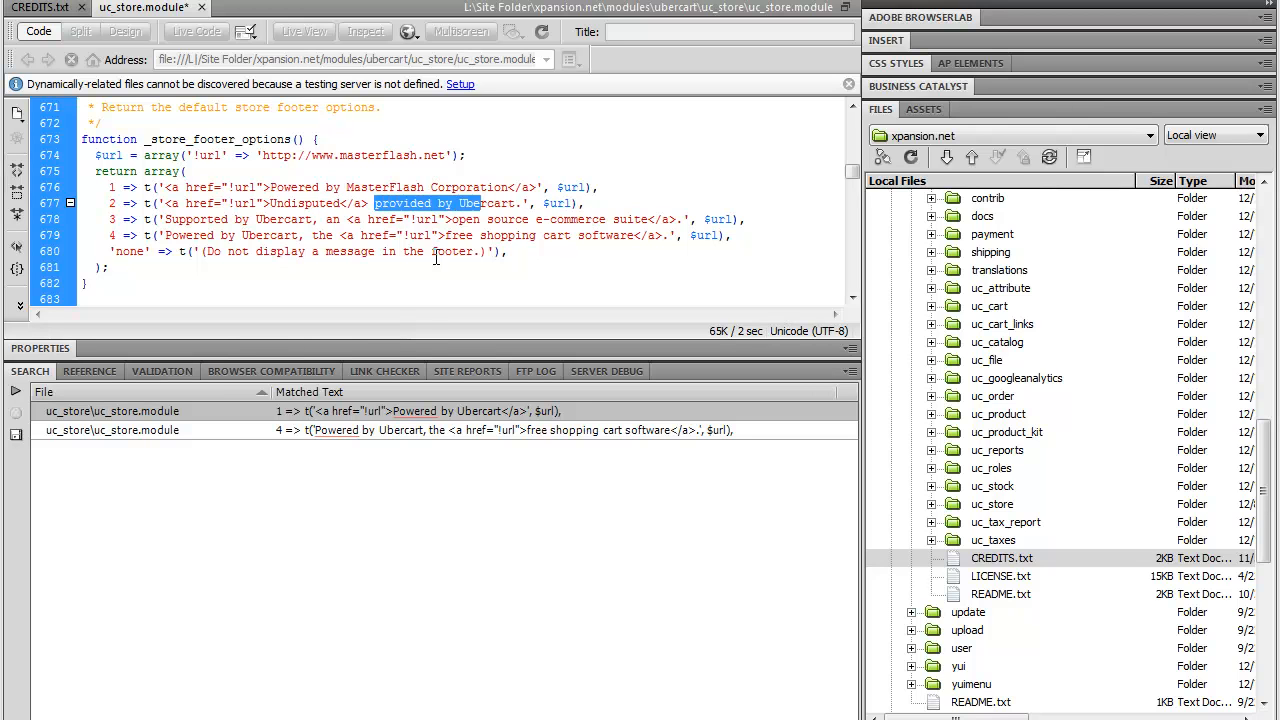
type("E-Comex")
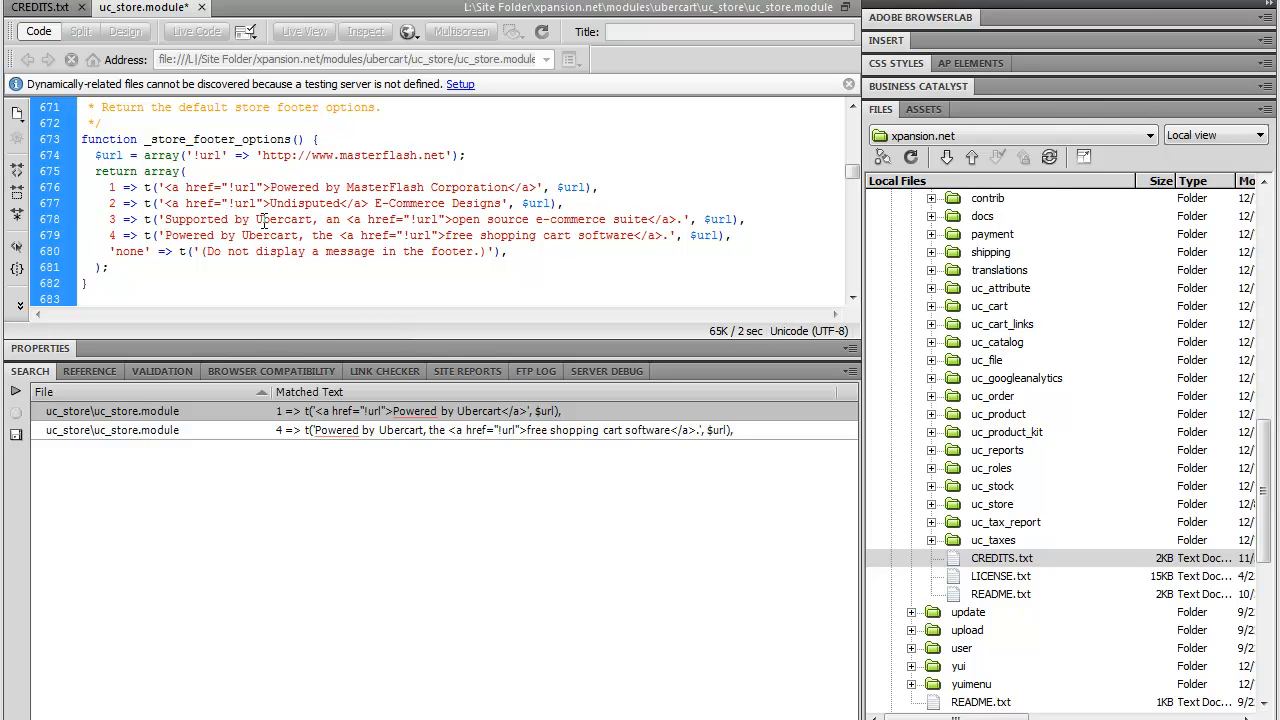
double_click(284, 218)
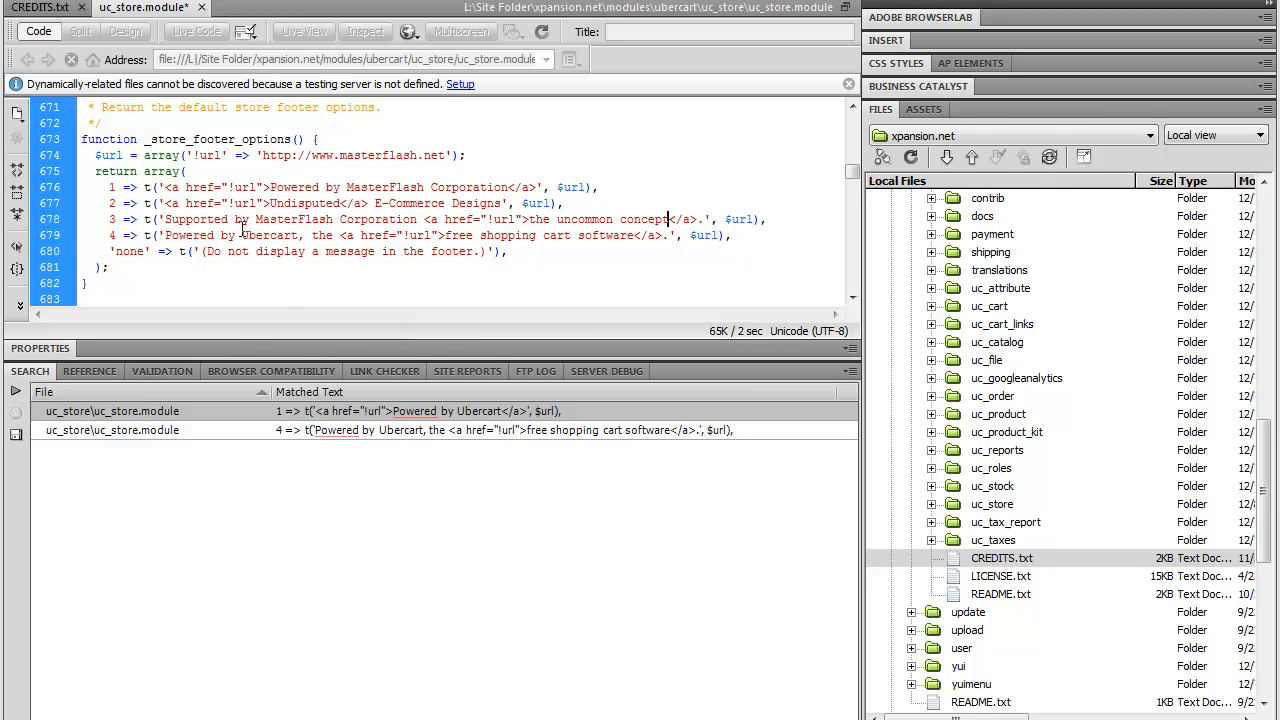
Rewrite the fourth footer message as 'Pure Creativity' linking to MasterFlash Corporation.
double_click(268, 236)
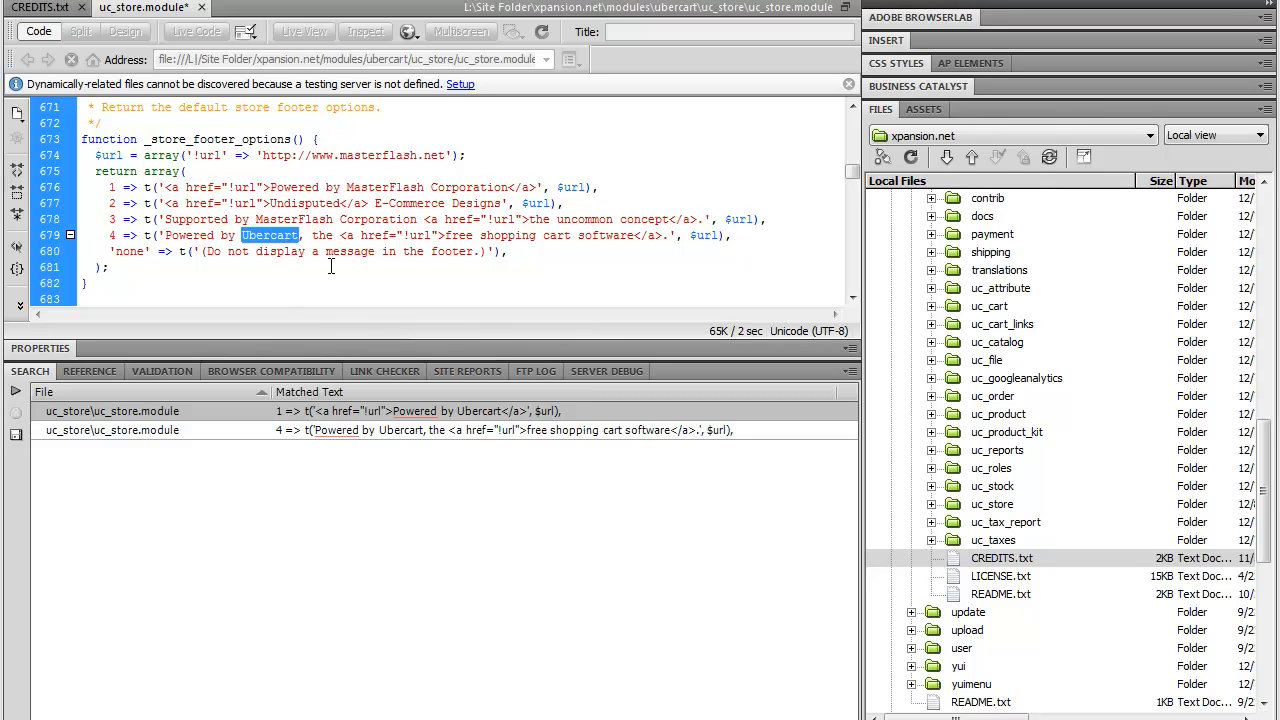
left_click_drag(244, 236, 338, 236)
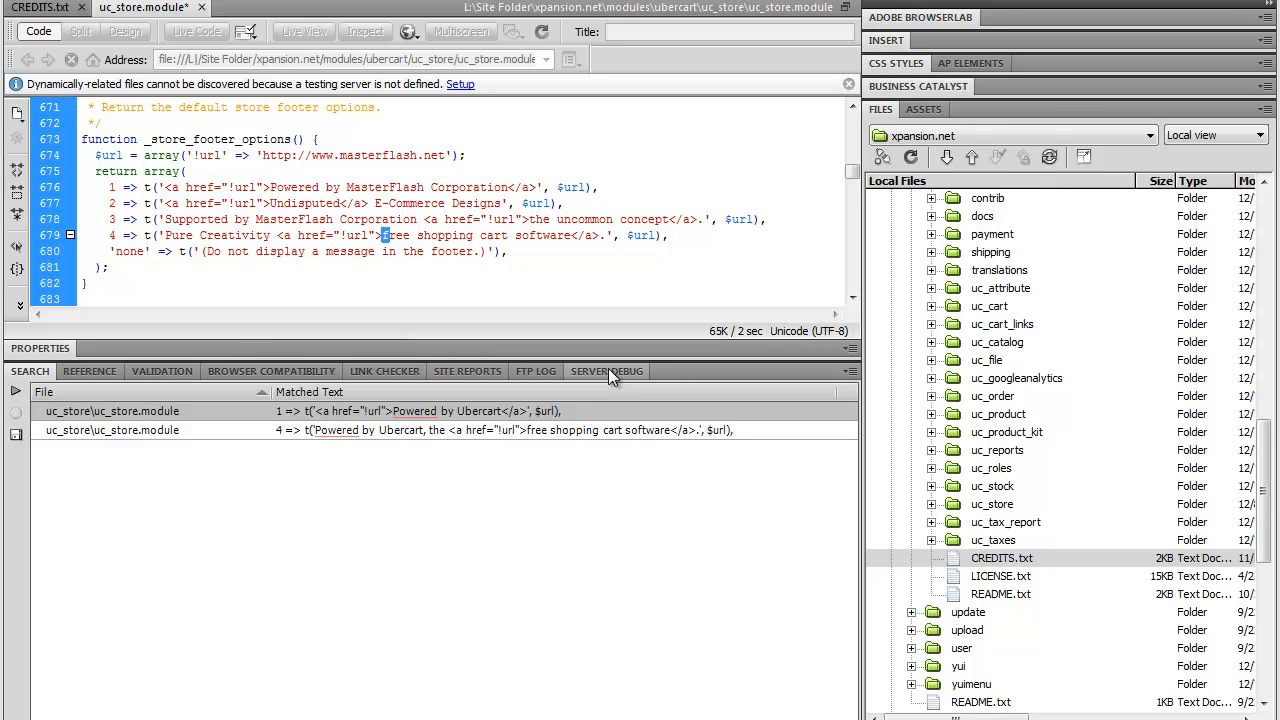
left_click_drag(384, 236, 572, 236)
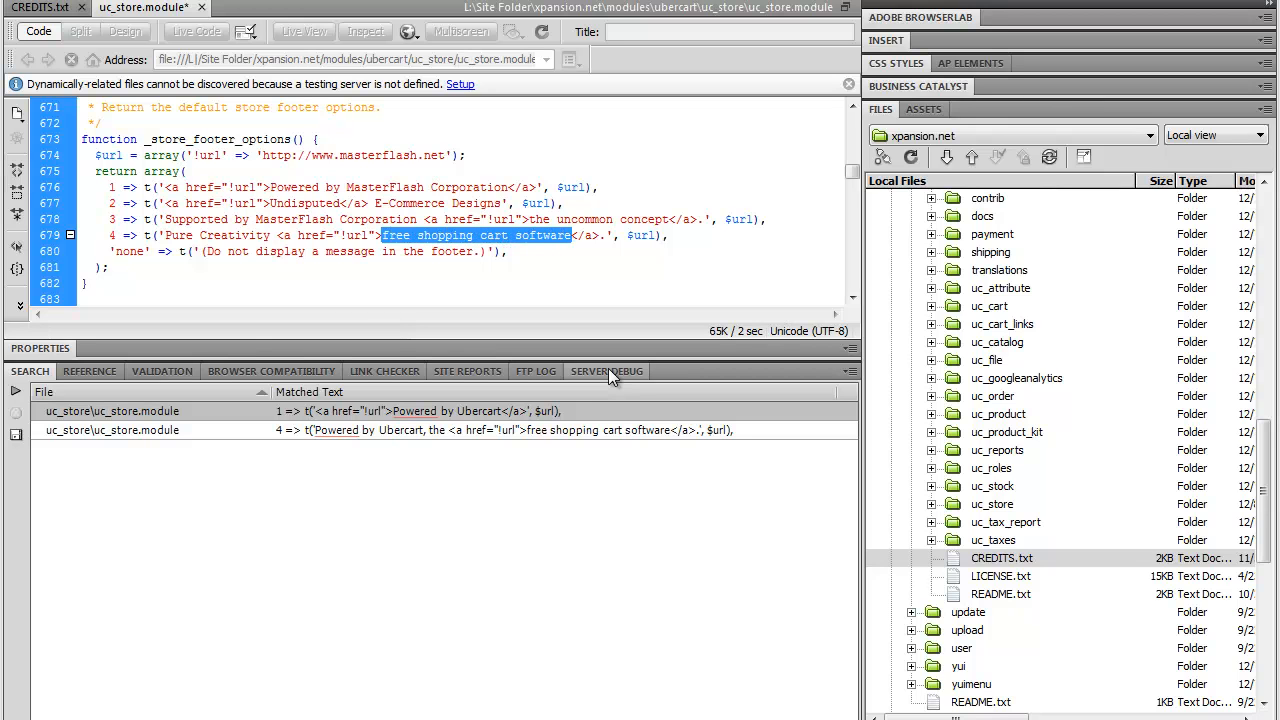
type("MasterFlash Corporatio")
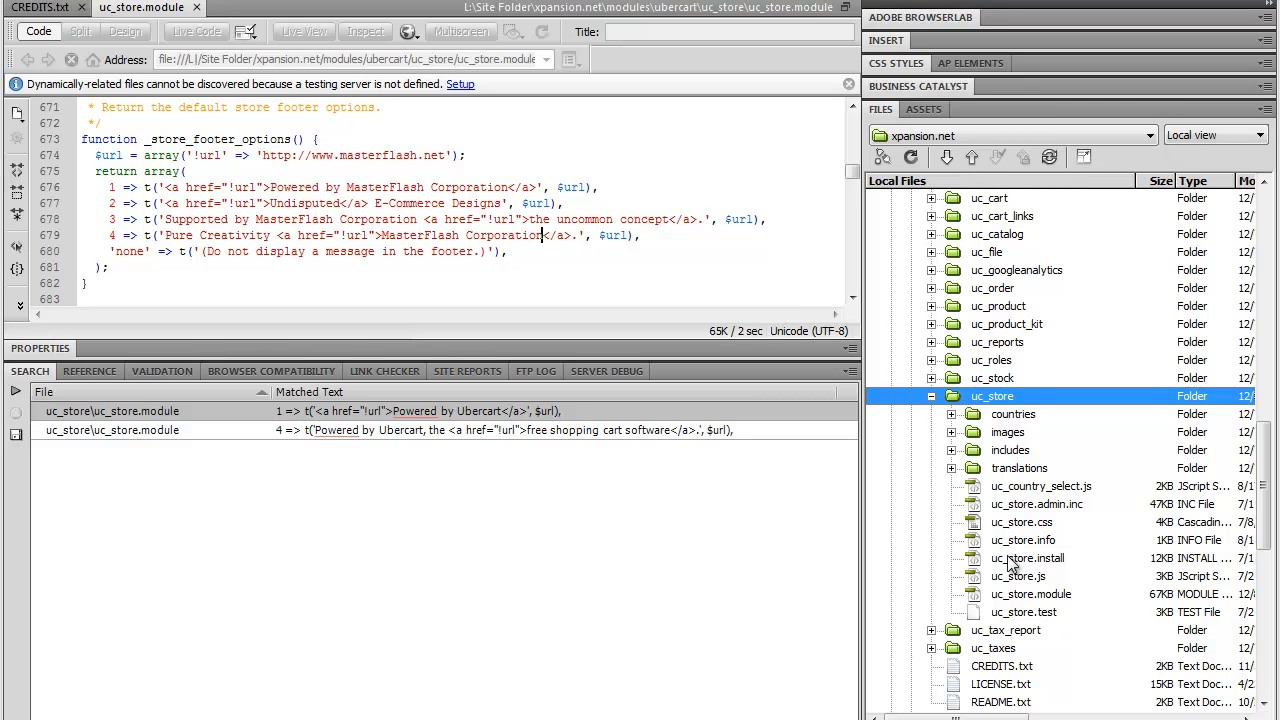
Upload the edited uc_store.module to the remote site together with its dependent files.
left_click(1030, 594)
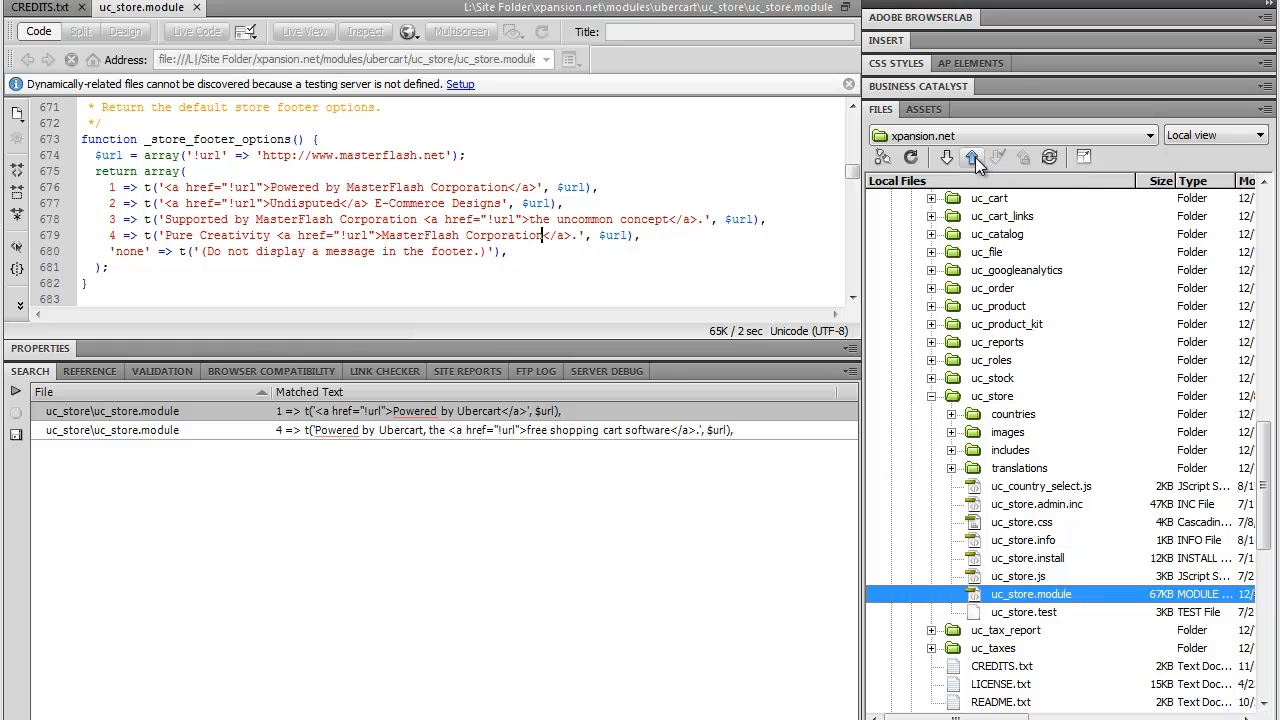
left_click(972, 156)
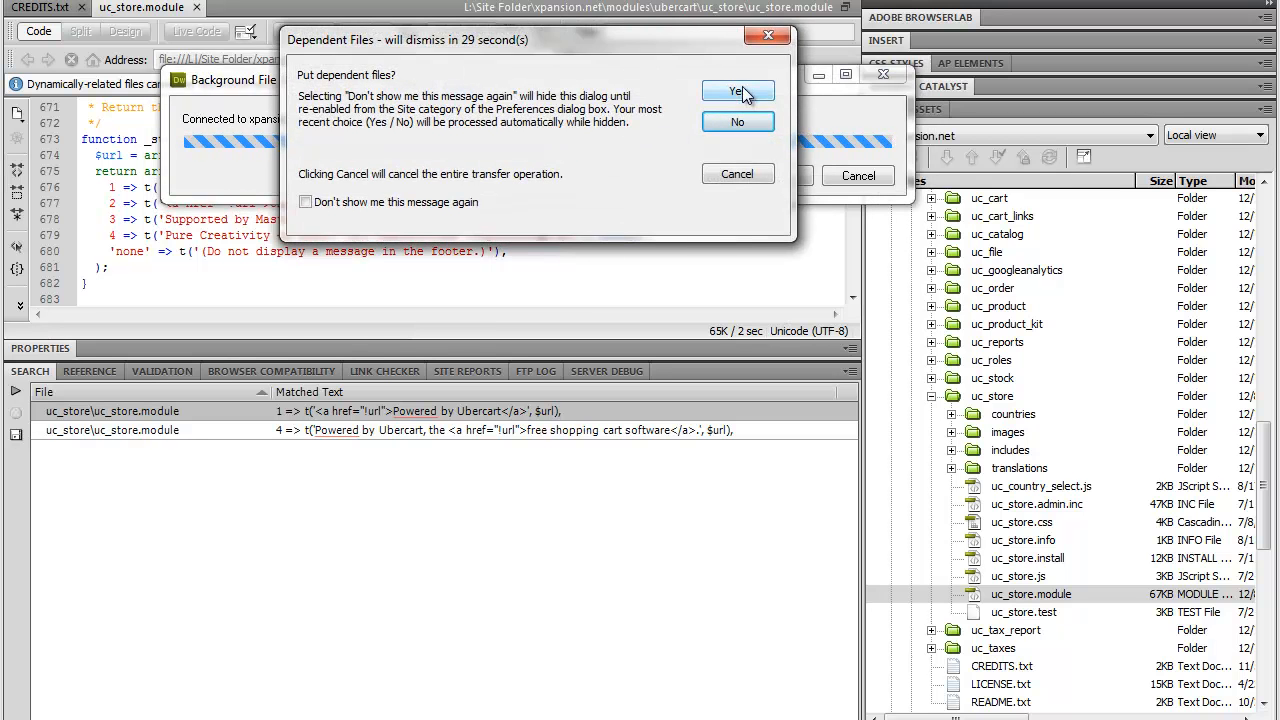
left_click(738, 92)
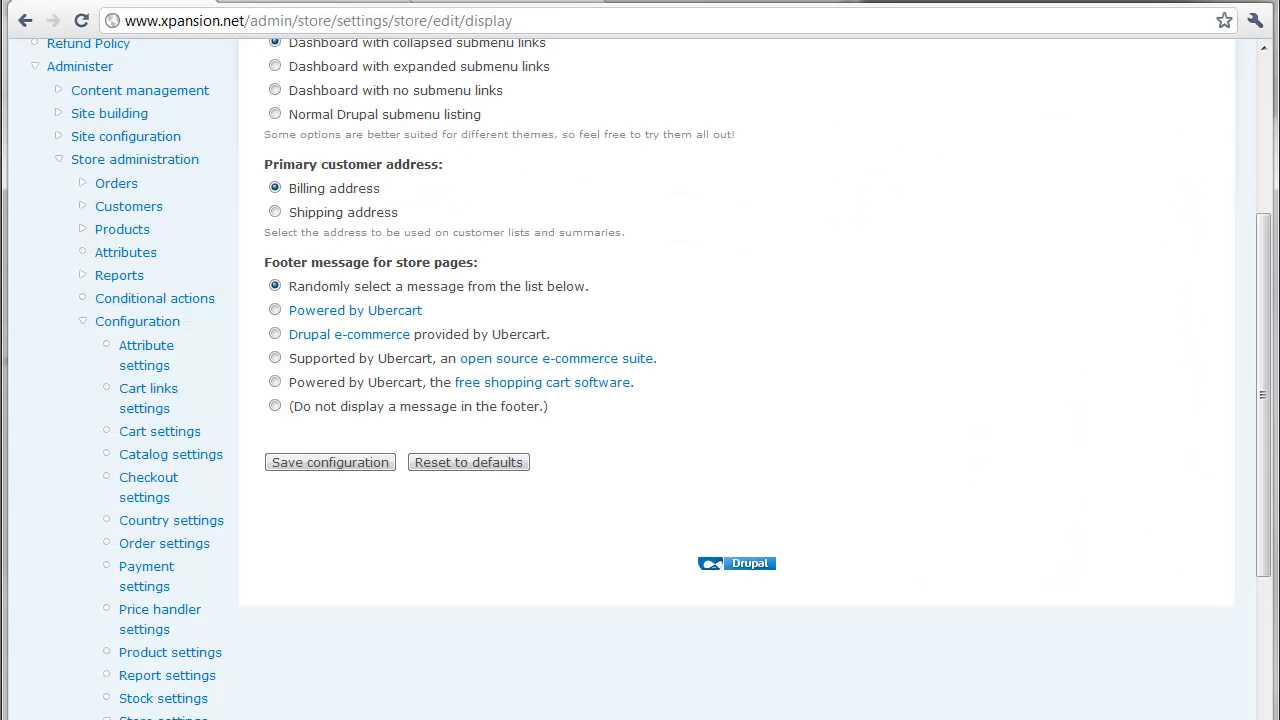
mouse_move(608, 684)
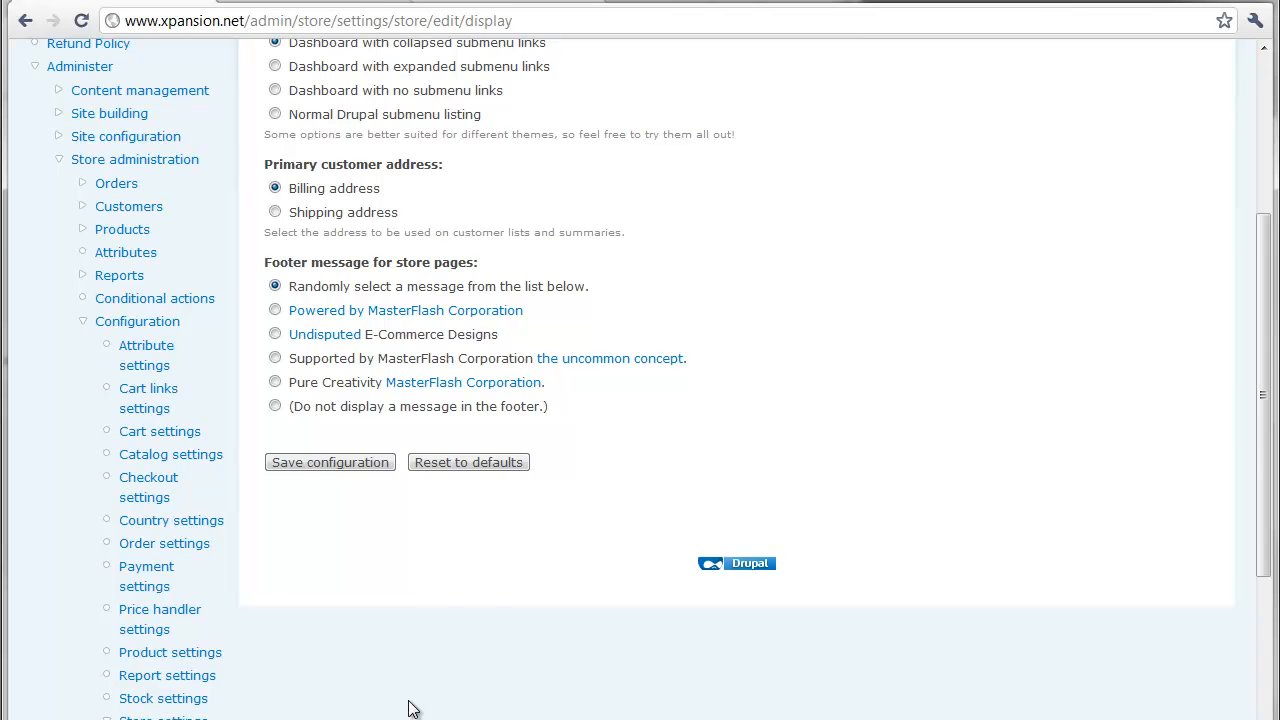
Scroll the reloaded store display settings to the rebranded footer message options.
scroll("up", 3)
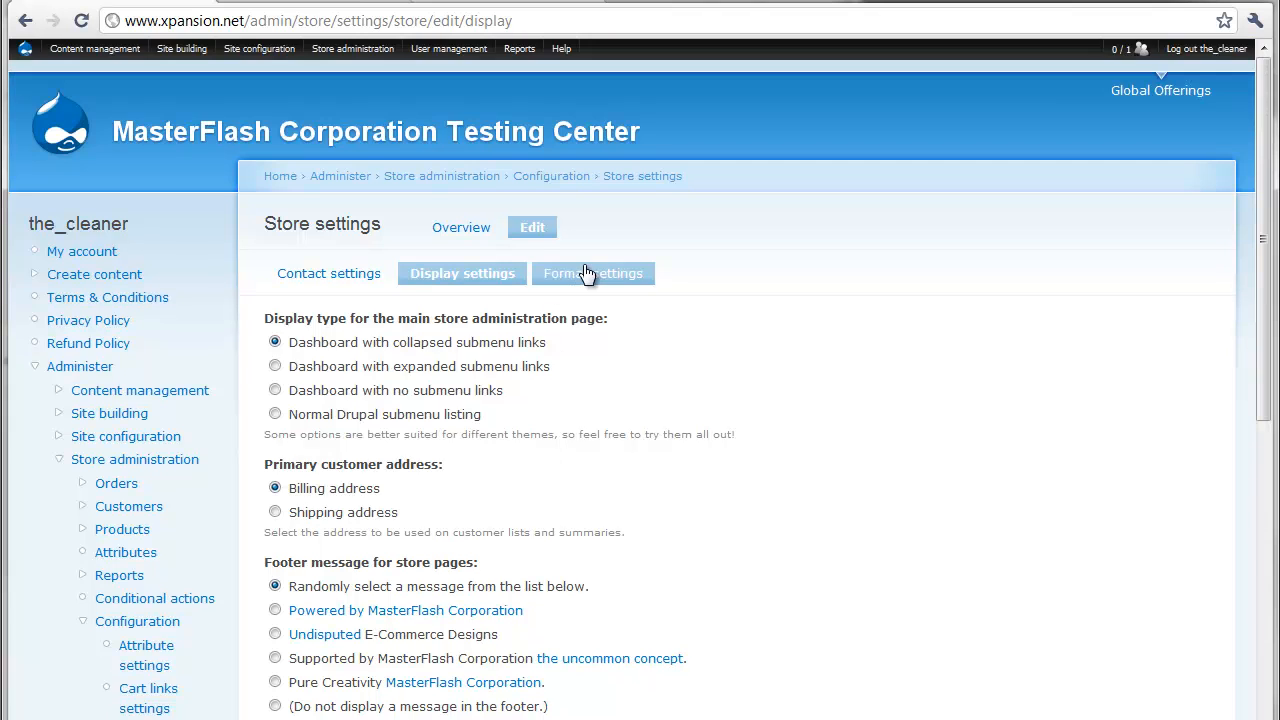
mouse_move(616, 284)
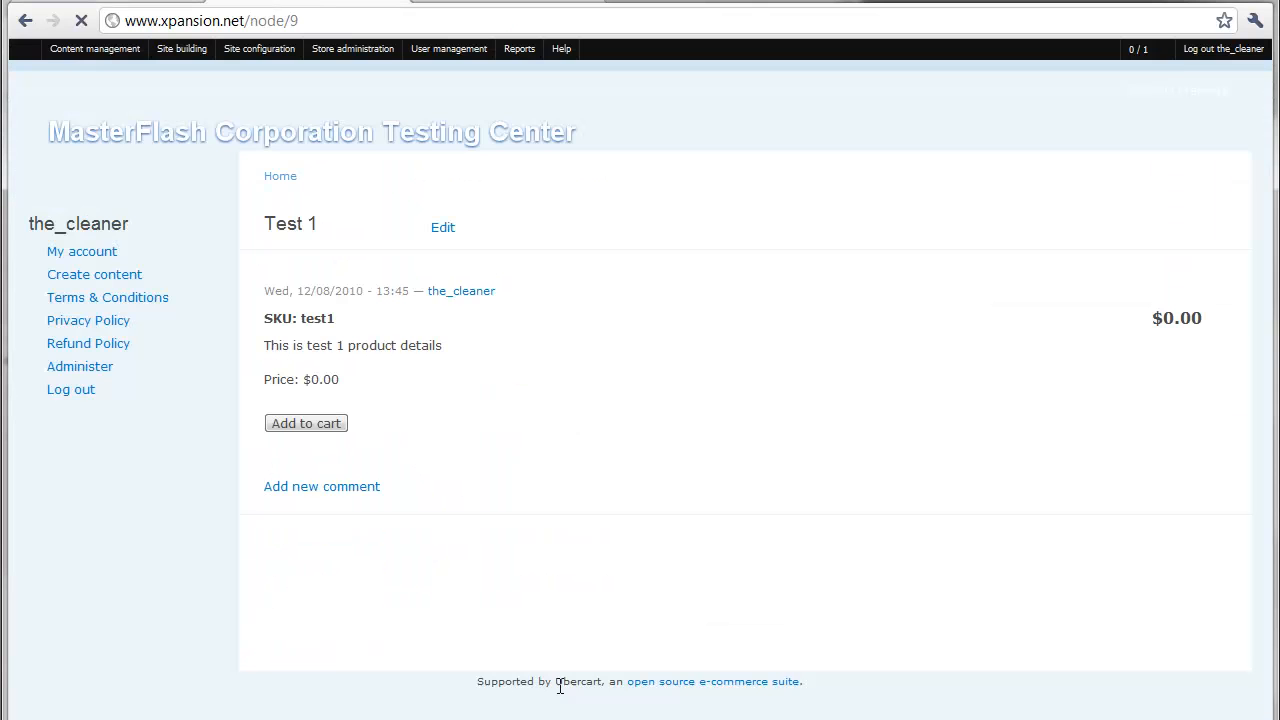
Return to the site home page and view the Test 1 product page's footer message.
left_click(352, 48)
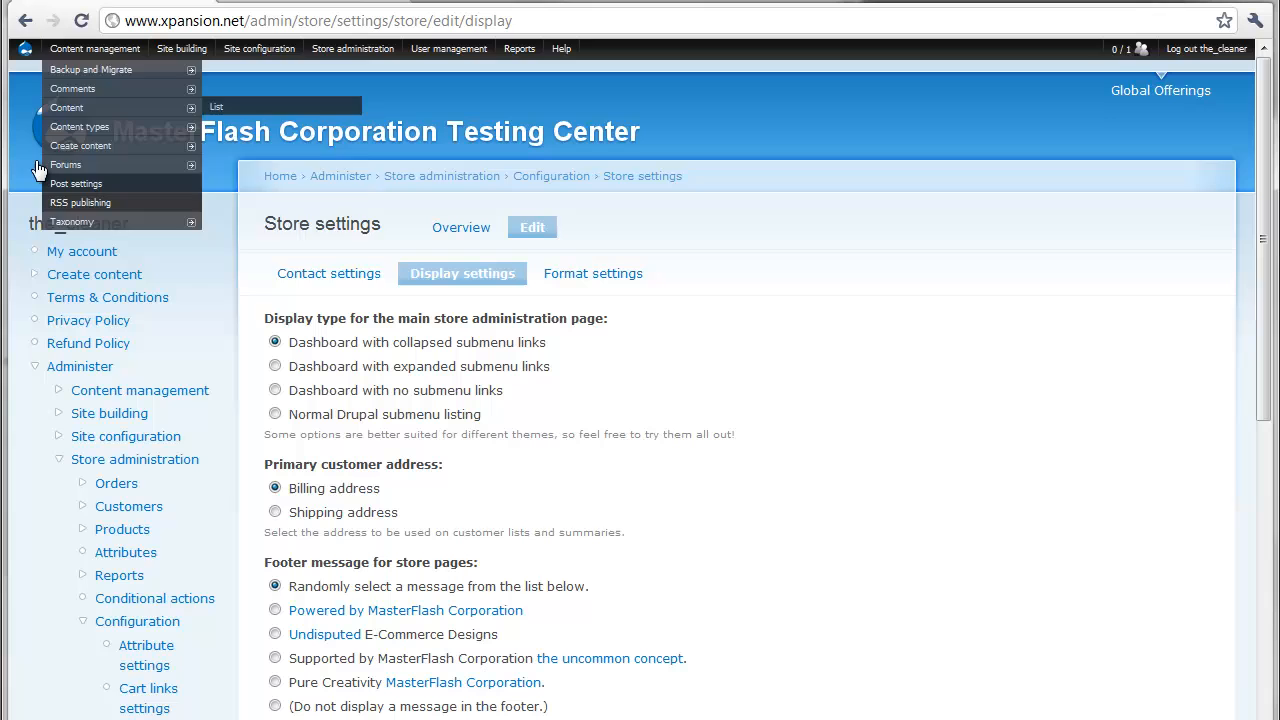
left_click(260, 48)
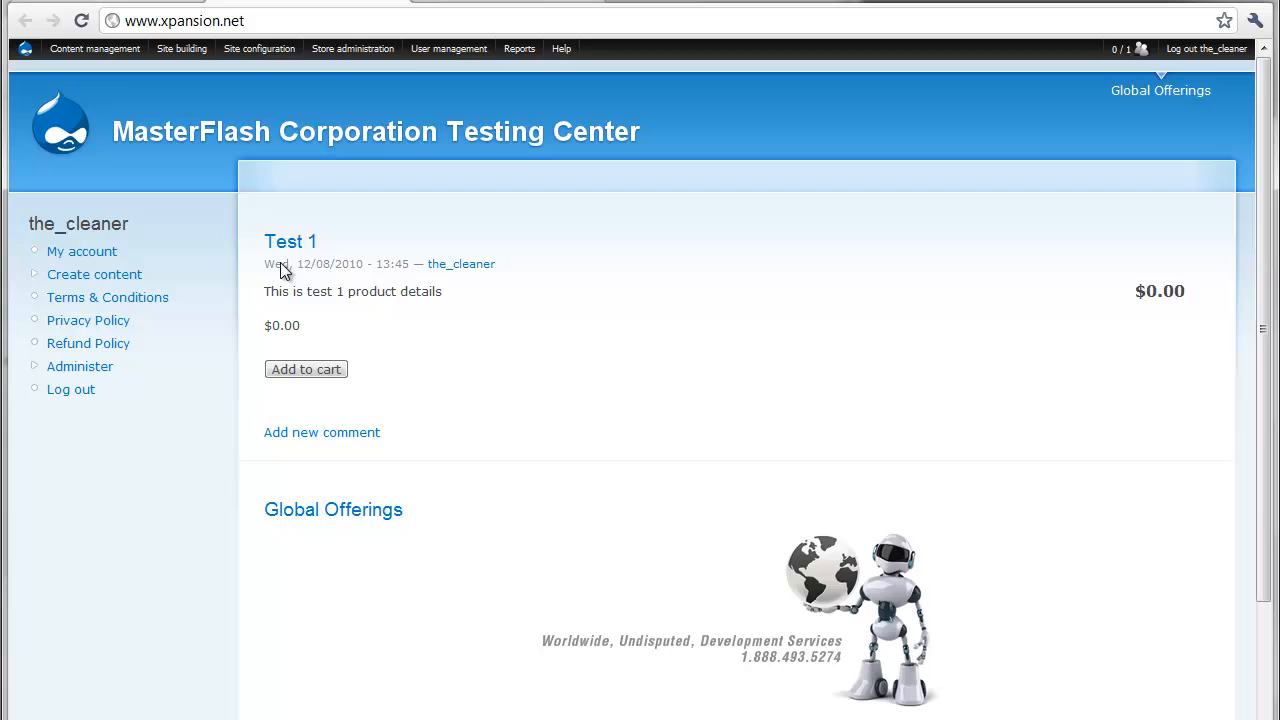
left_click(290, 240)
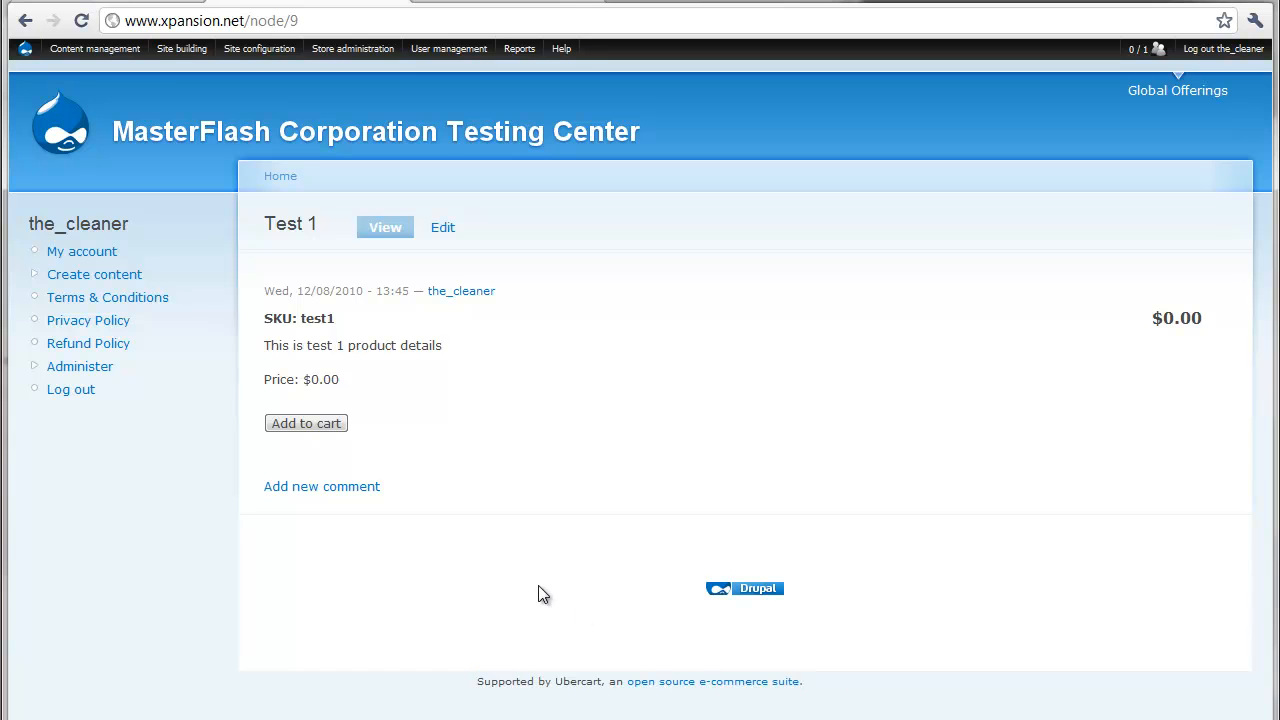
mouse_move(498, 524)
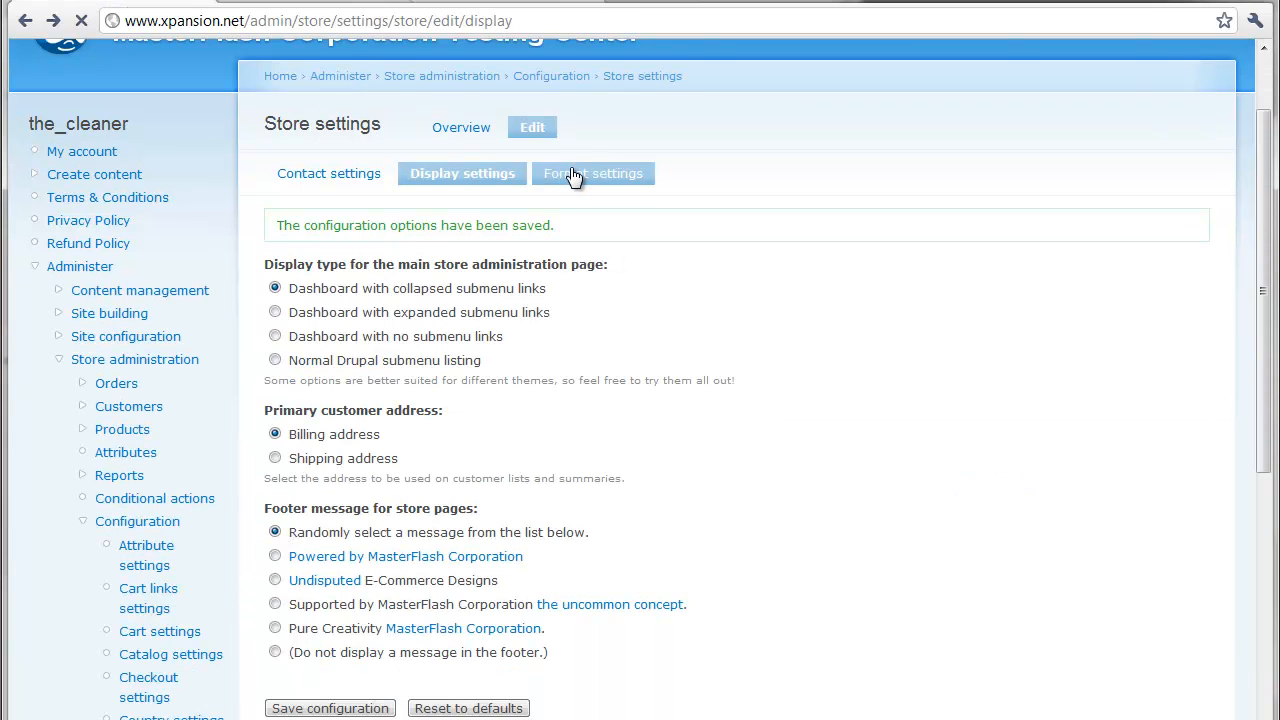
Review the weight and length format strings on the store format settings page, then collapse them.
left_click(592, 172)
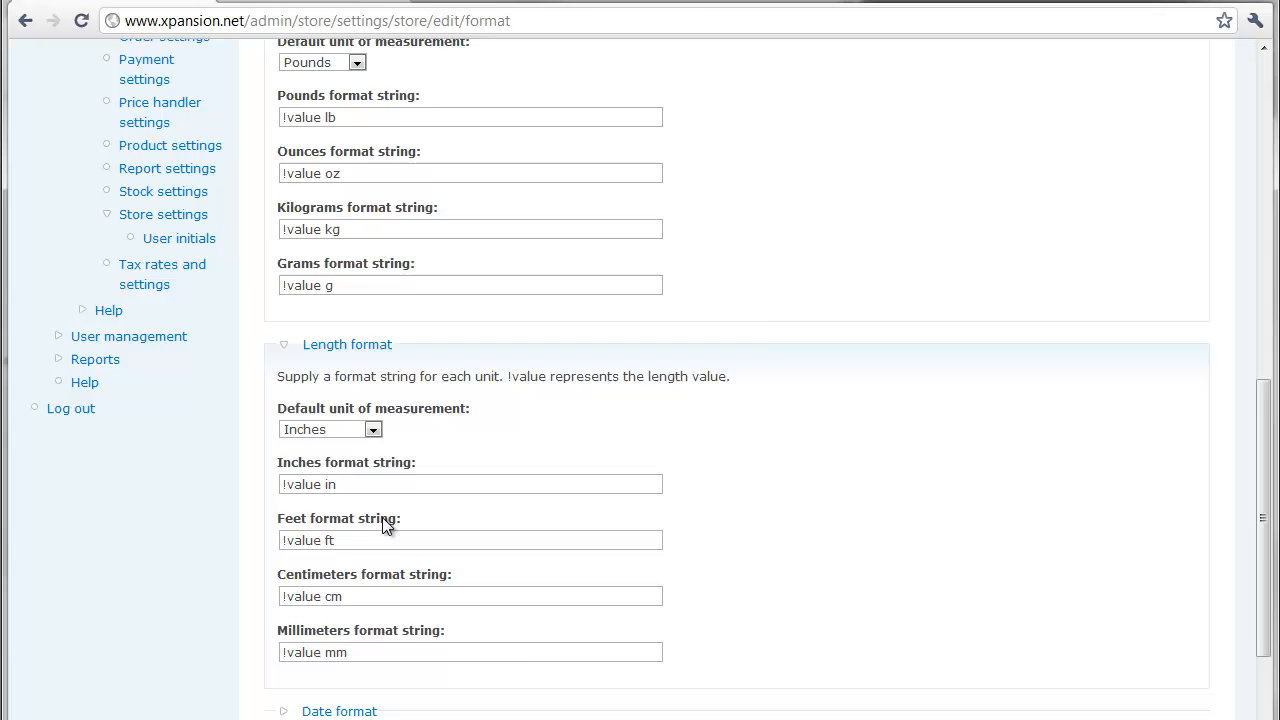
scroll("down", 3)
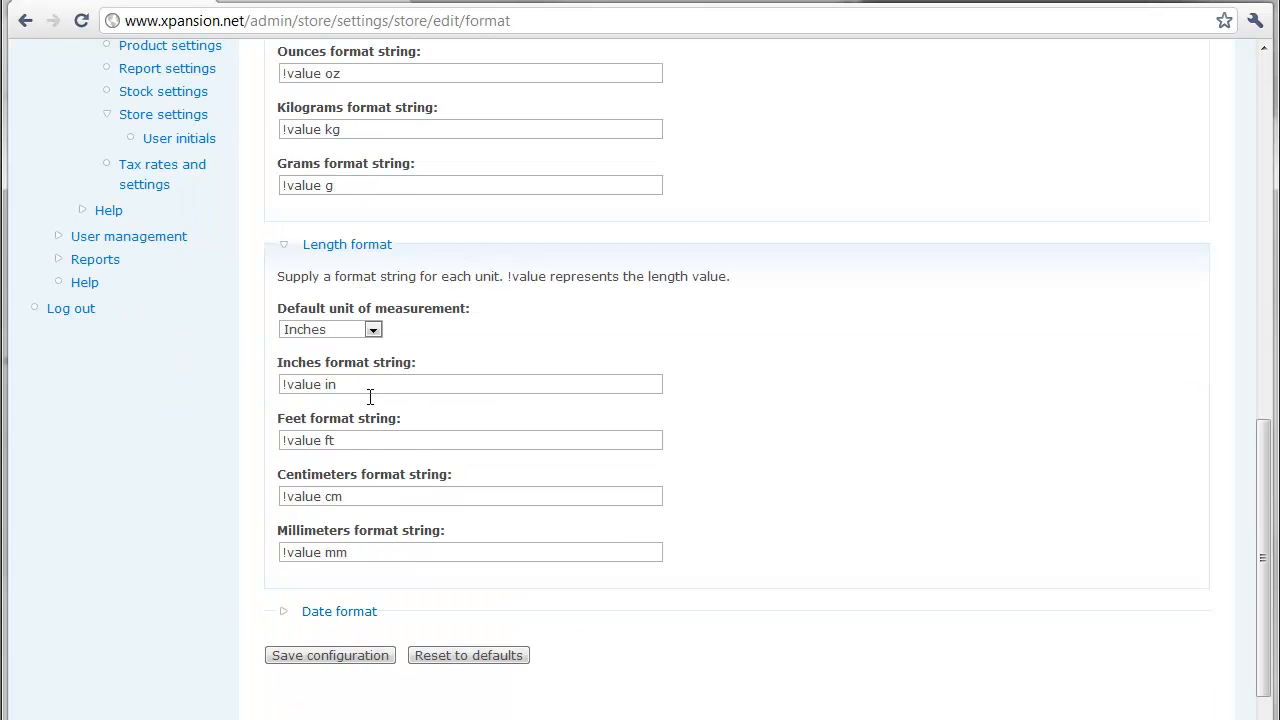
left_click(340, 612)
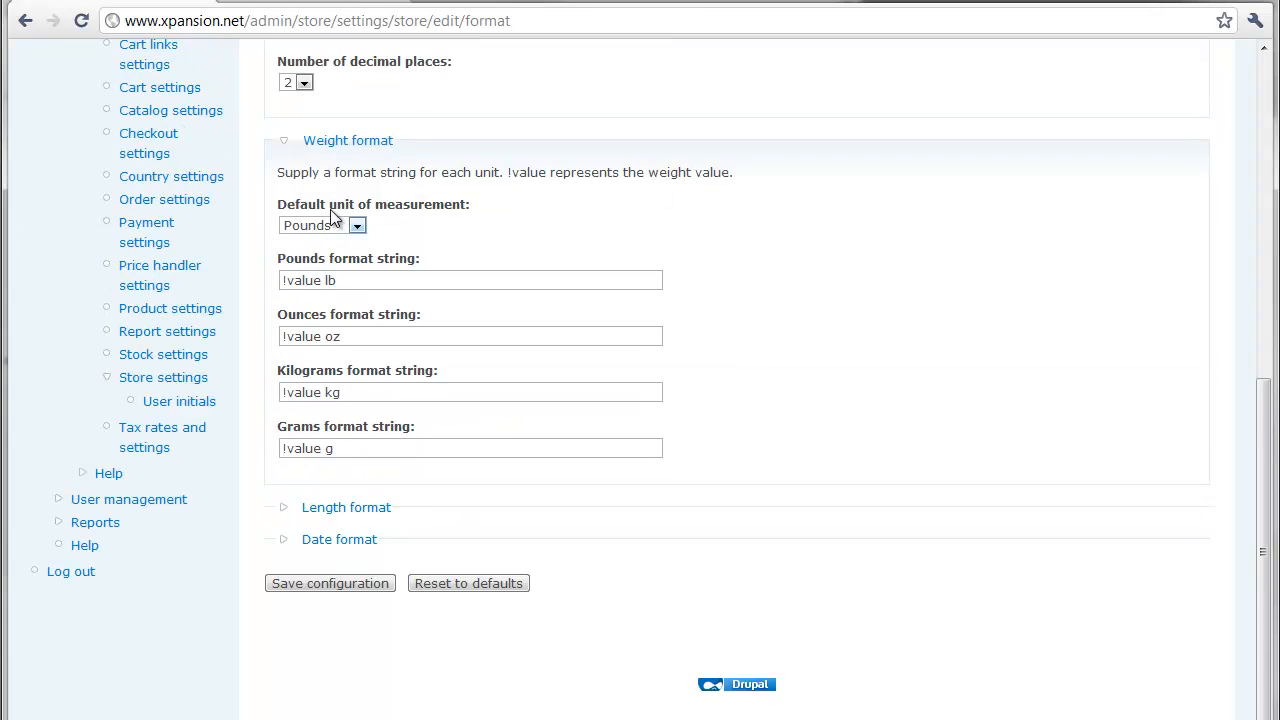
scroll("up", 3)
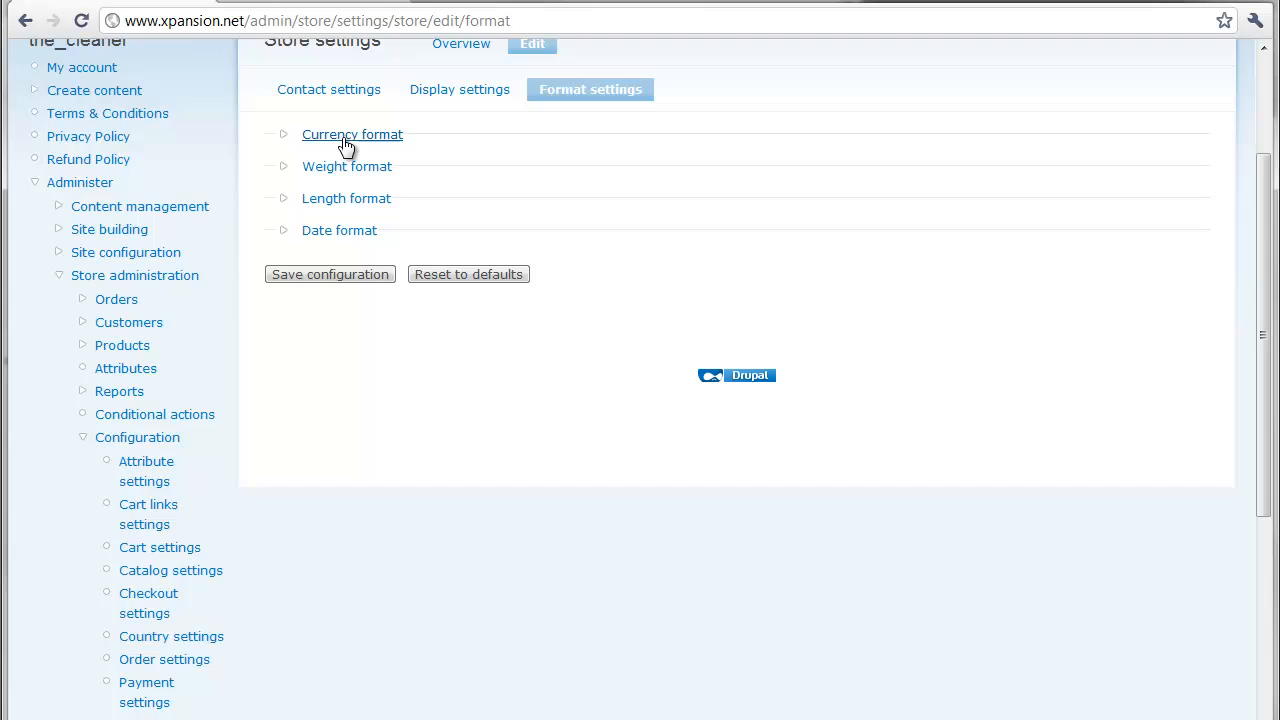
scroll("up", 3)
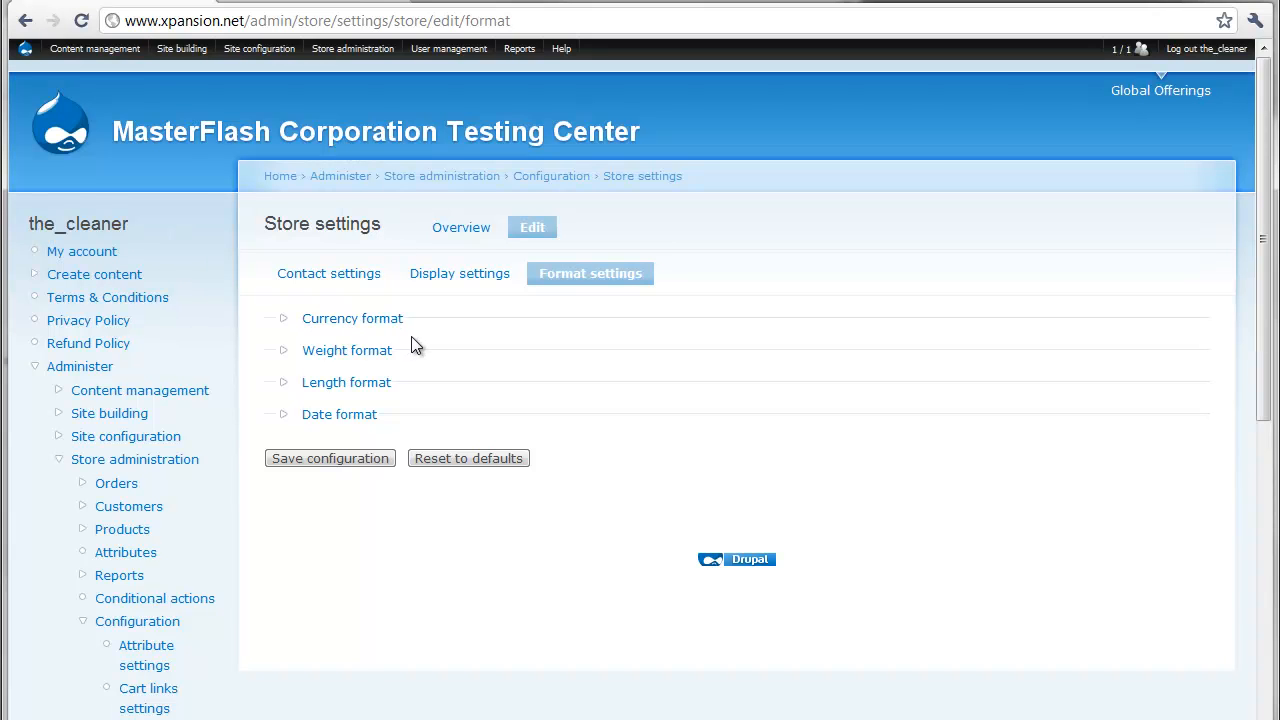
left_click(352, 48)
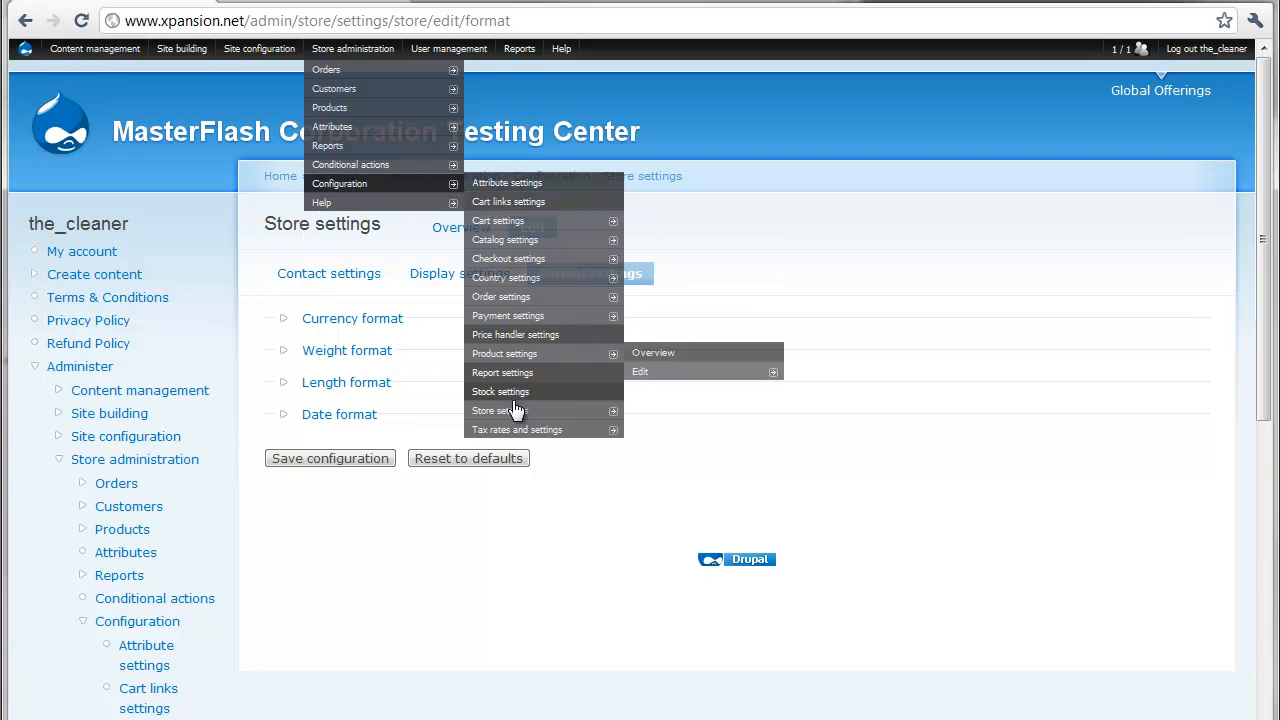
mouse_move(500, 410)
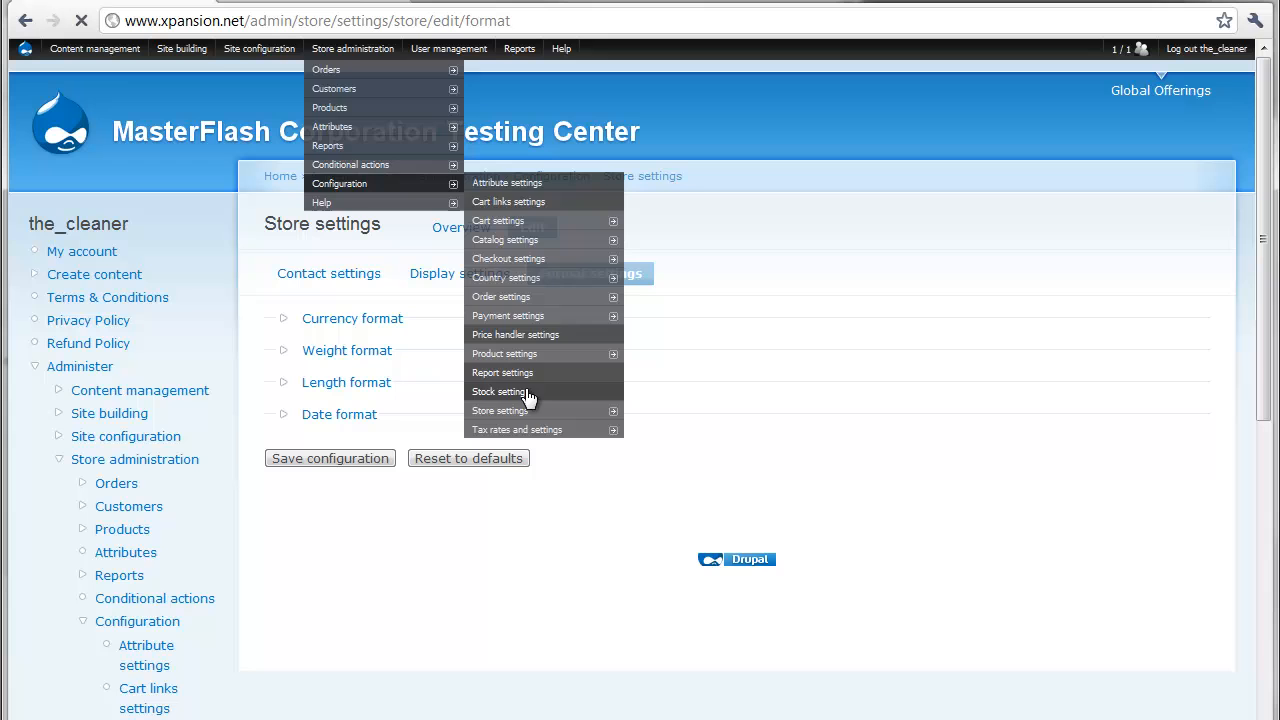
Review the stock settings' notification subject store-name token, message text and input formats.
left_click(500, 390)
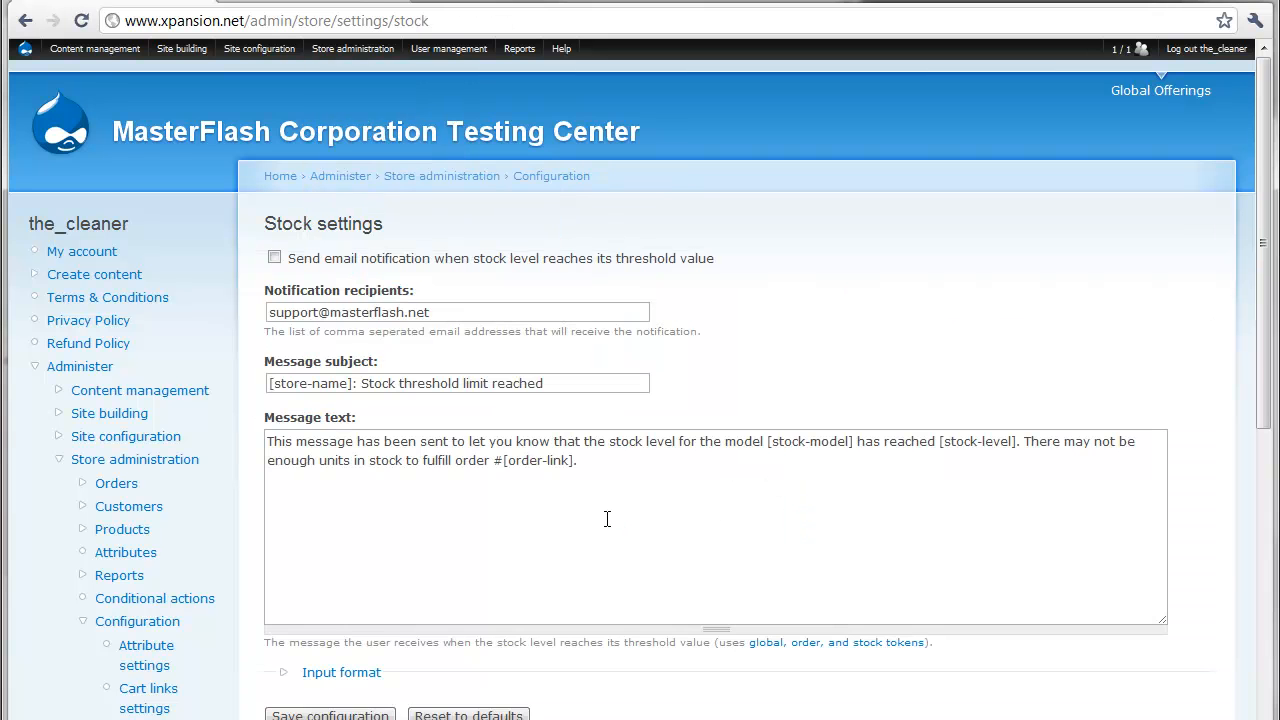
scroll("down", 3)
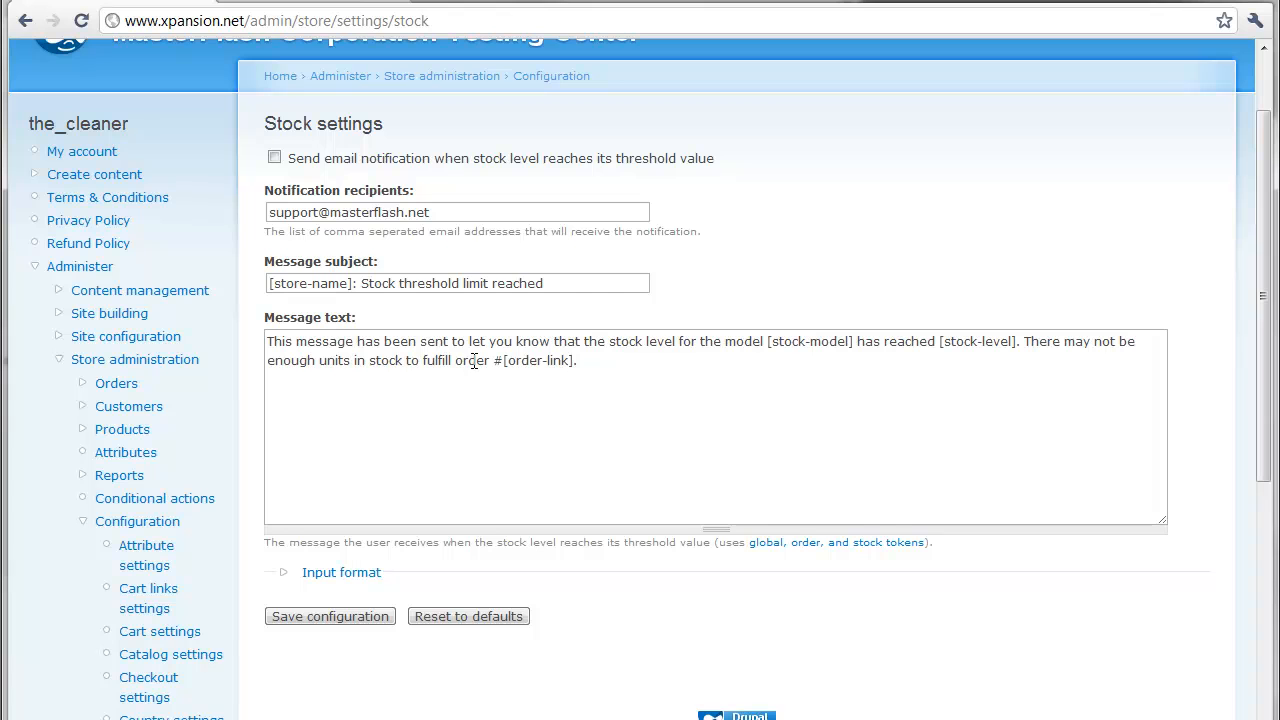
mouse_move(508, 368)
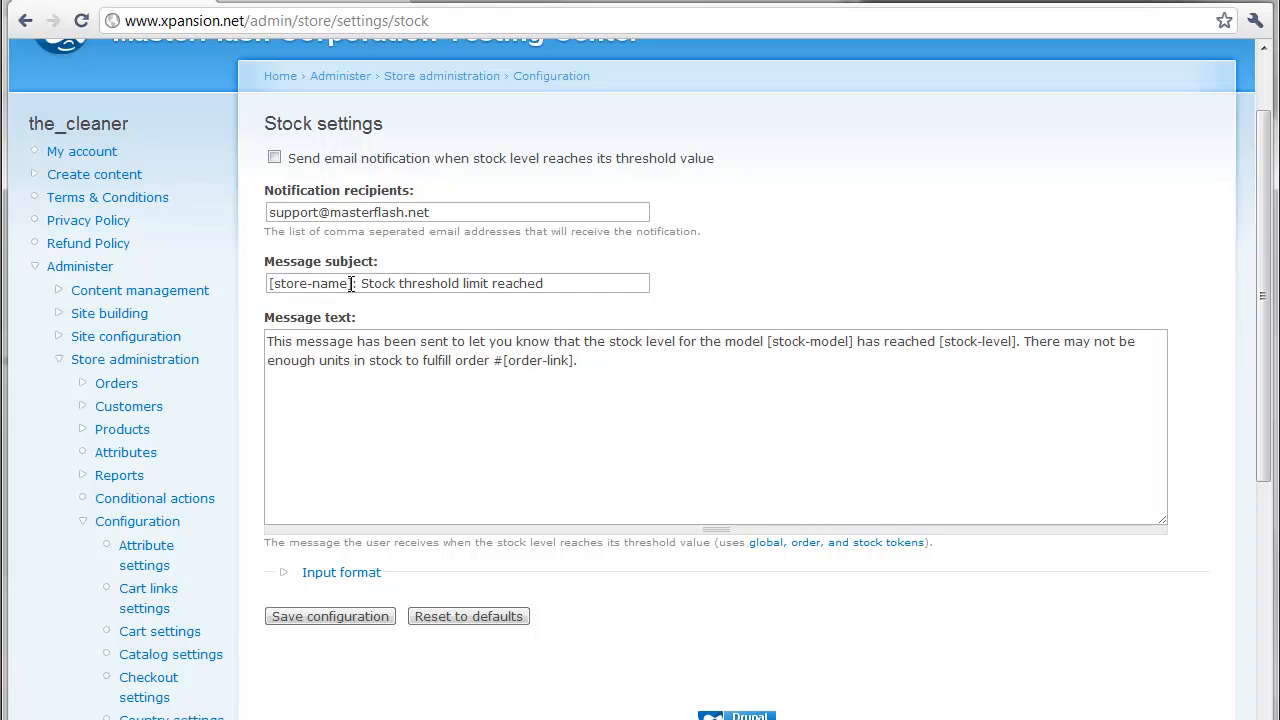
double_click(308, 284)
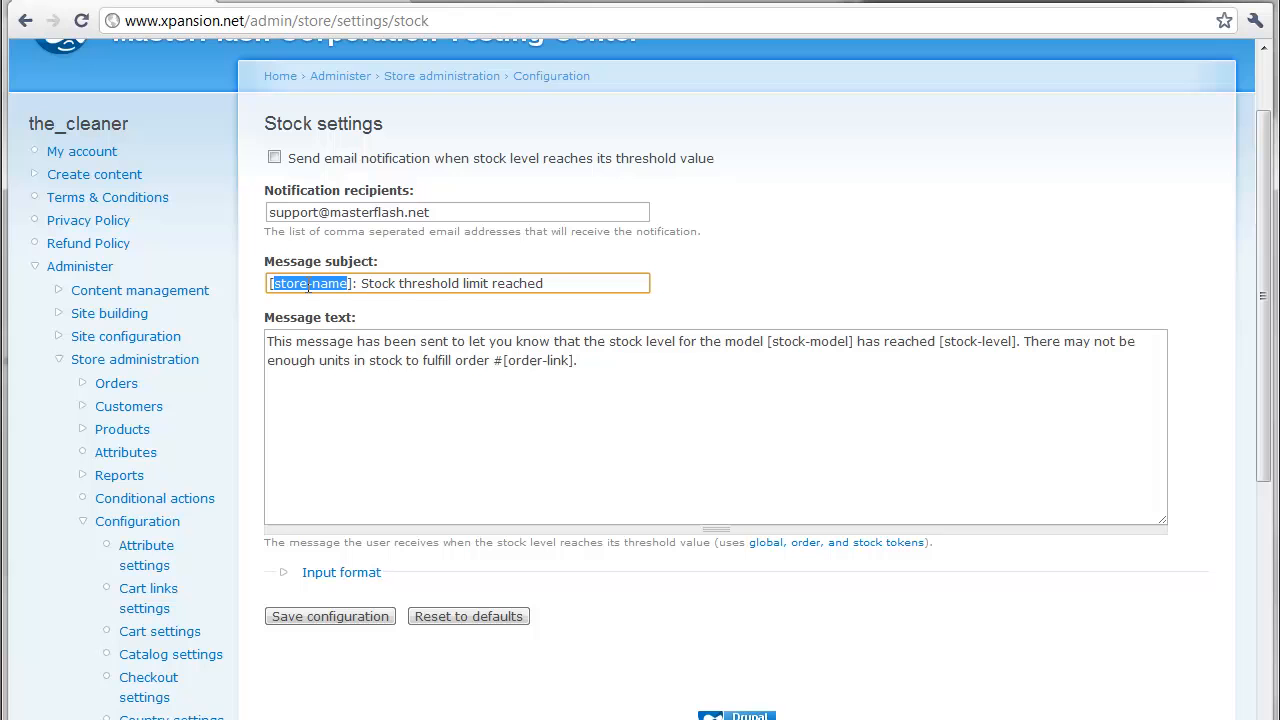
mouse_move(530, 308)
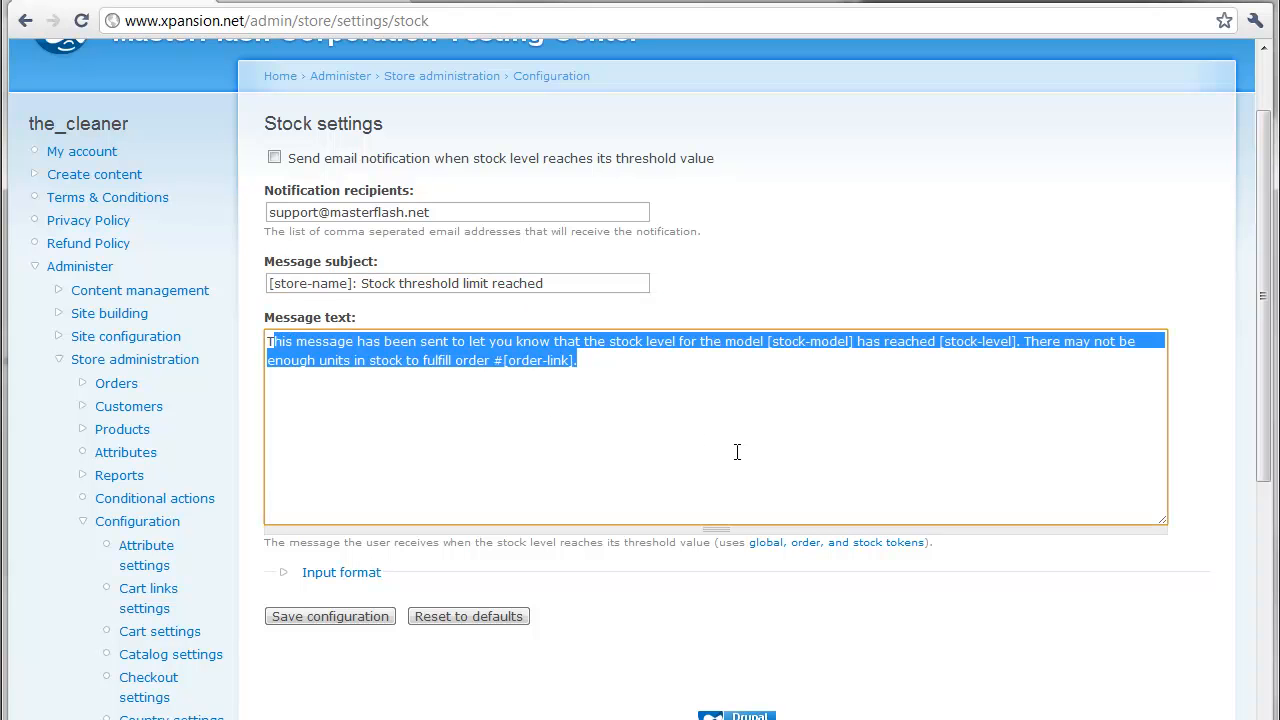
double_click(524, 360)
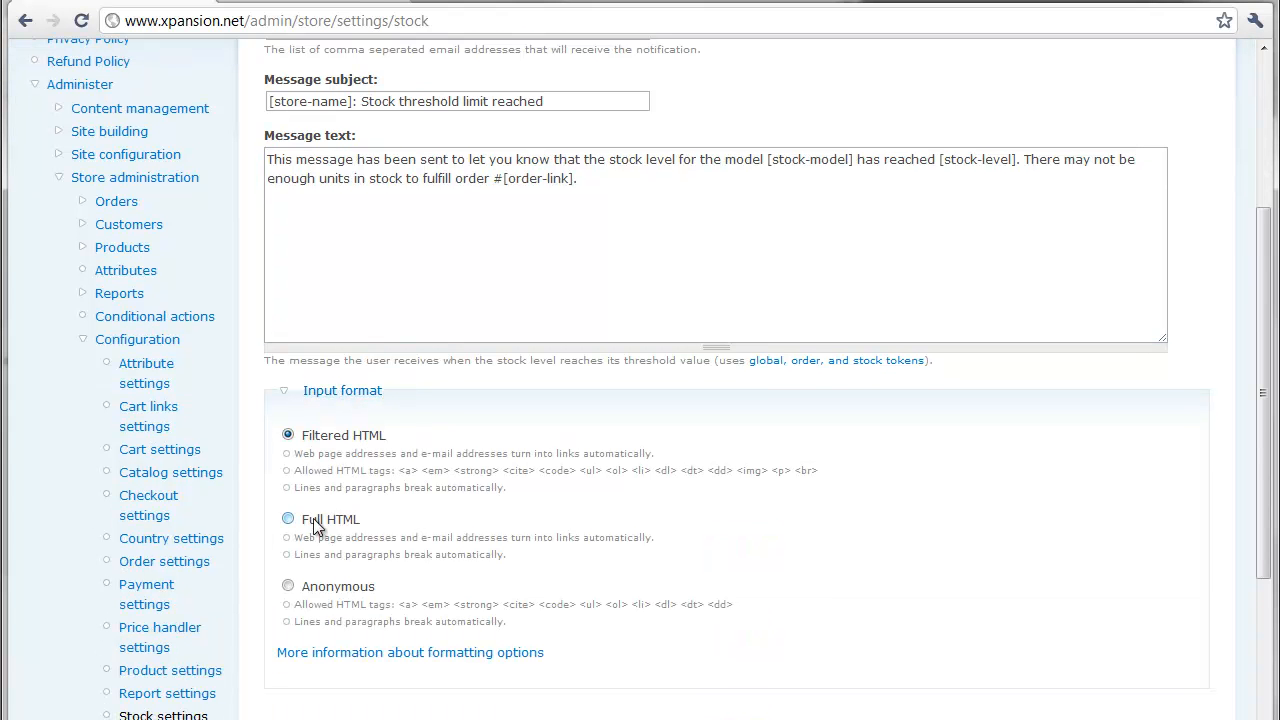
scroll("up", 3)
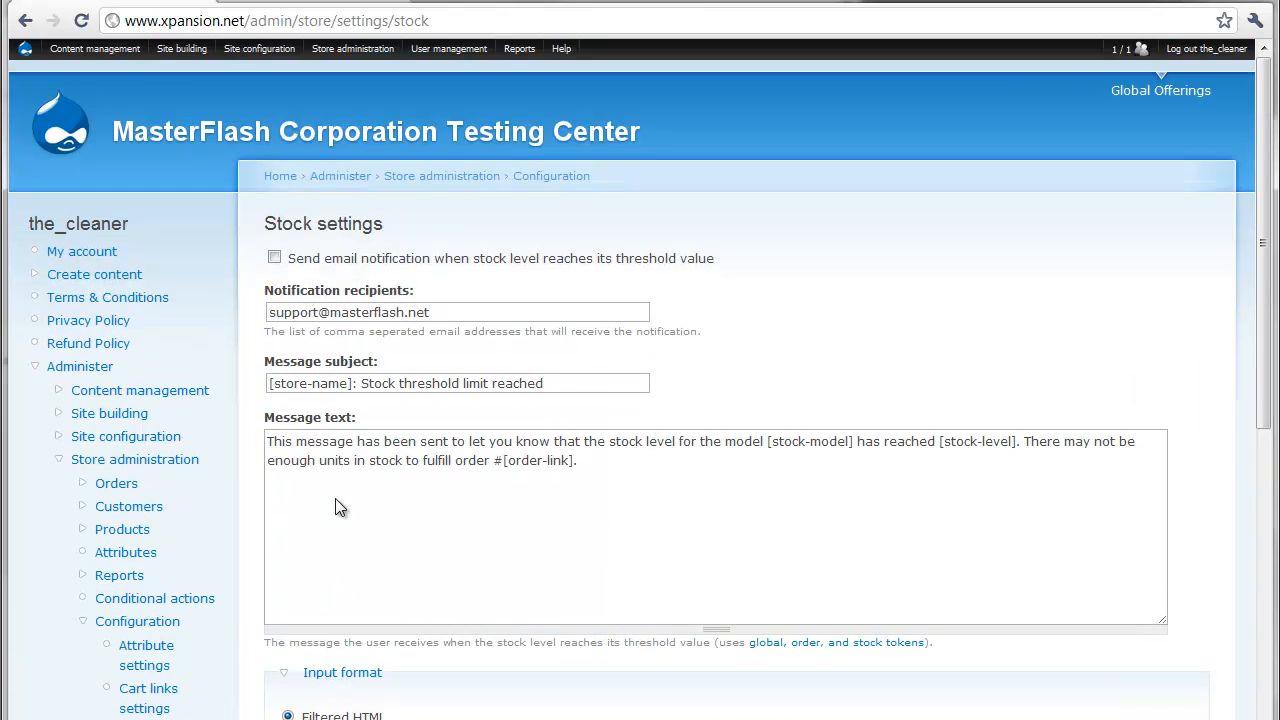